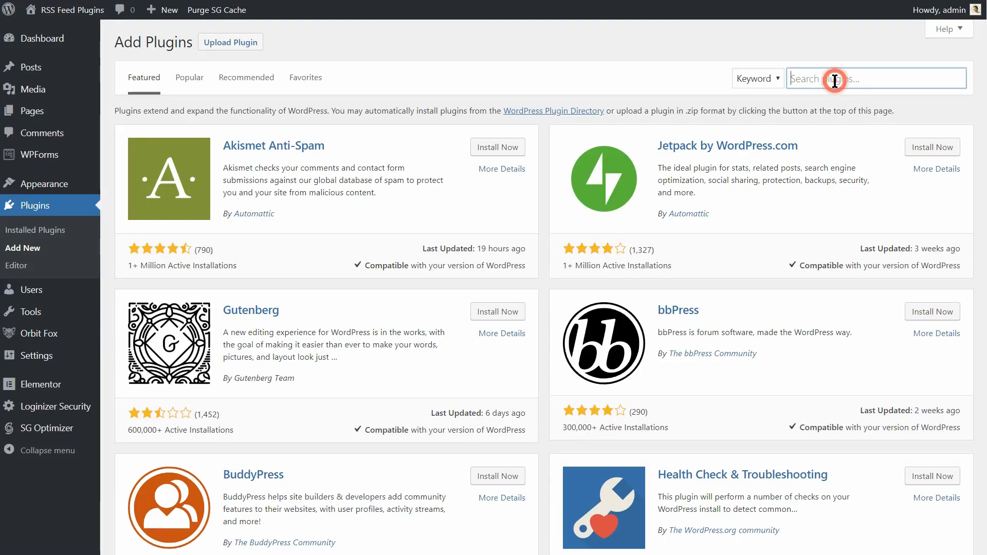
# - Search Add Plugins for RSS and review details of FEEDZY and WP RSS Aggregator
pyautogui.write('RSS')
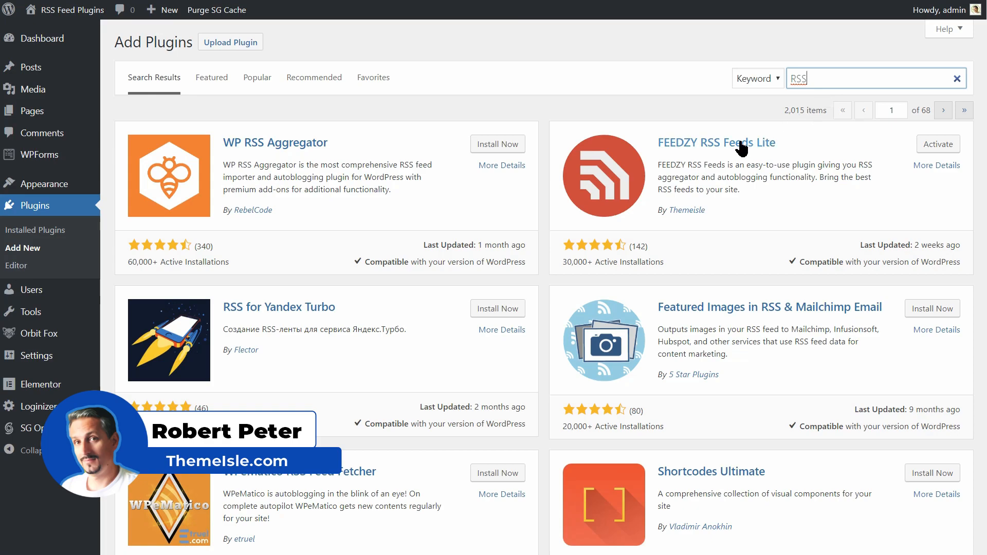
pyautogui.click(717, 142)
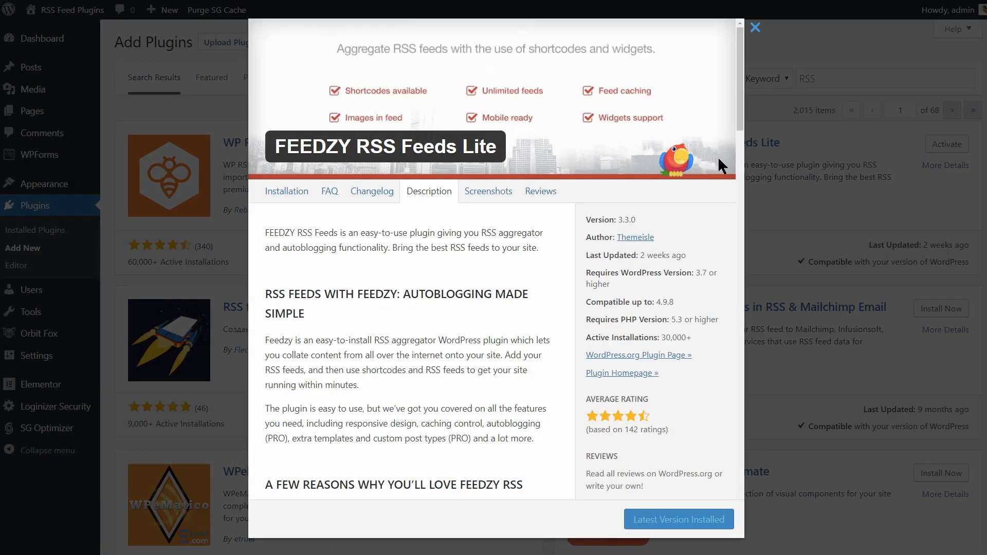
pyautogui.moveTo(748, 67)
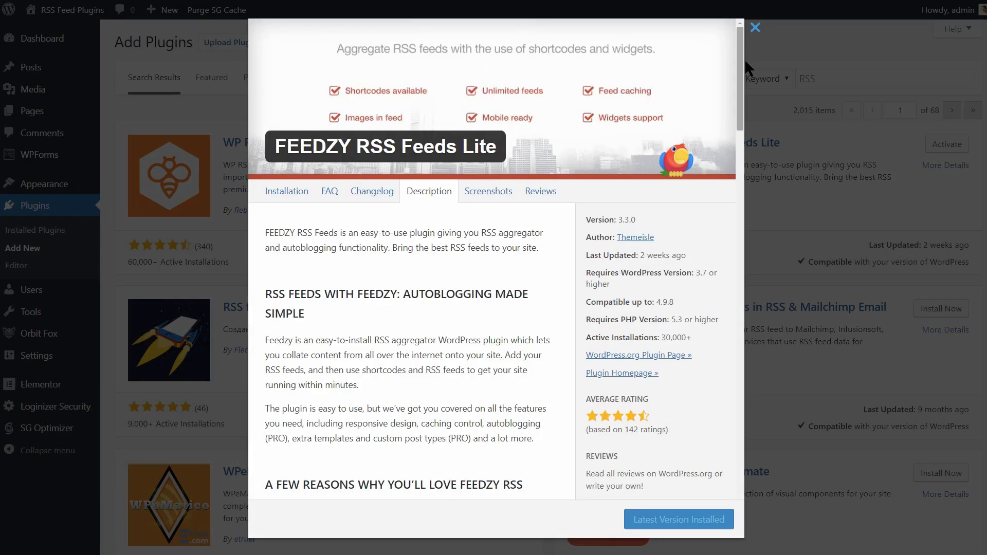
pyautogui.click(755, 27)
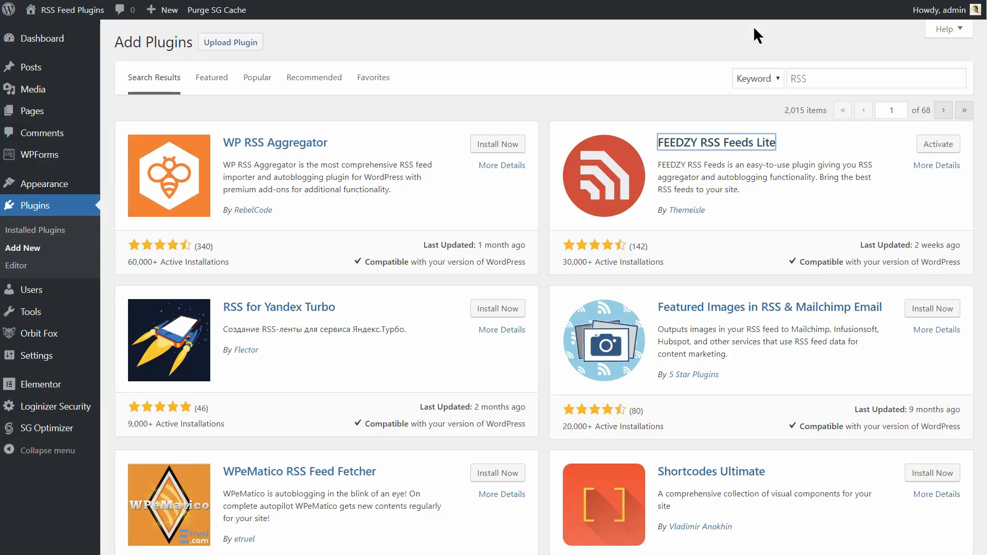
pyautogui.moveTo(506, 157)
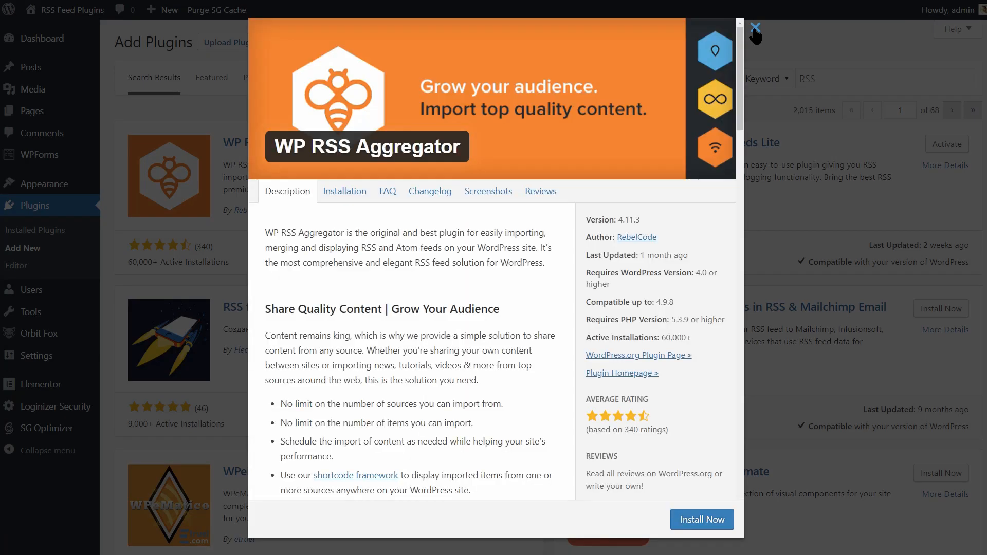
pyautogui.click(757, 25)
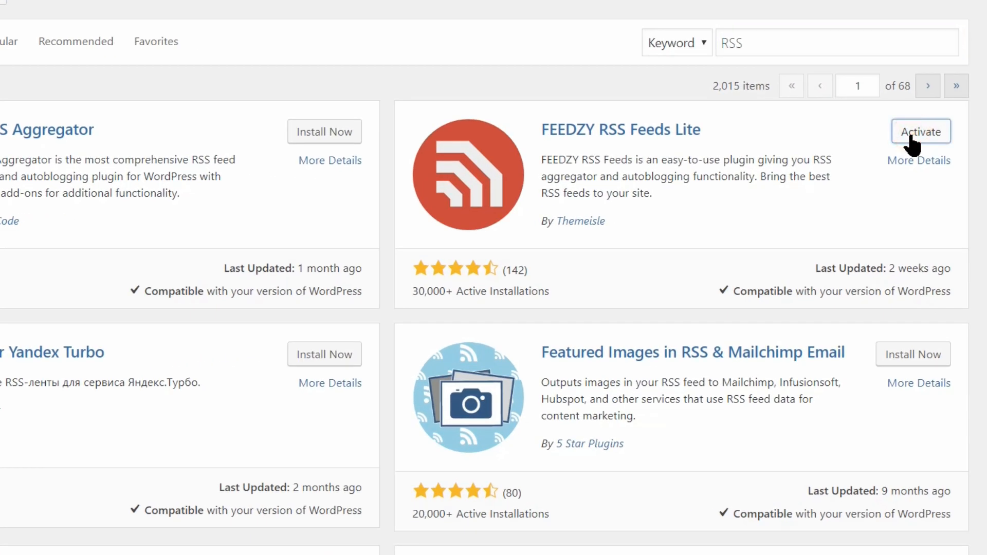
# - Activate the FEEDZY RSS Feeds Lite plugin
pyautogui.click(921, 131)
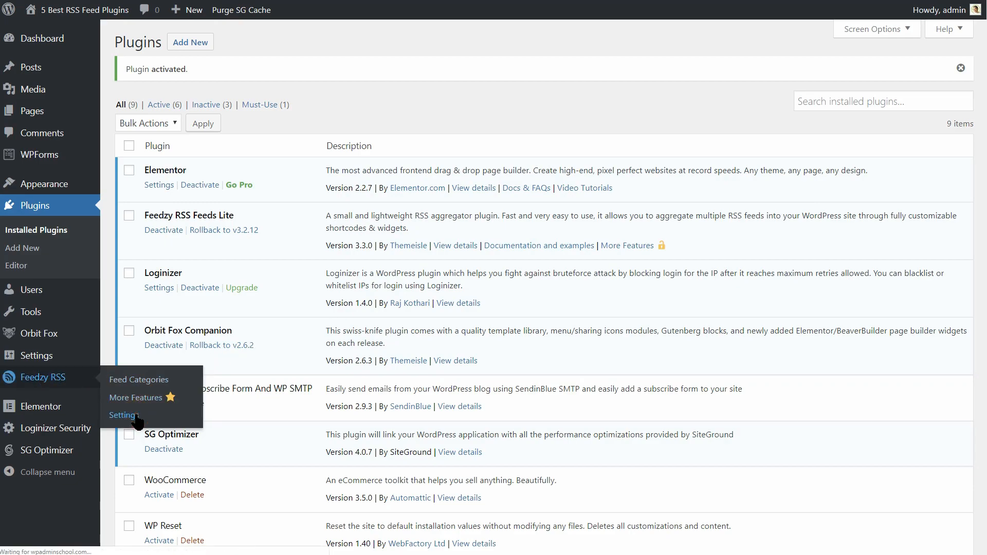
# - Review the Feedzy Settings page including its Headers and Proxy sections
pyautogui.click(122, 415)
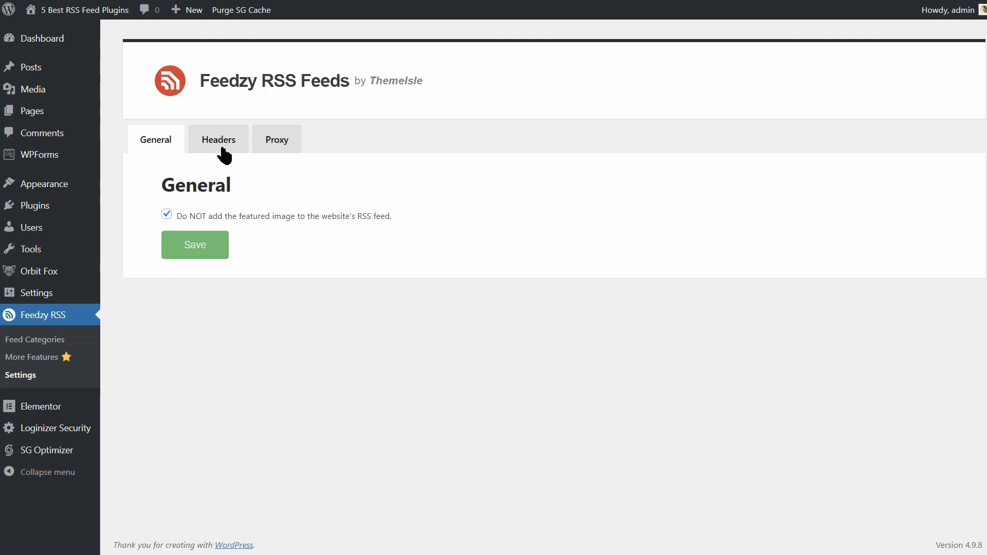
pyautogui.click(218, 139)
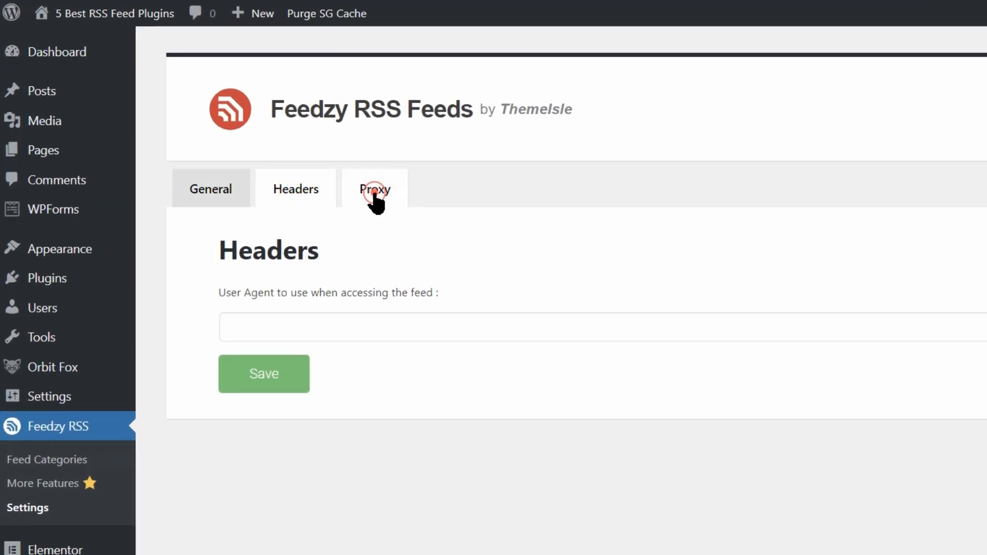
pyautogui.click(374, 190)
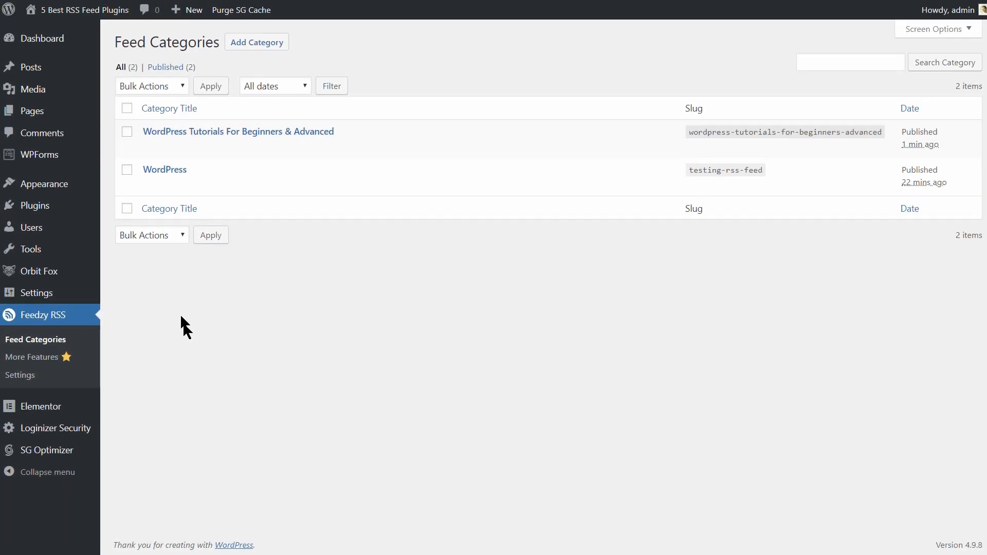
pyautogui.moveTo(31, 68)
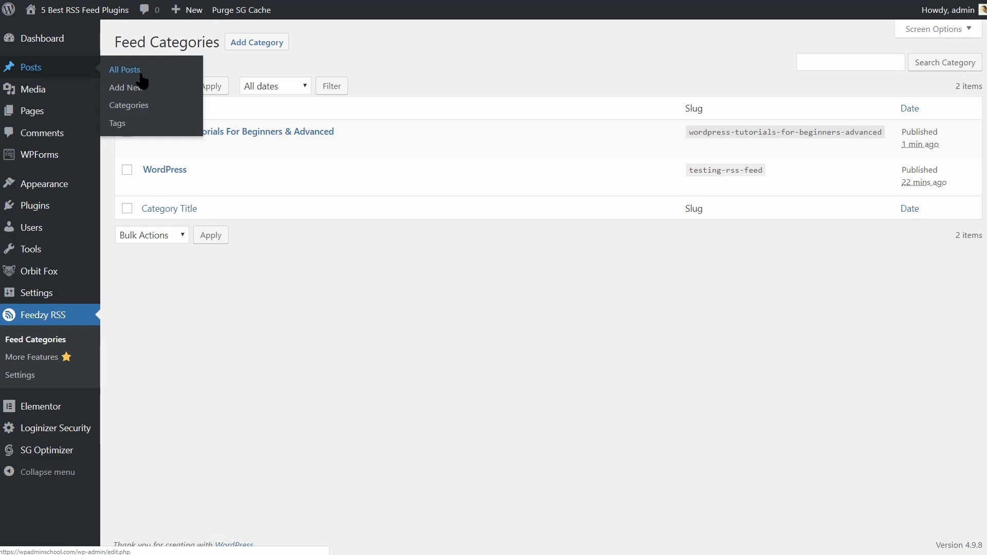
# - Draft a new post titled WordPress Tutorials and insert a Feedzy shortcode for the ThemeIsle blog feed
pyautogui.click(125, 88)
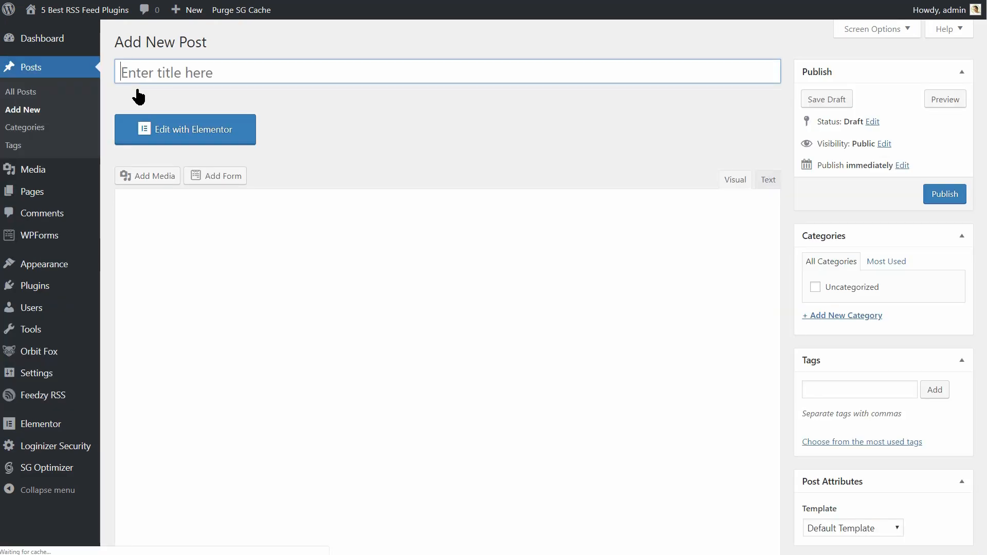
pyautogui.write('WordP')
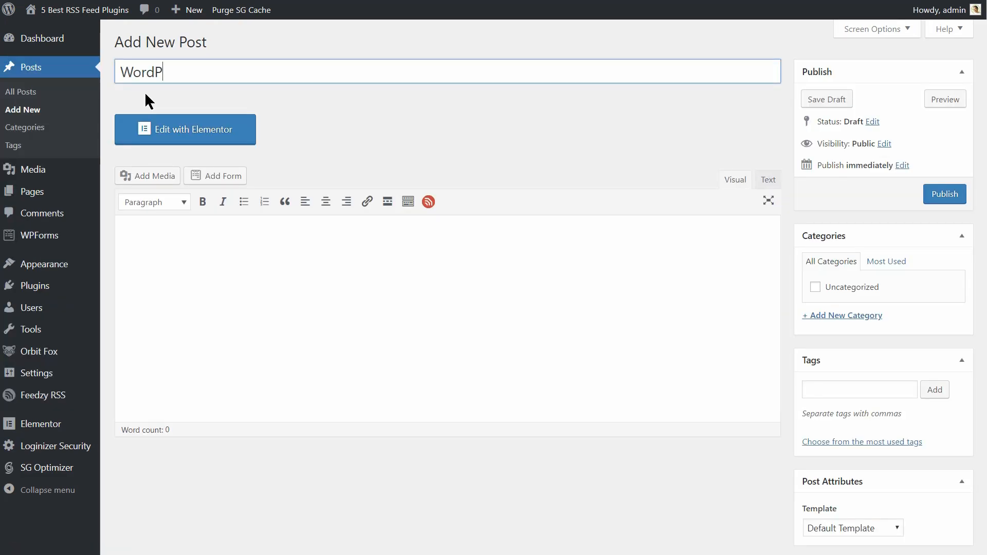
pyautogui.click(427, 202)
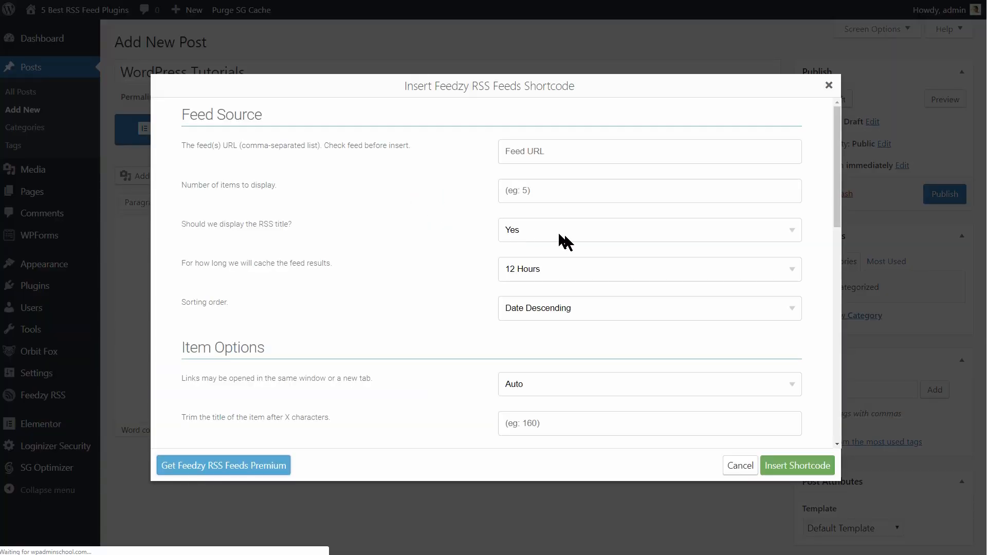
pyautogui.scroll(-3)
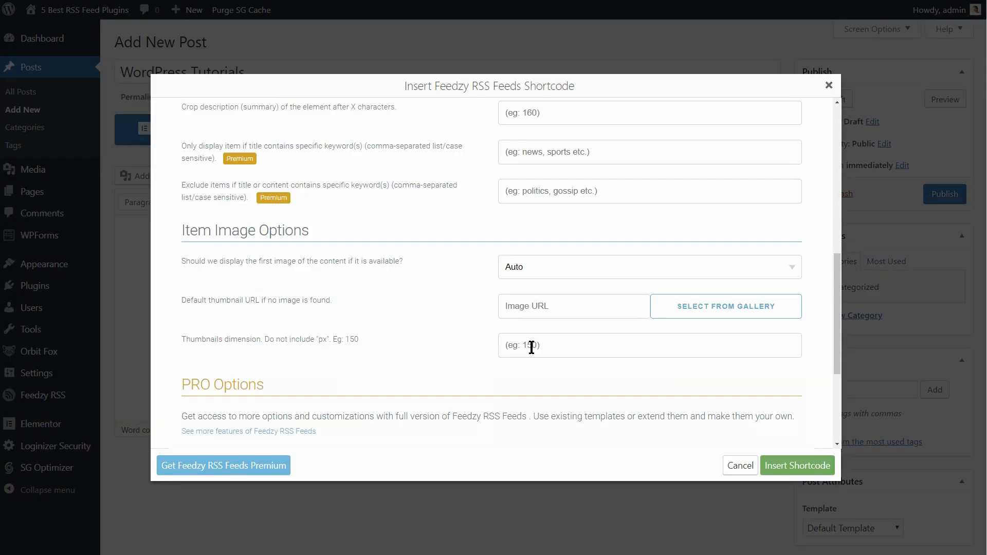
pyautogui.click(797, 466)
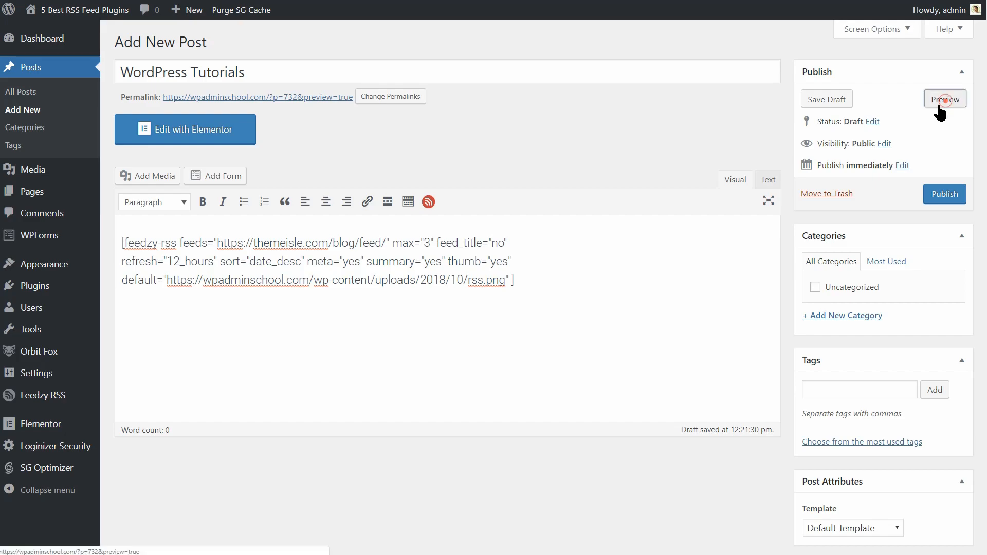
# - Preview the draft post and look through the feed articles it displays
pyautogui.click(946, 99)
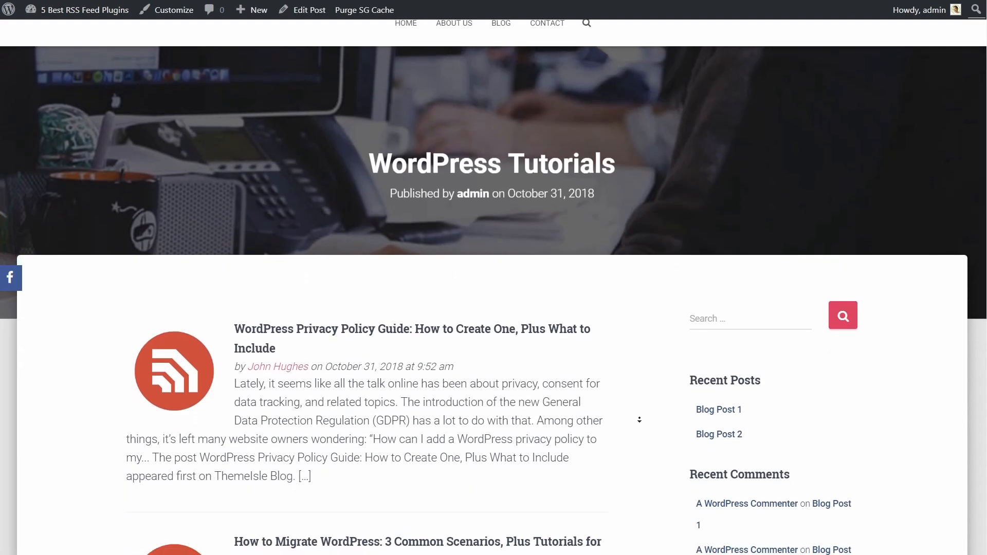
pyautogui.scroll(-3)
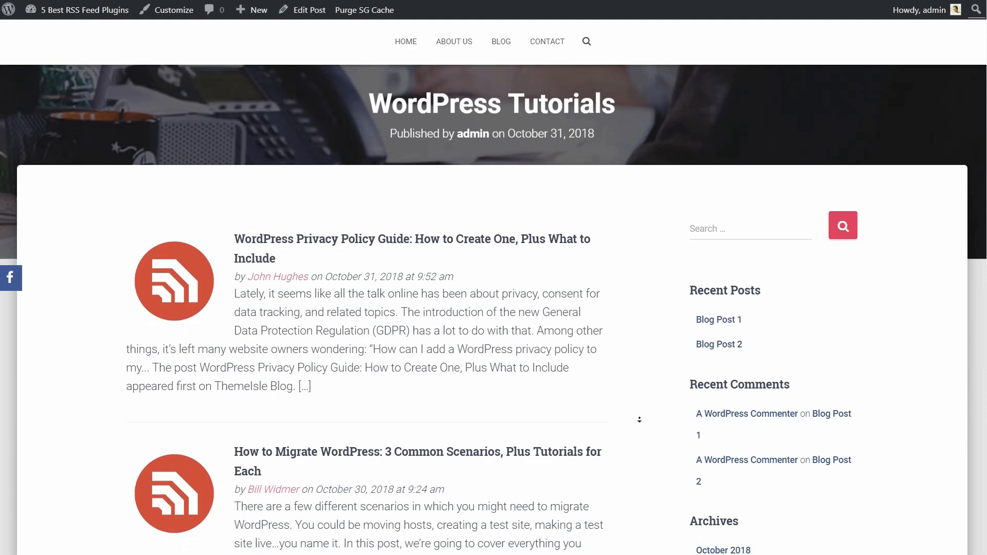
pyautogui.scroll(-3)
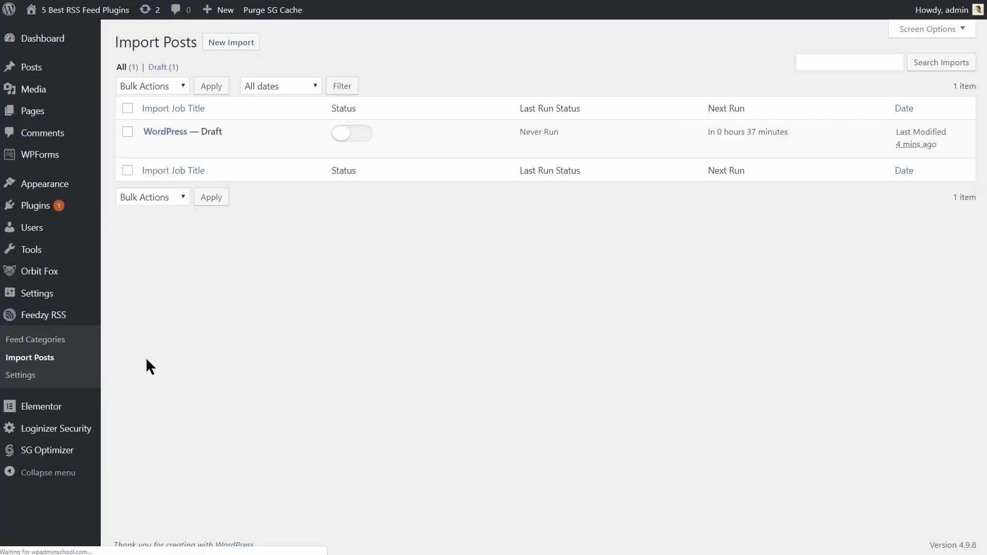
pyautogui.click(230, 42)
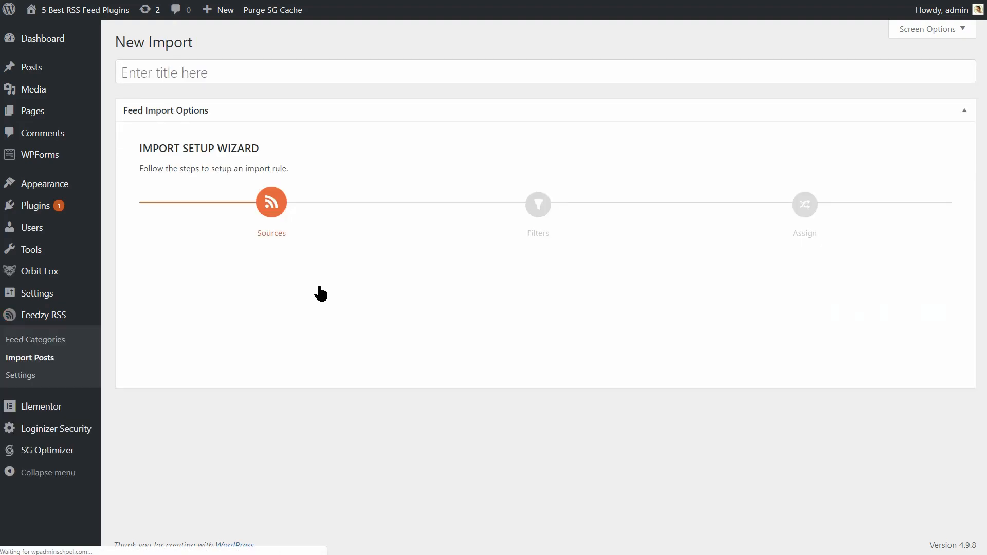
pyautogui.click(272, 202)
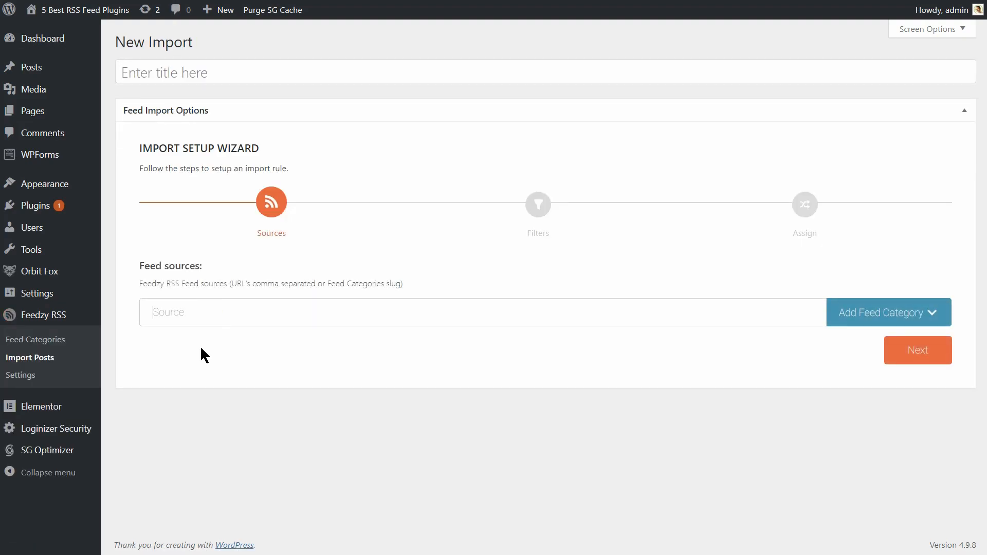
pyautogui.write('https://themeisle.com/blog/feed/')
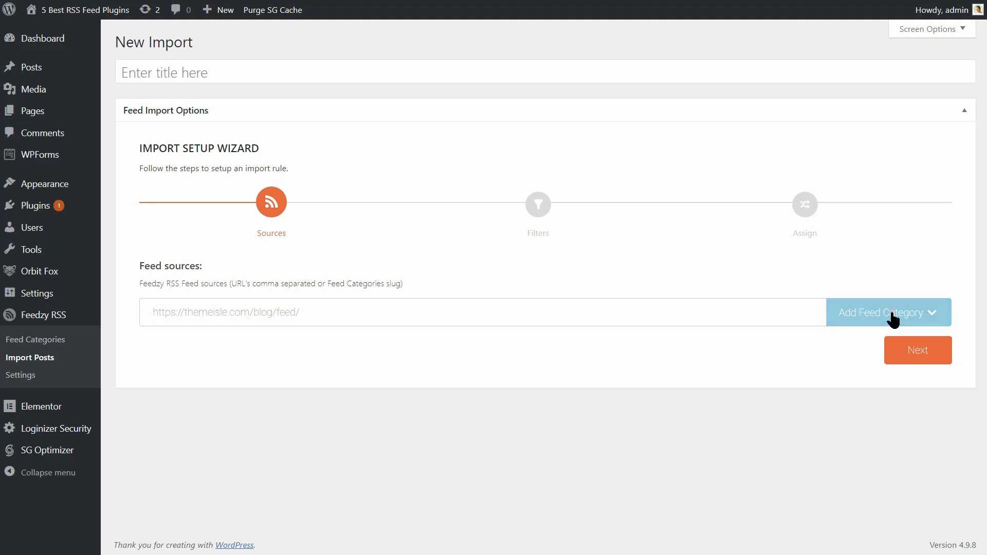
pyautogui.click(888, 312)
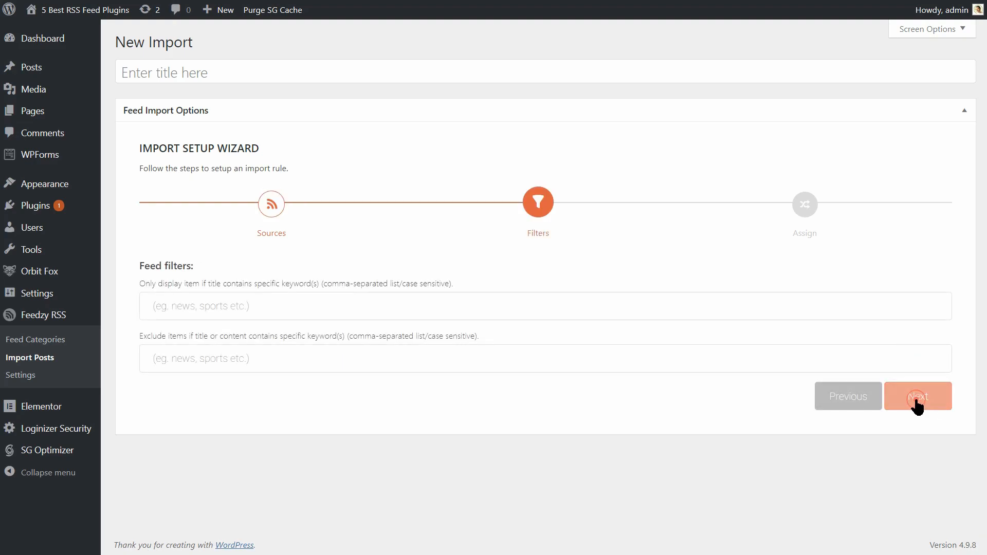
# - Proceed through the Filters and Assign steps and save the import job without activating it
pyautogui.click(917, 397)
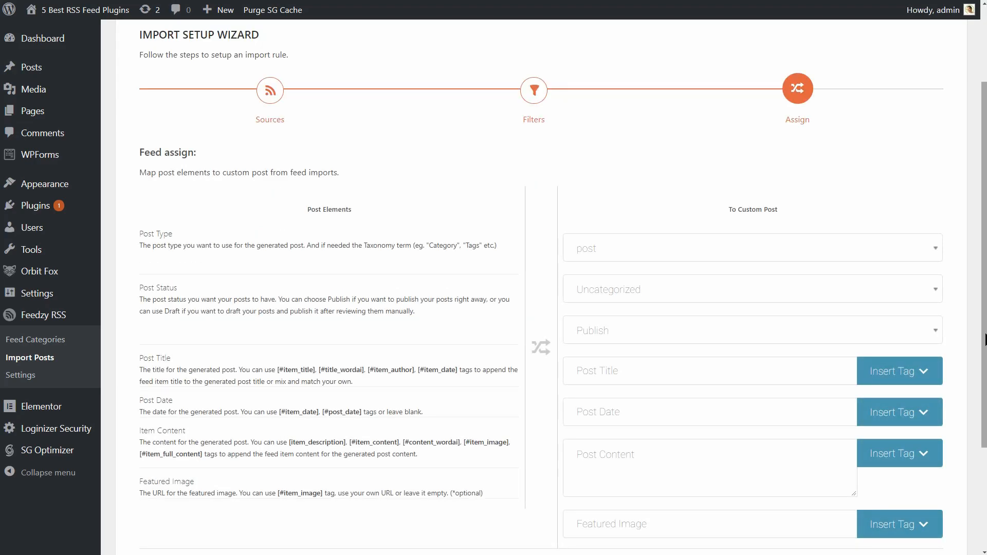
pyautogui.scroll(-3)
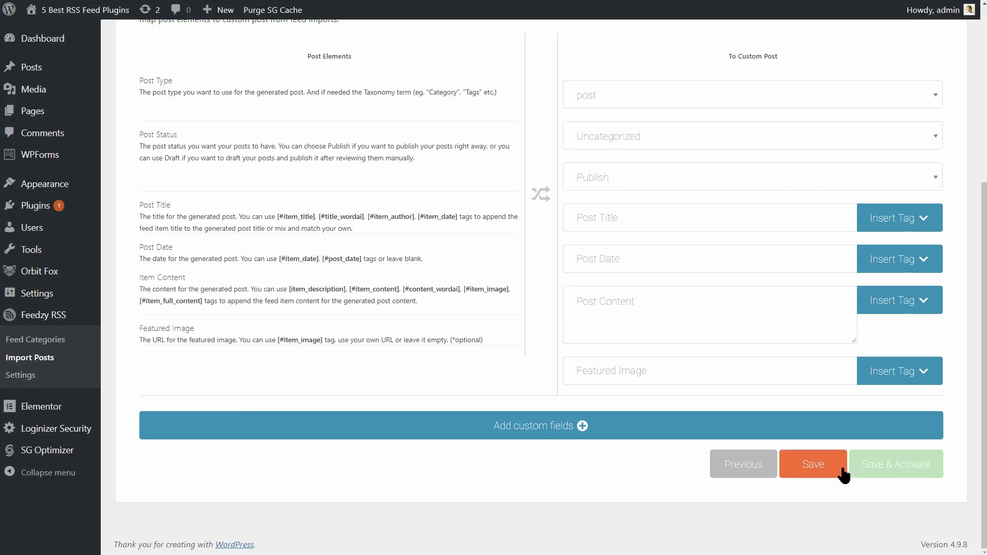
pyautogui.click(812, 473)
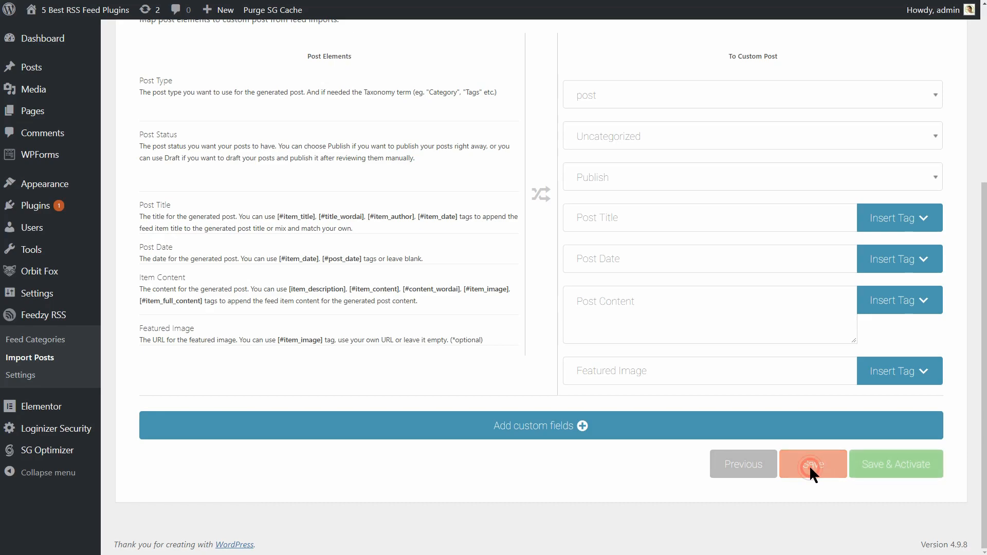
pyautogui.click(812, 464)
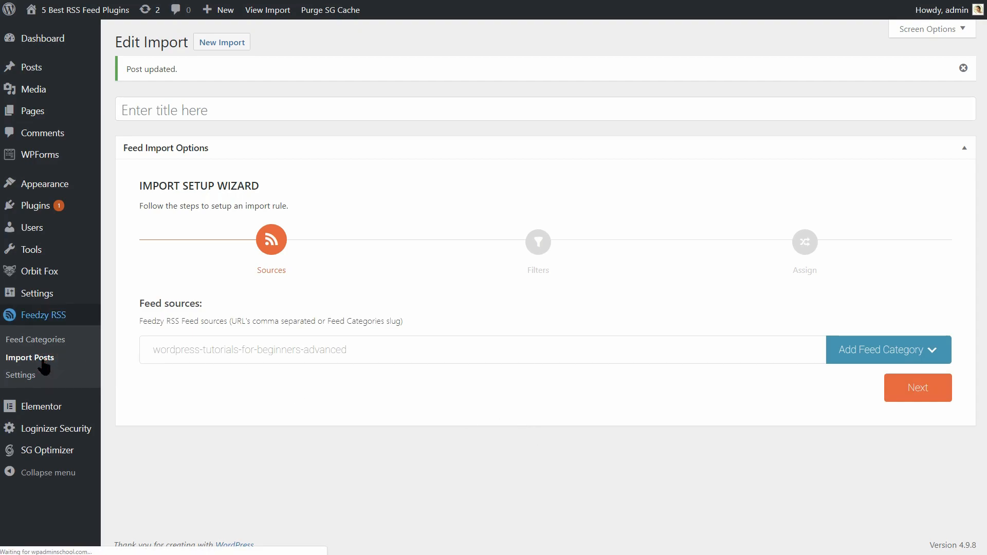
pyautogui.click(29, 358)
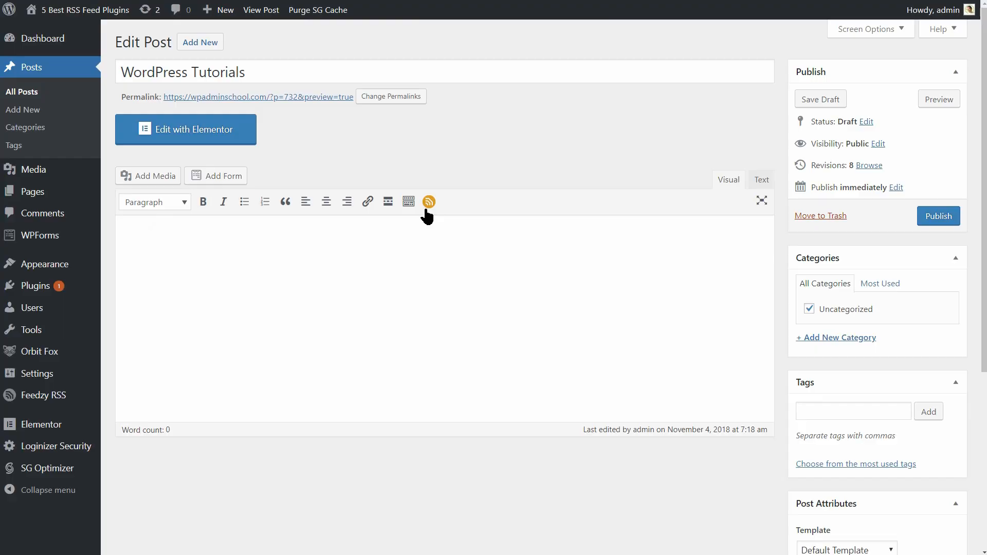
pyautogui.click(427, 202)
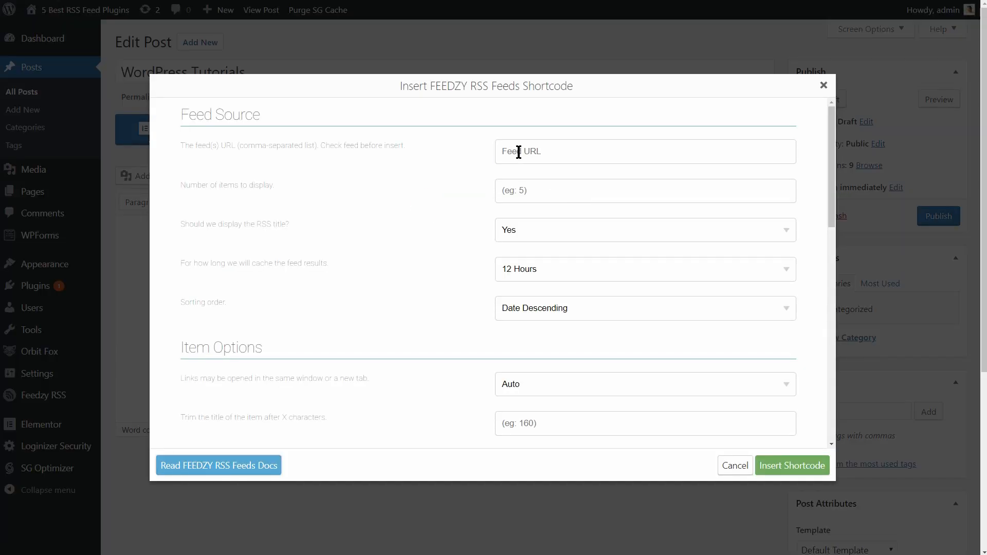
pyautogui.write('https://themeisle.com/blog/feed/')
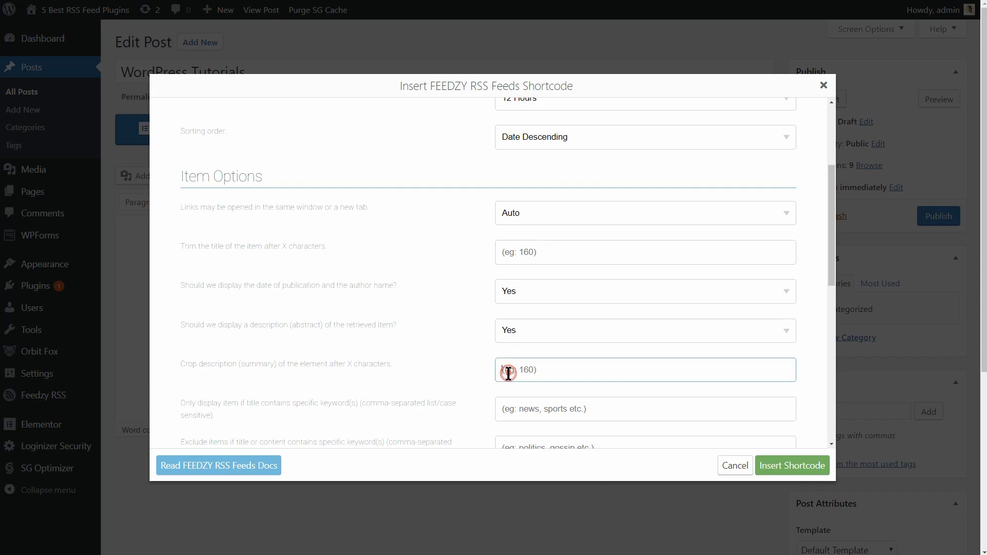
pyautogui.write('140')
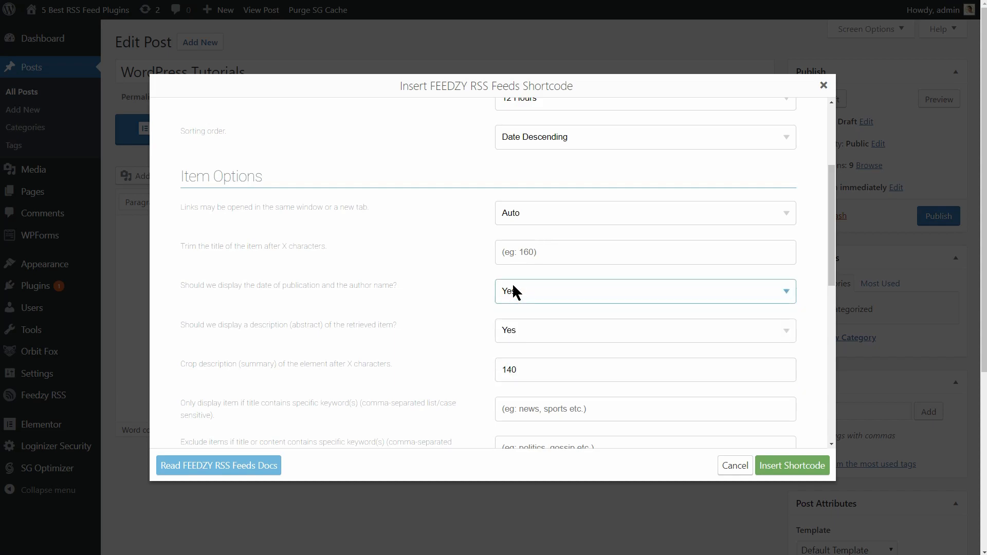
pyautogui.scroll(-3)
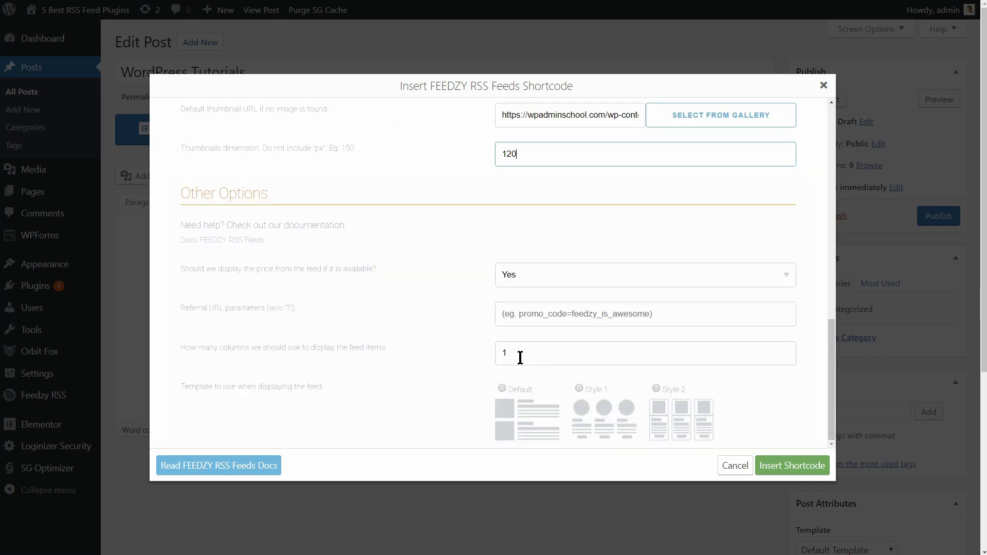
pyautogui.write('3')
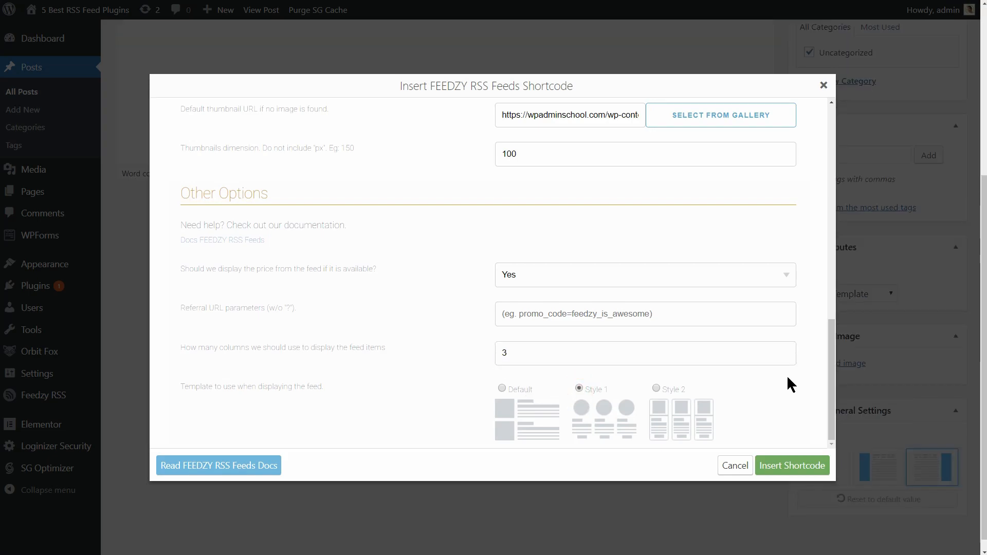
pyautogui.moveTo(816, 391)
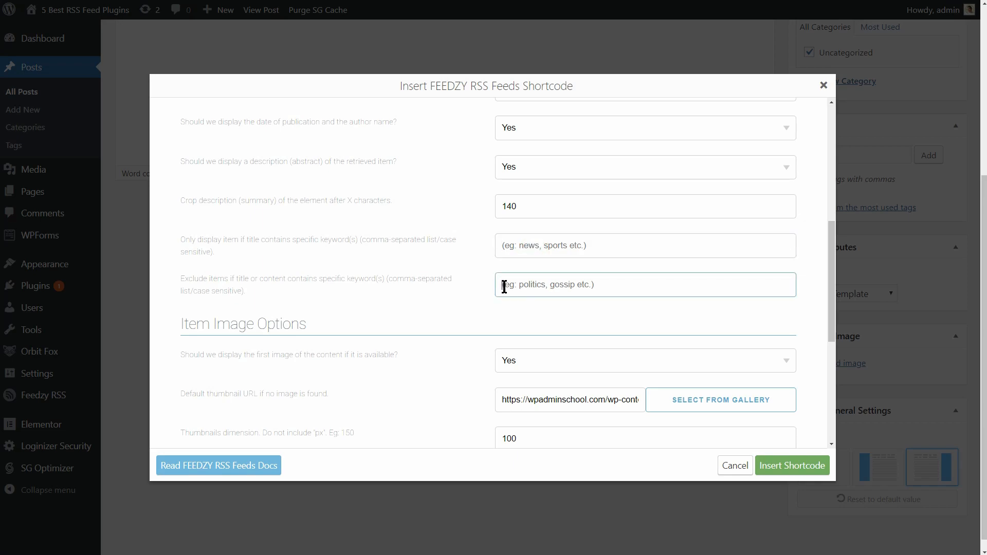
# - Choose the Style 1 template, set the 'affil' referral text, insert the shortcode and save the draft
pyautogui.click(646, 245)
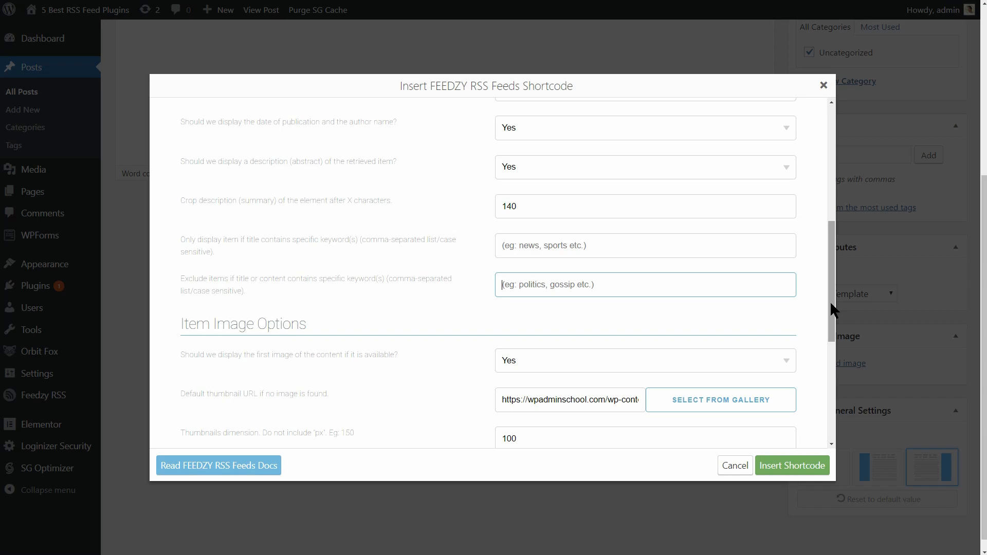
pyautogui.scroll(-3)
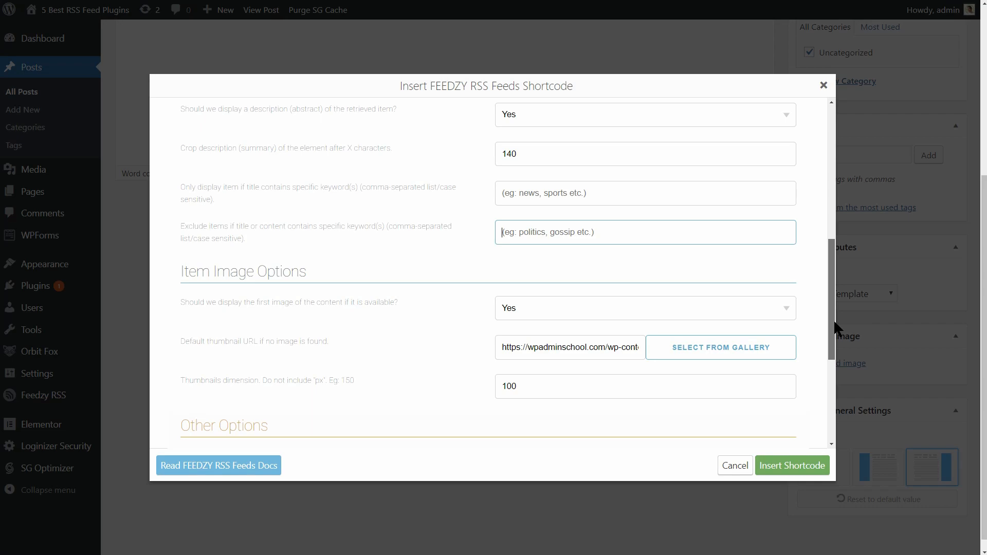
pyautogui.scroll(-3)
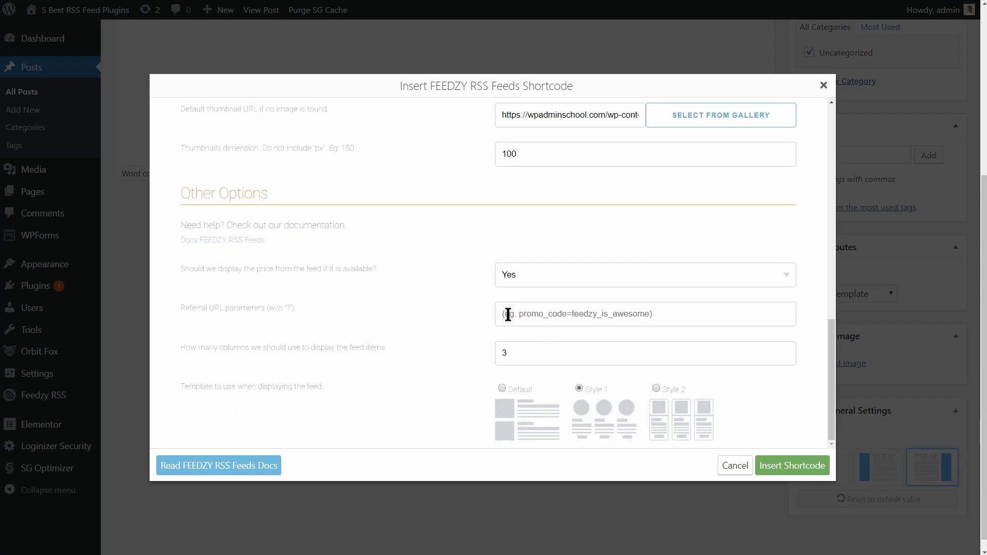
pyautogui.write('affil')
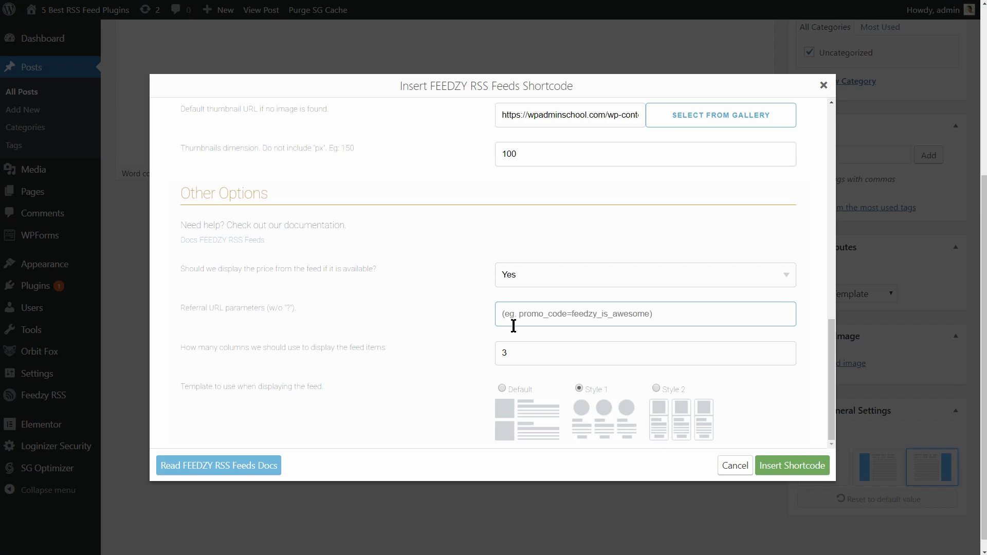
pyautogui.moveTo(487, 344)
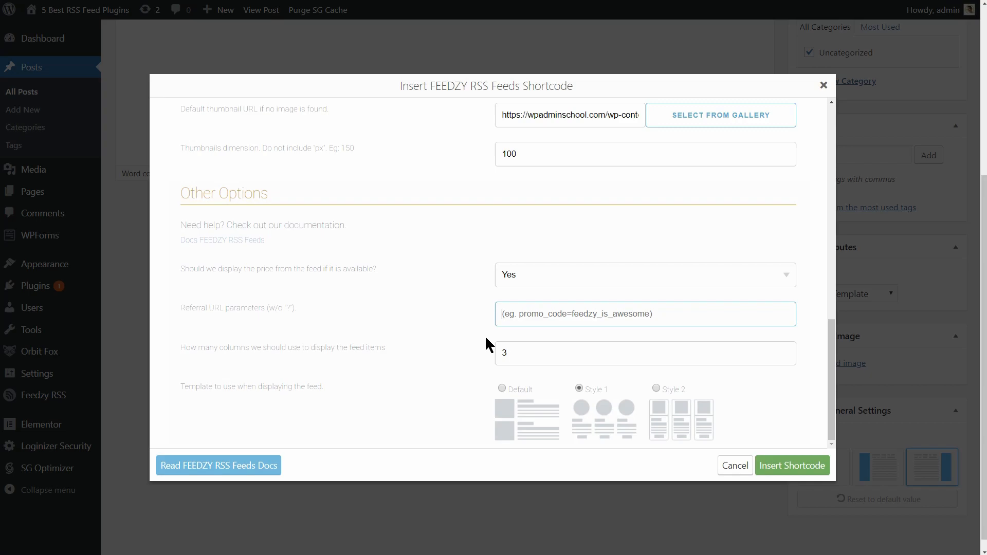
pyautogui.click(792, 466)
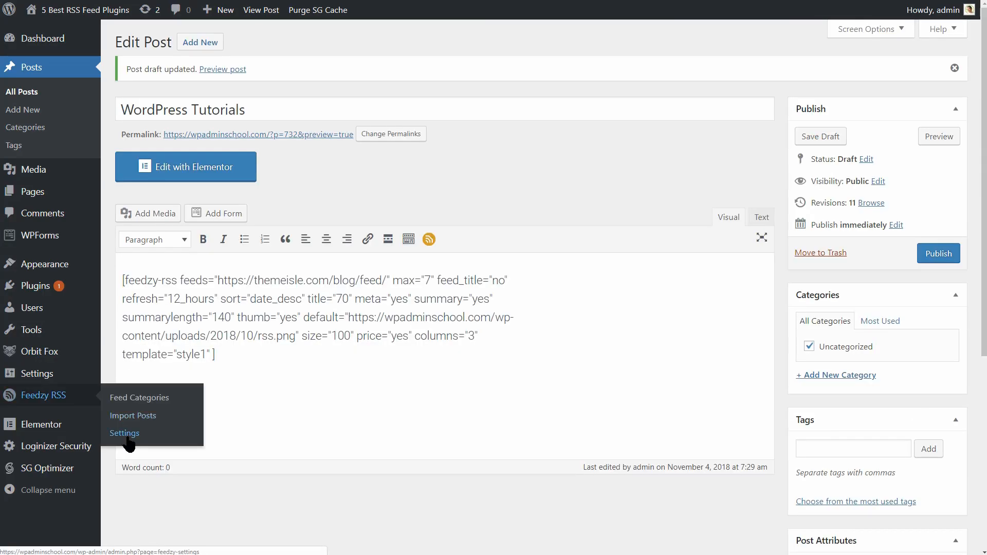
# - View the WordAi section of the Feedzy RSS settings with its email and password fields
pyautogui.click(125, 433)
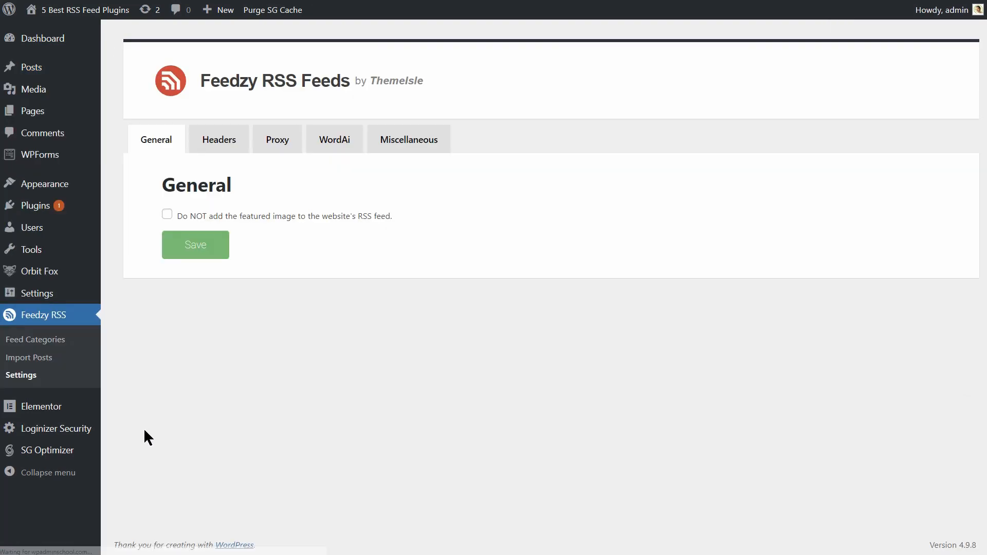
pyautogui.click(334, 139)
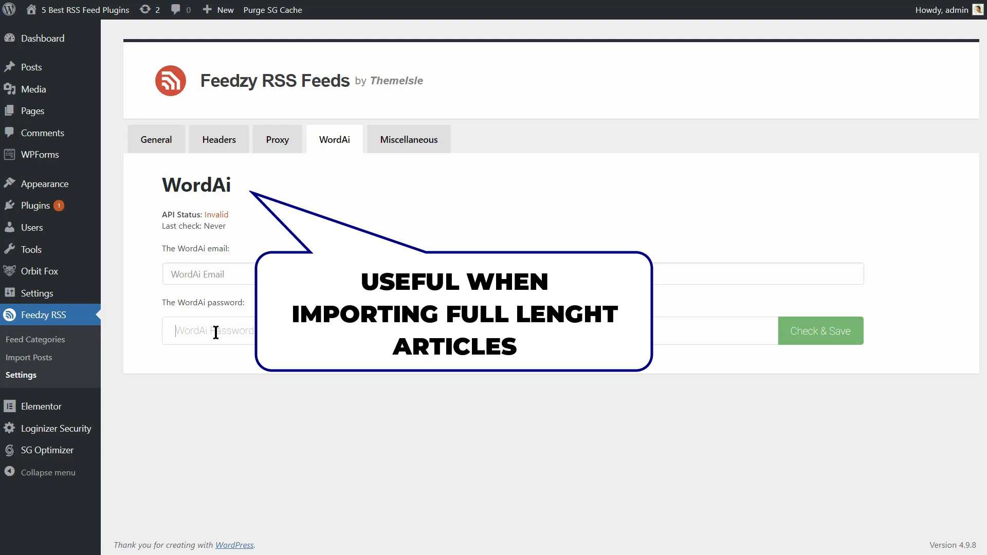
pyautogui.moveTo(203, 282)
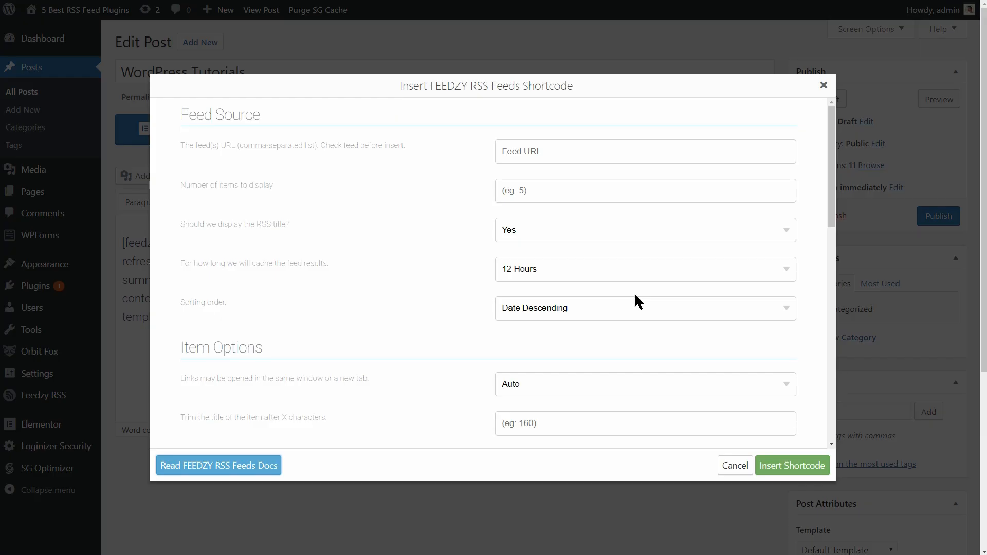
pyautogui.scroll(-3)
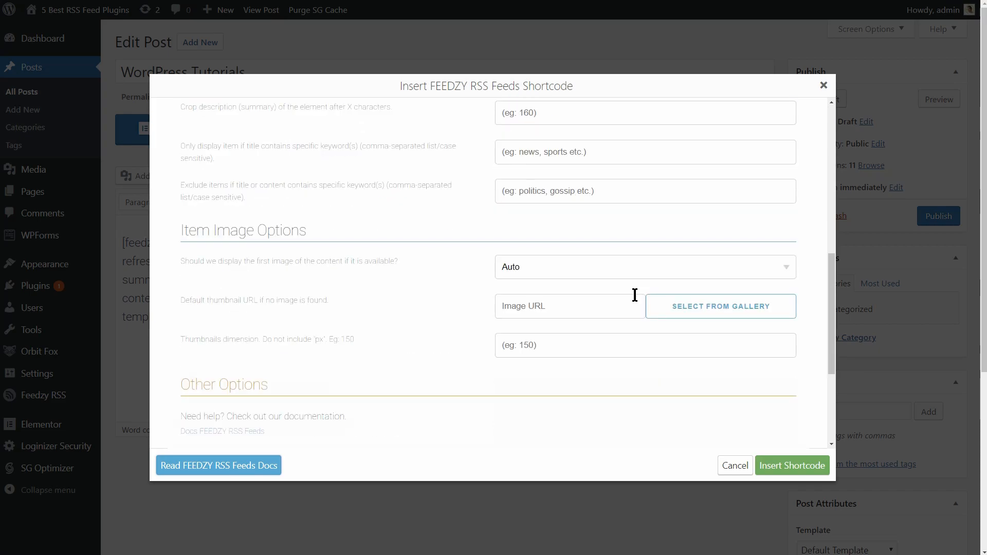
pyautogui.scroll(-3)
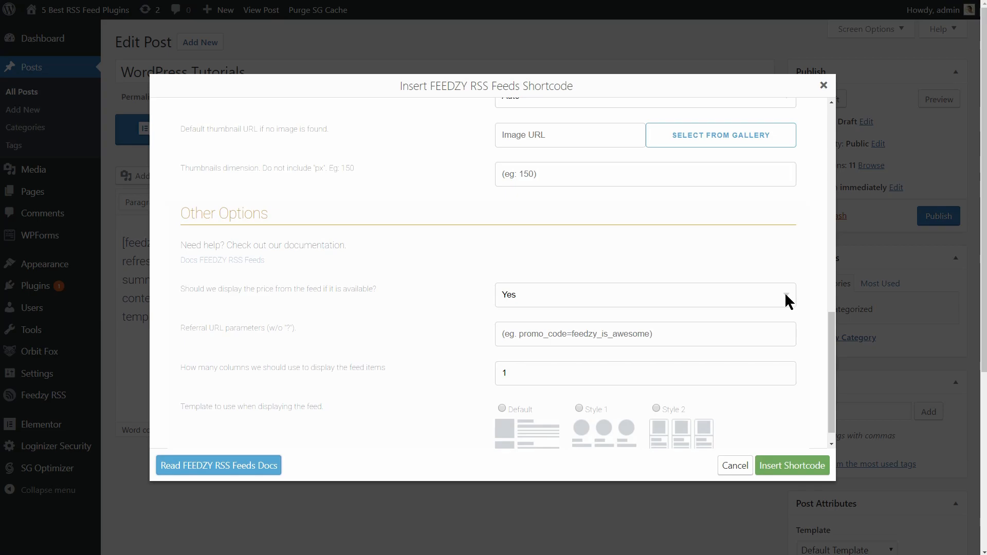
pyautogui.click(646, 295)
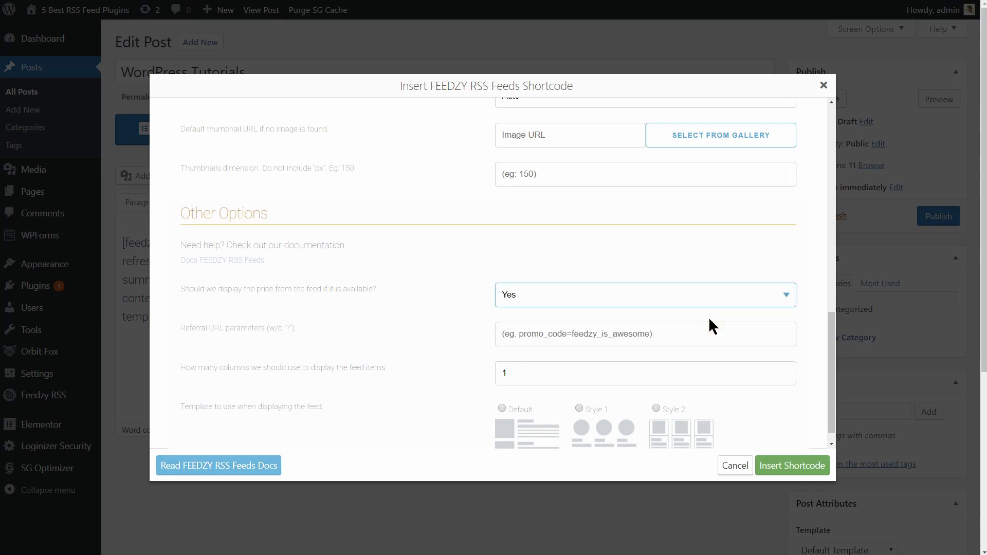
pyautogui.moveTo(822, 85)
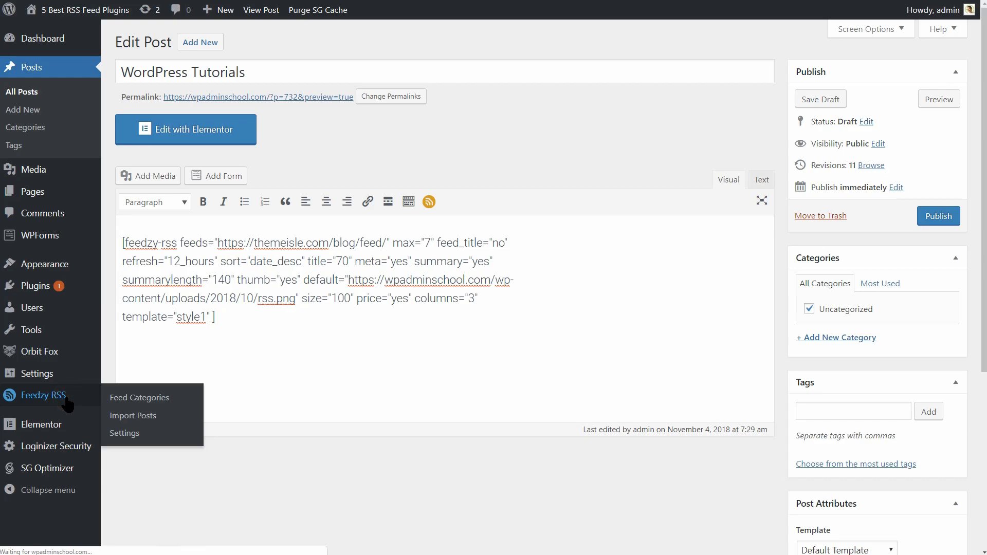
# - Create a new page in Elementor and place the Feedzy RSS Feeds widget listing ThemeIsle posts
pyautogui.click(139, 397)
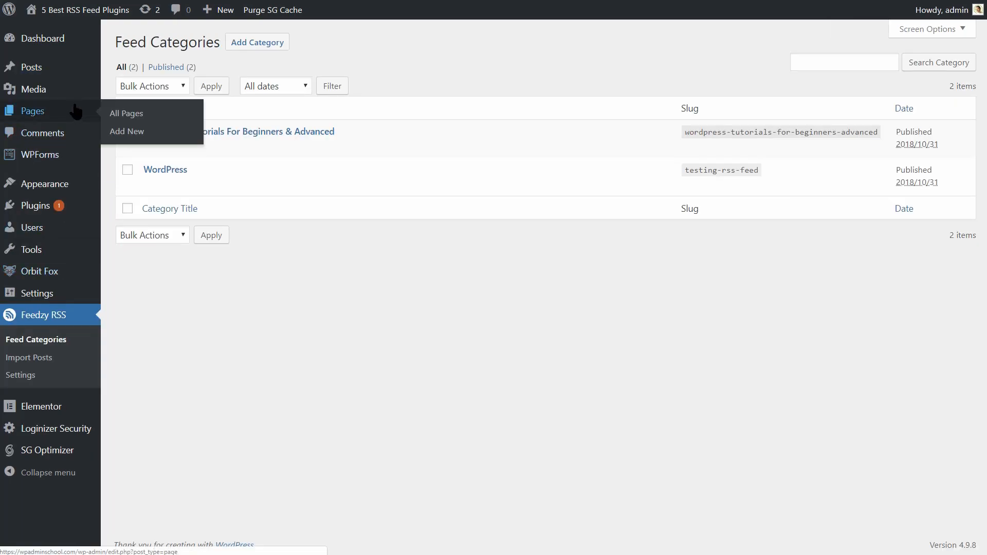
pyautogui.click(127, 132)
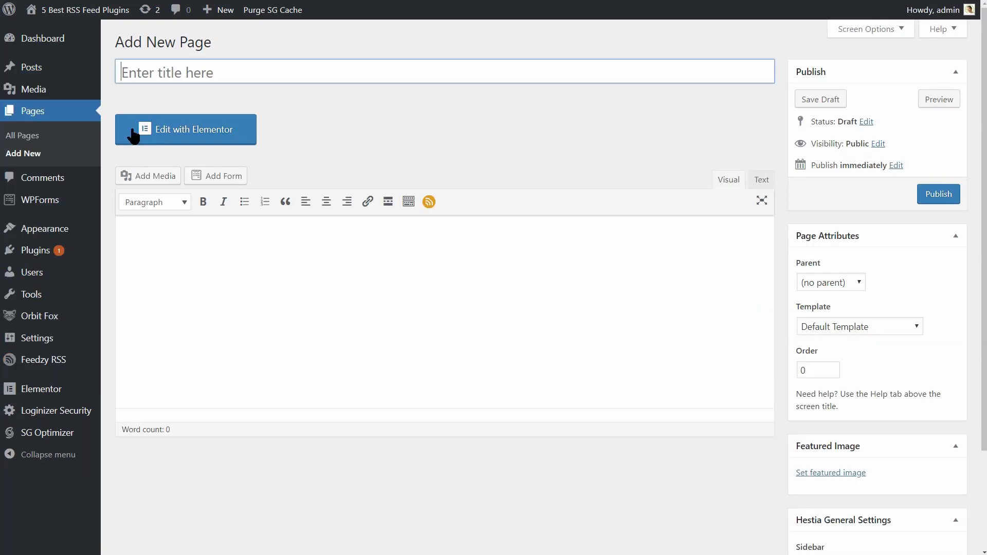
pyautogui.click(185, 130)
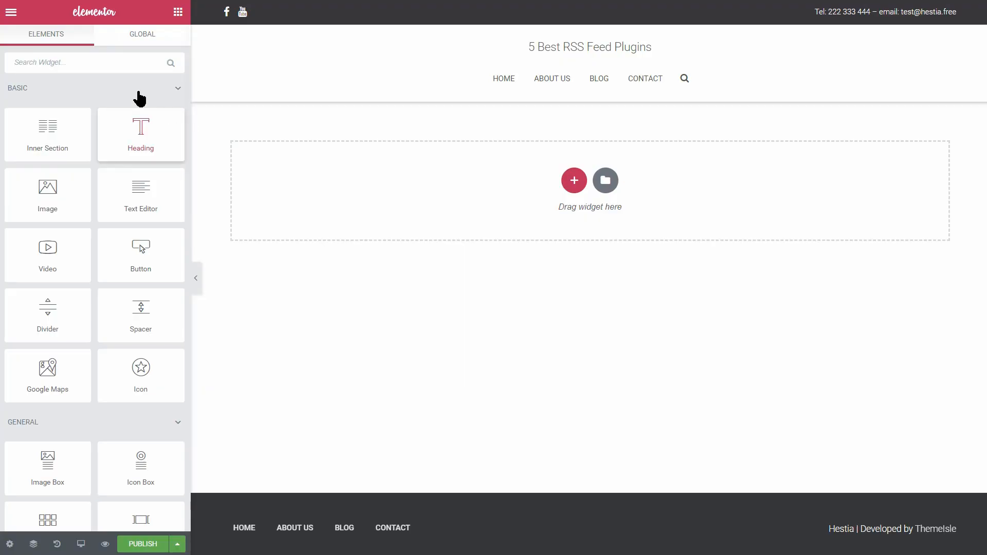
pyautogui.write('rs')
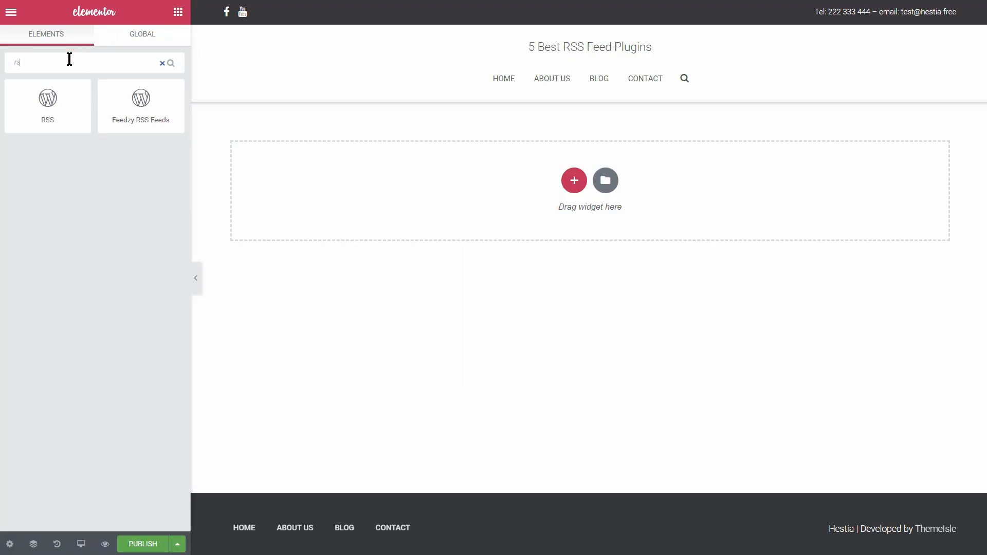
pyautogui.moveTo(141, 98); pyautogui.dragTo(305, 149)
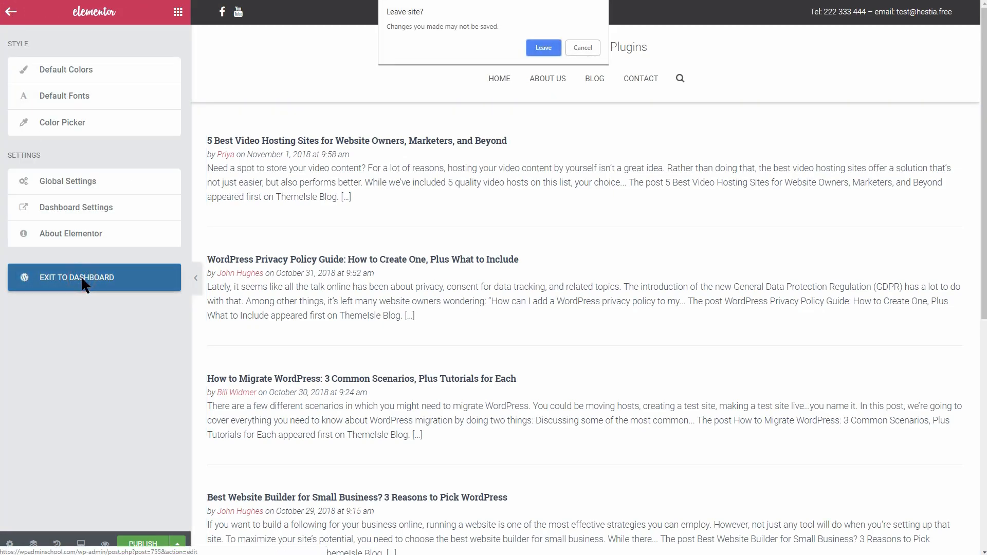
# - Leave Elementor and view the WordPress Tutorials post's feed grid and Feedzy sidebar list on the front end
pyautogui.click(543, 48)
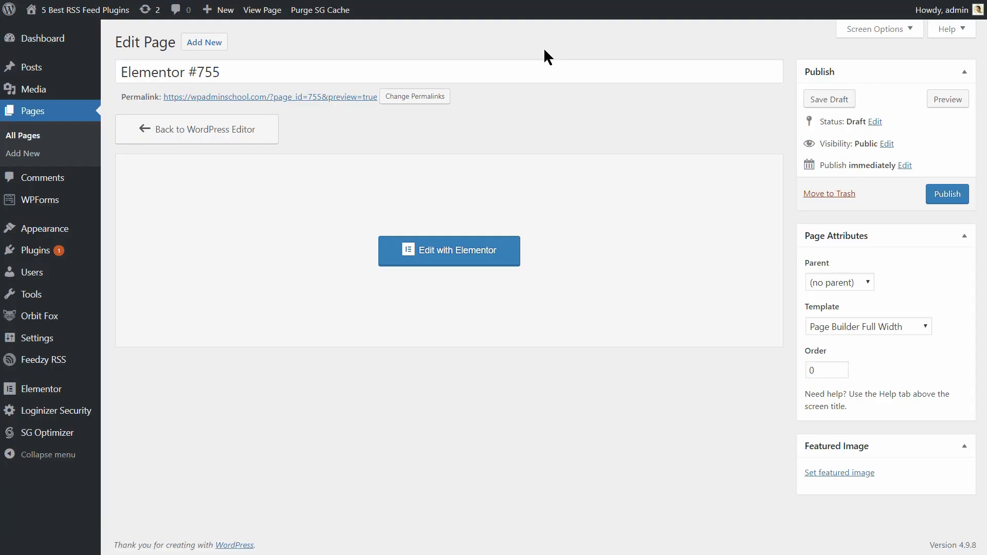
pyautogui.moveTo(44, 229)
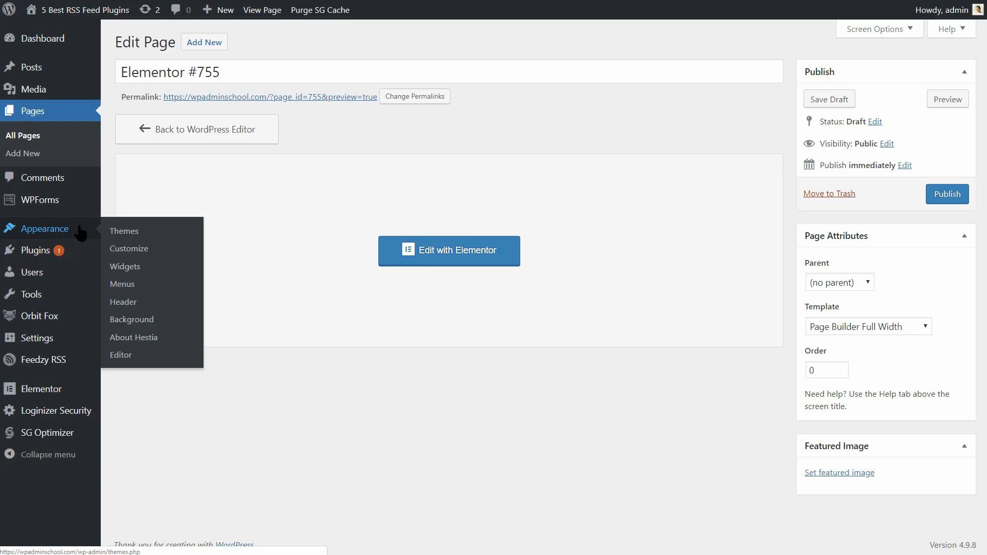
pyautogui.click(126, 266)
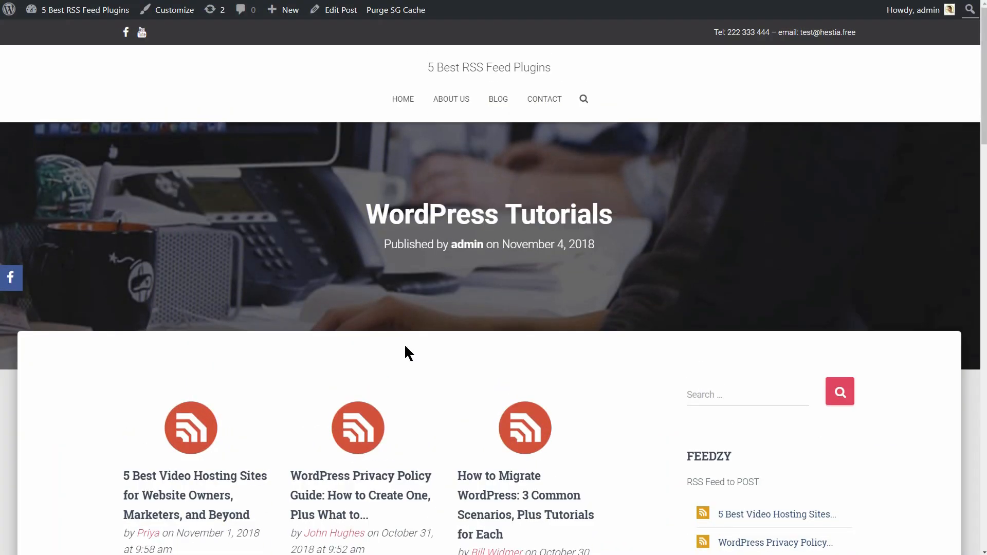
pyautogui.scroll(-3)
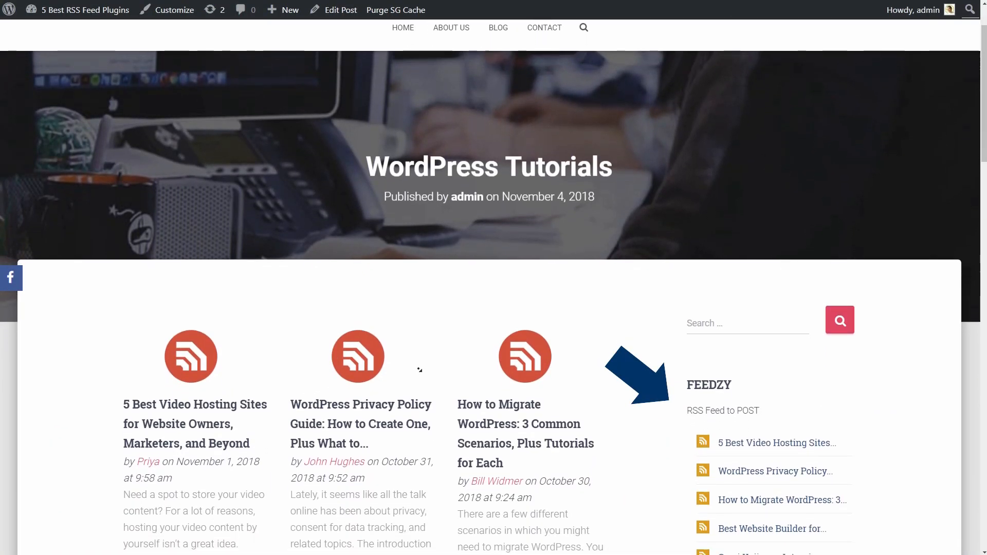
pyautogui.scroll(-3)
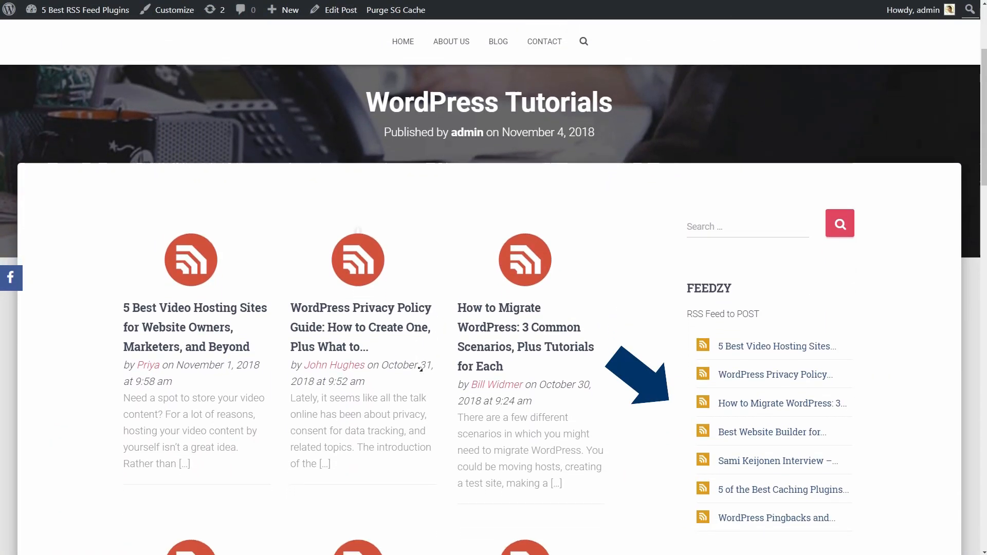
pyautogui.scroll(-3)
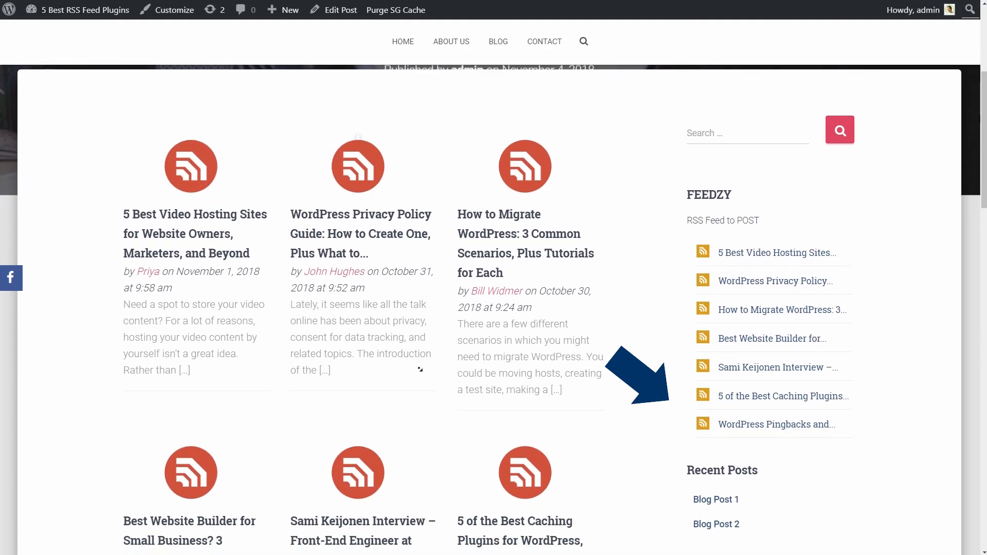
pyautogui.scroll(-3)
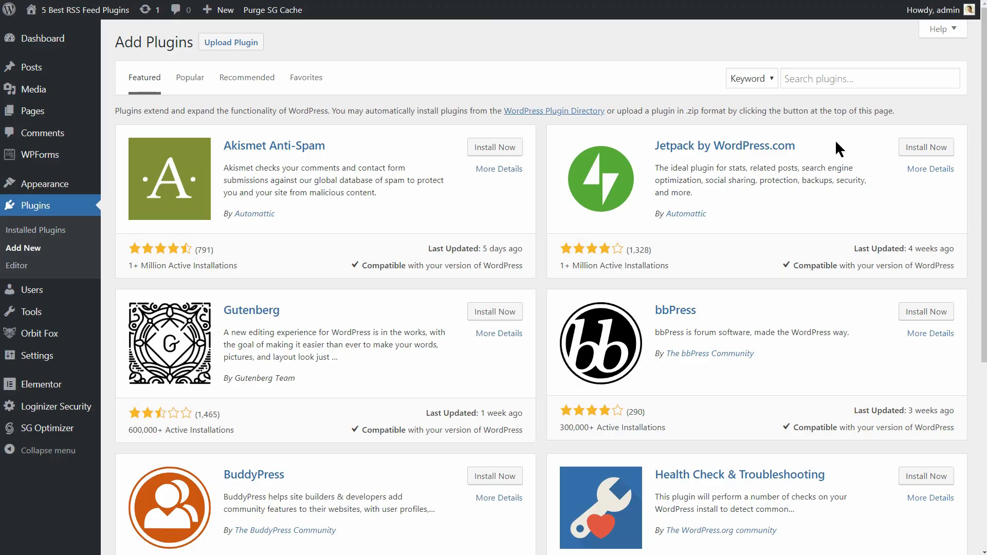
# - Search plugins for rssimport and scroll the RSSImport details to the shortcode examples
pyautogui.write('r')
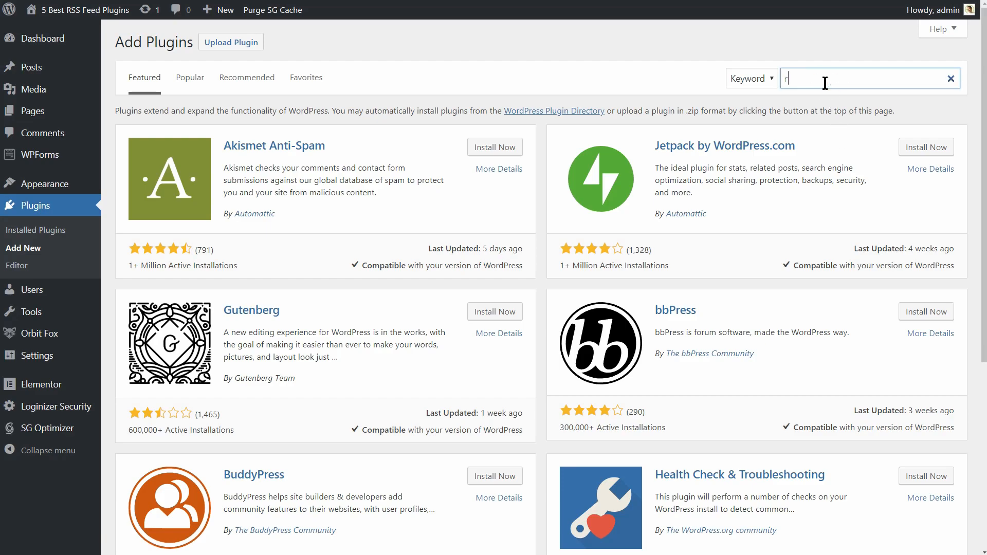
pyautogui.write('ssimport')
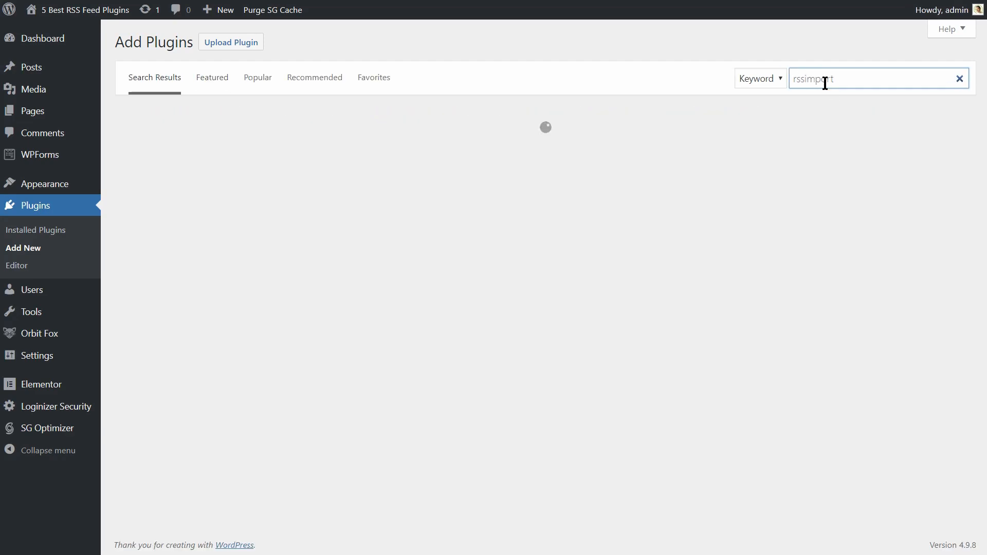
pyautogui.press('Enter')
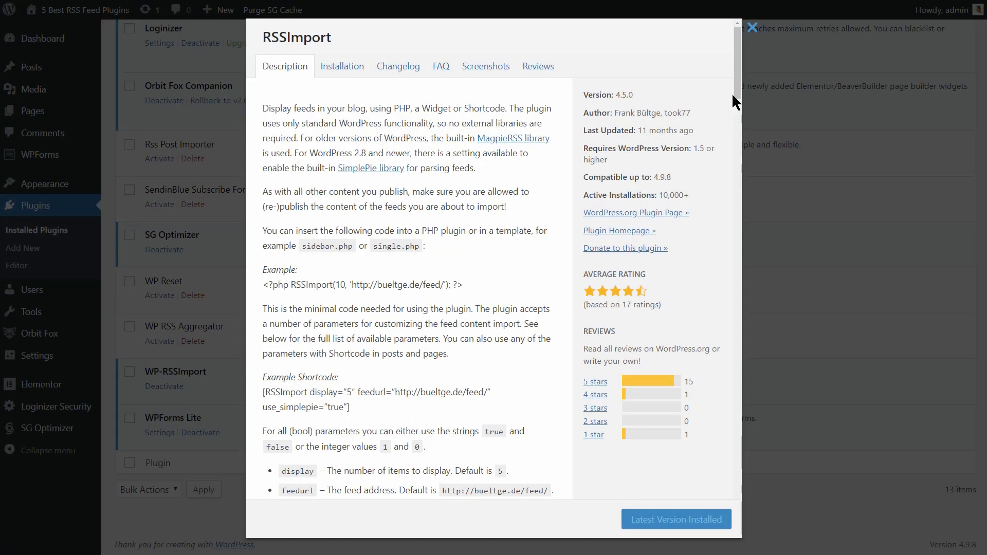
pyautogui.scroll(-3)
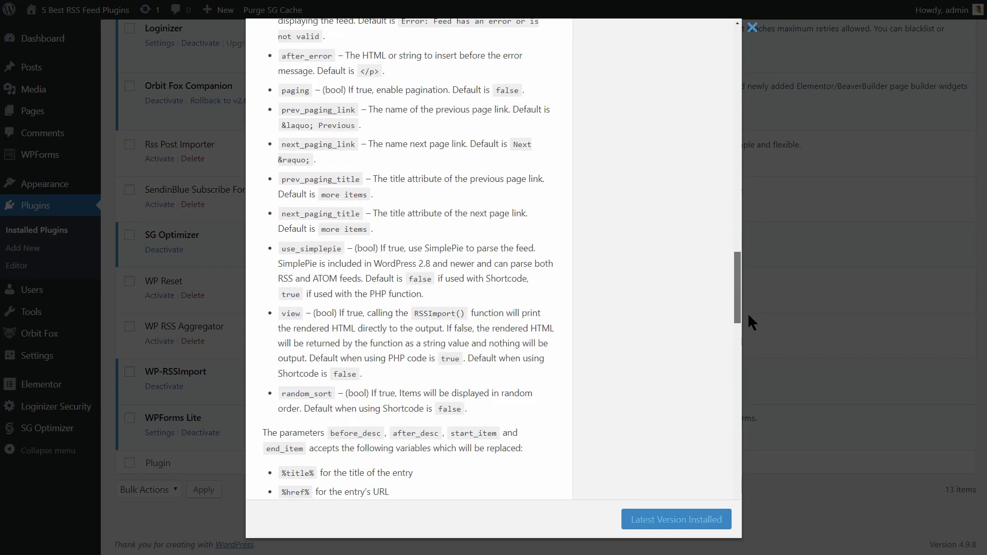
pyautogui.scroll(-3)
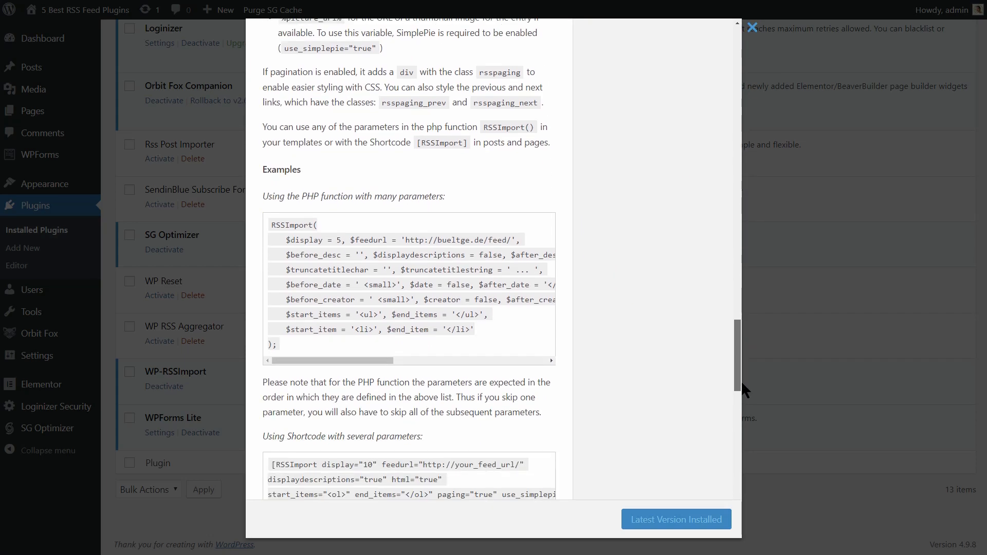
pyautogui.scroll(-3)
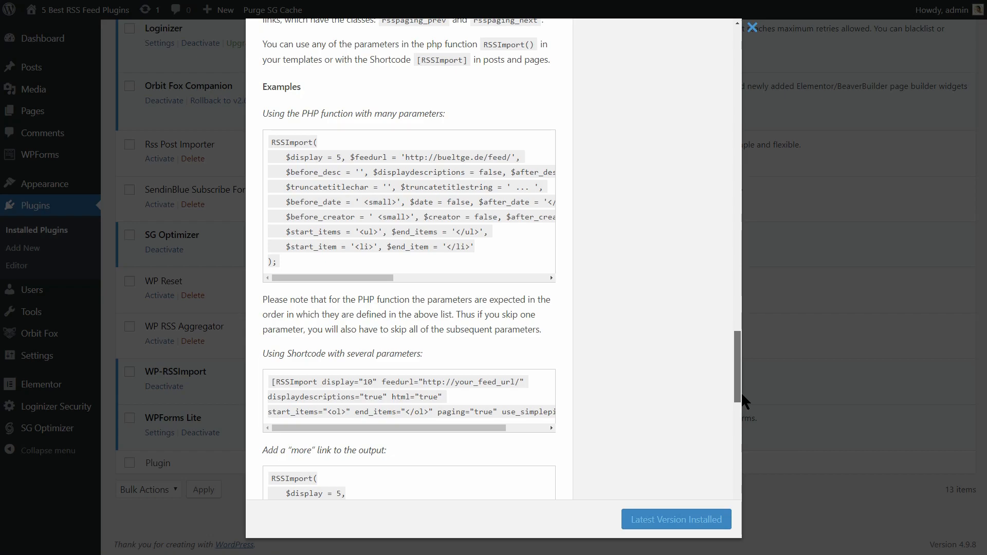
pyautogui.scroll(-3)
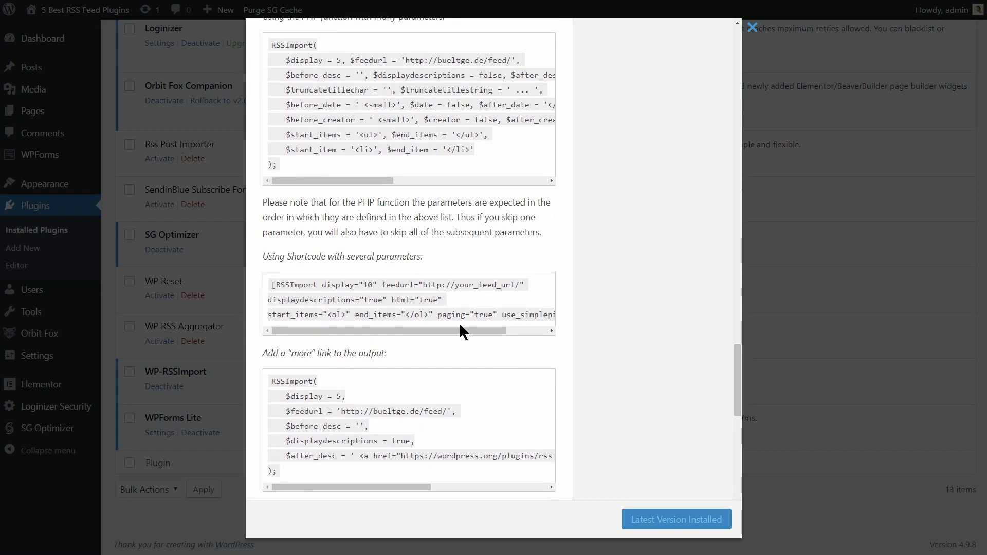
pyautogui.moveTo(358, 299)
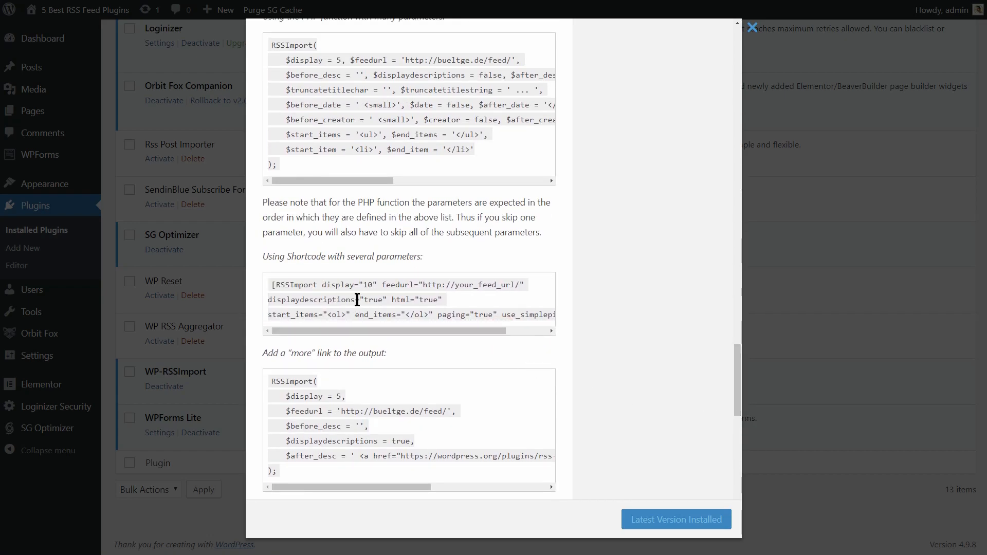
# - Select the 'Using Shortcode with several parameters' example and close the plugin details
pyautogui.rightClick(357, 299)
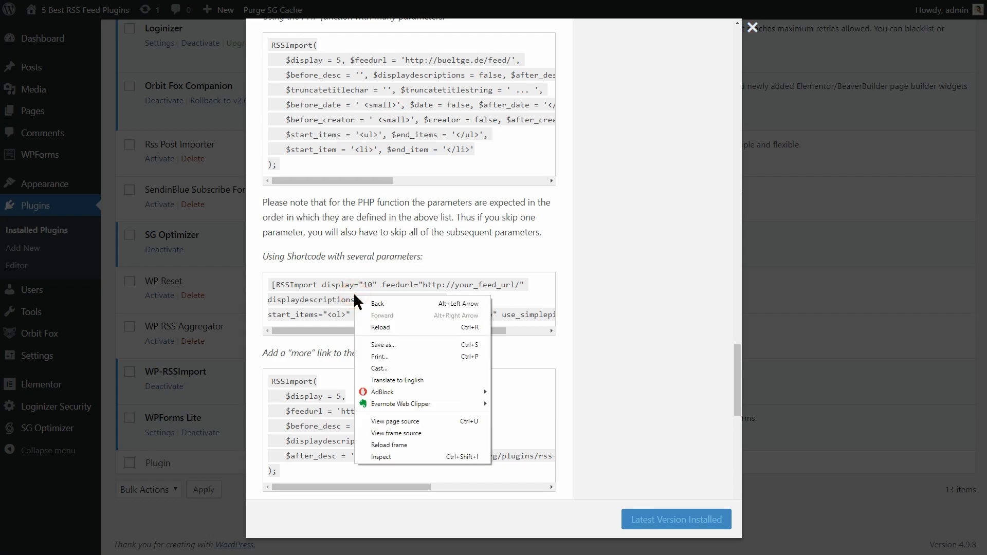
pyautogui.click(274, 284)
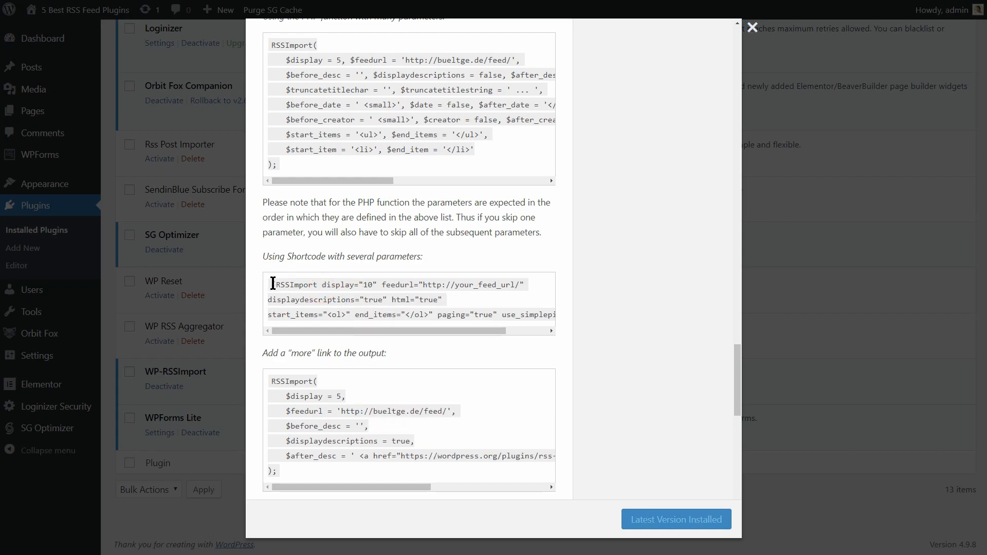
pyautogui.moveTo(271, 284); pyautogui.dragTo(548, 314)
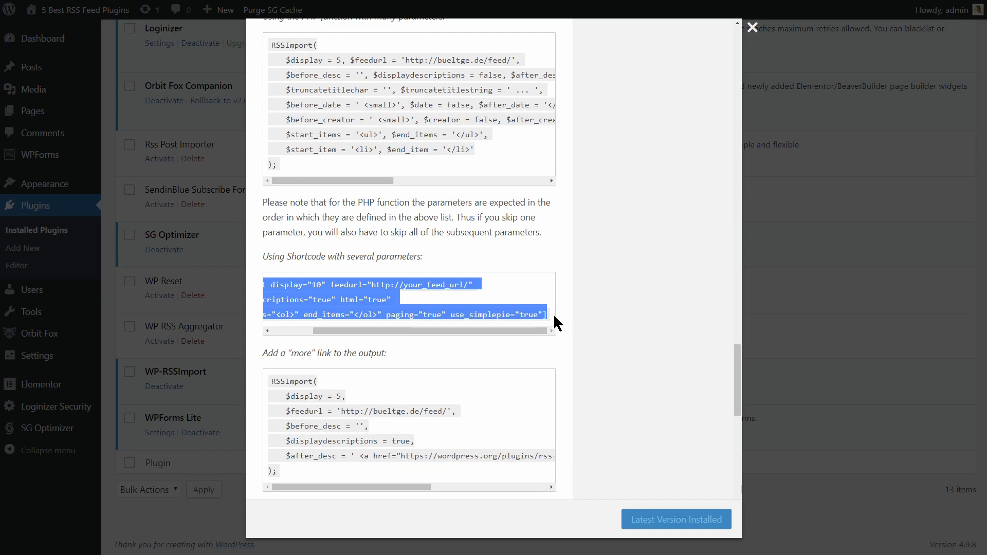
pyautogui.moveTo(406, 304)
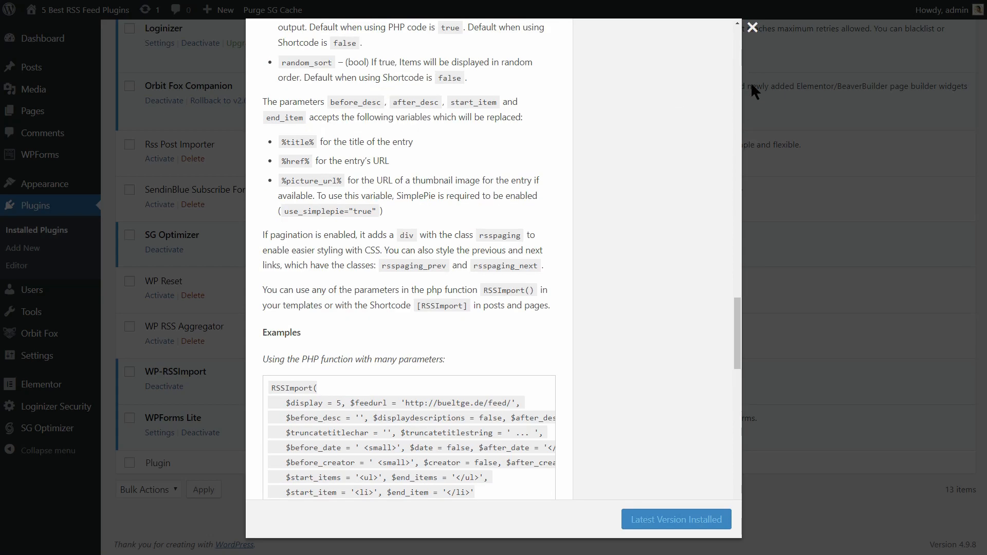
pyautogui.click(752, 27)
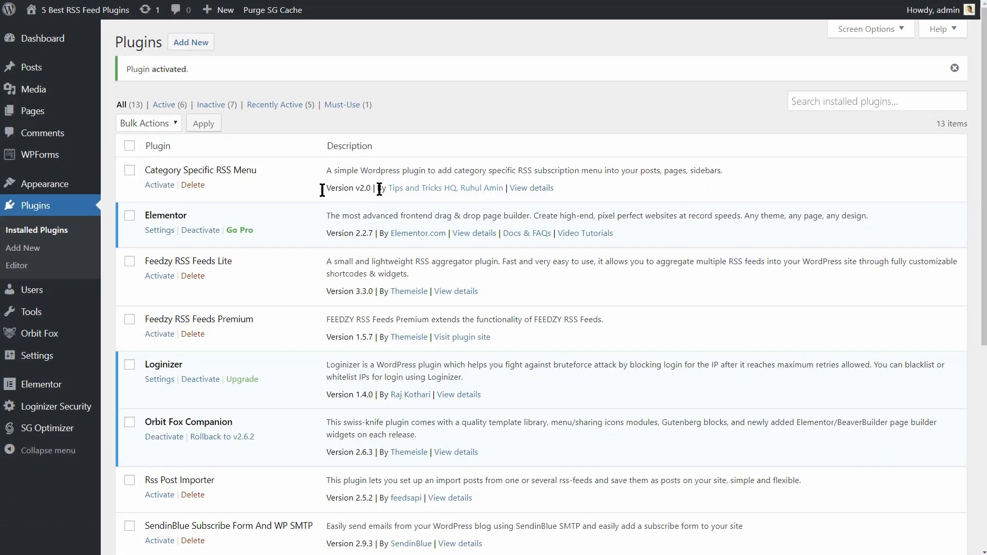
pyautogui.moveTo(44, 185)
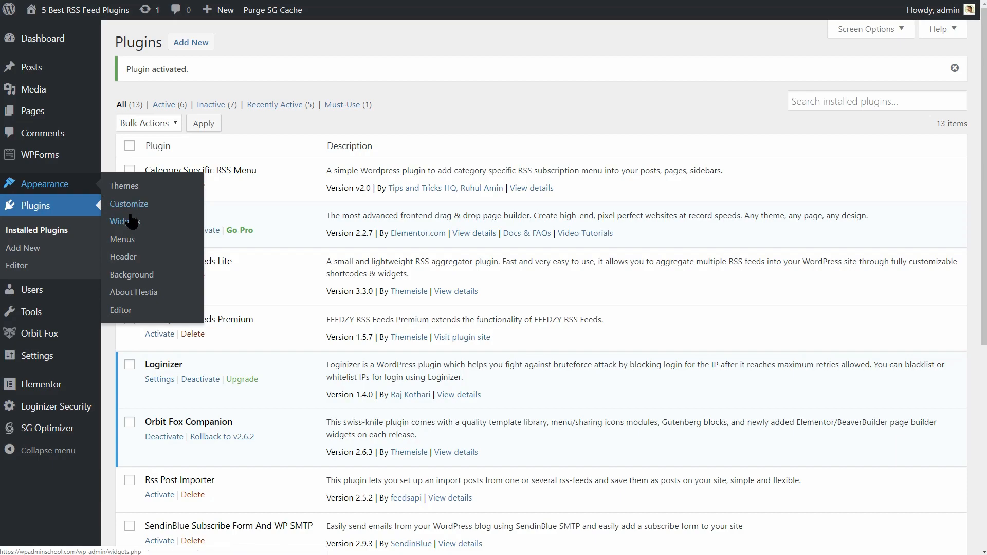
# - Add the RSSImport widget to the Sidebar area with the title RSS
pyautogui.click(124, 221)
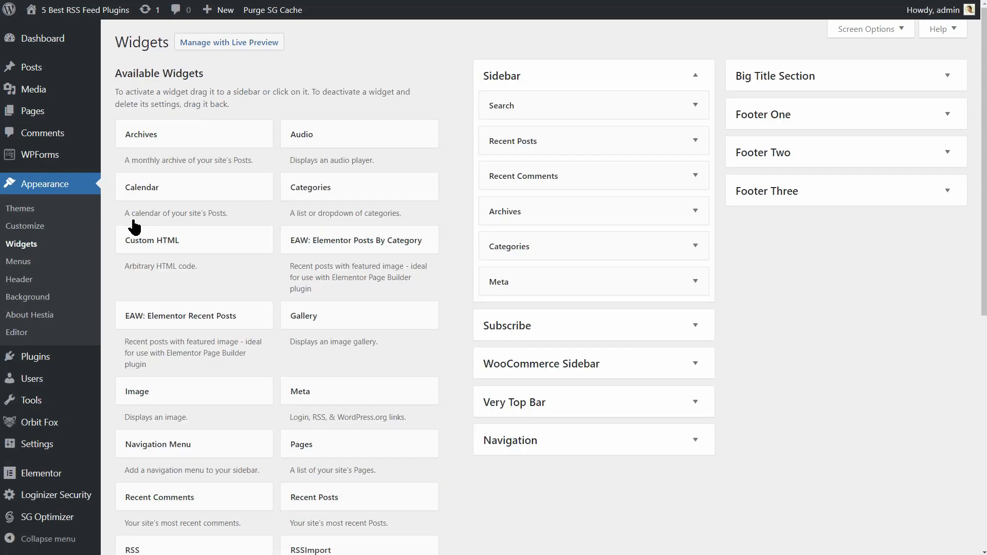
pyautogui.scroll(-3)
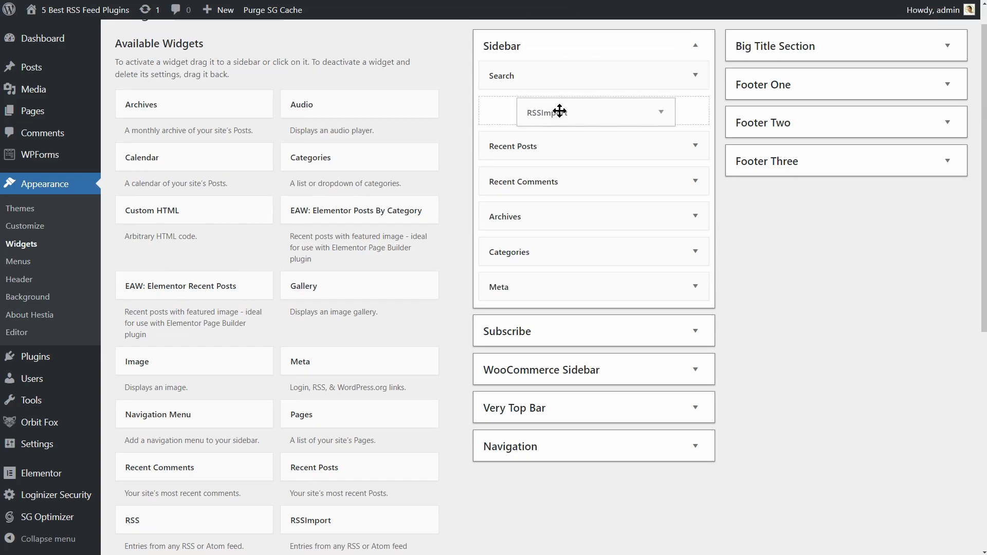
pyautogui.click(596, 111)
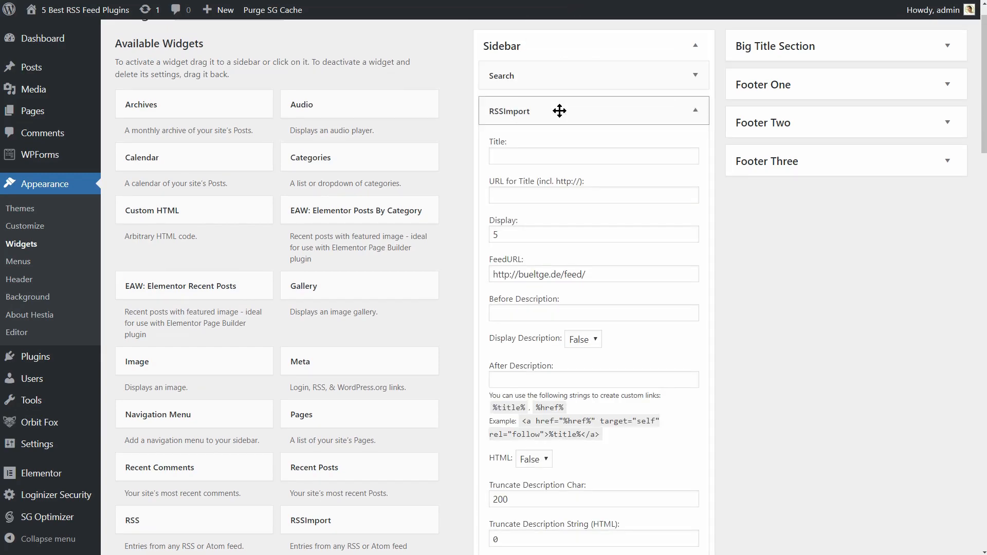
pyautogui.write('RSS')
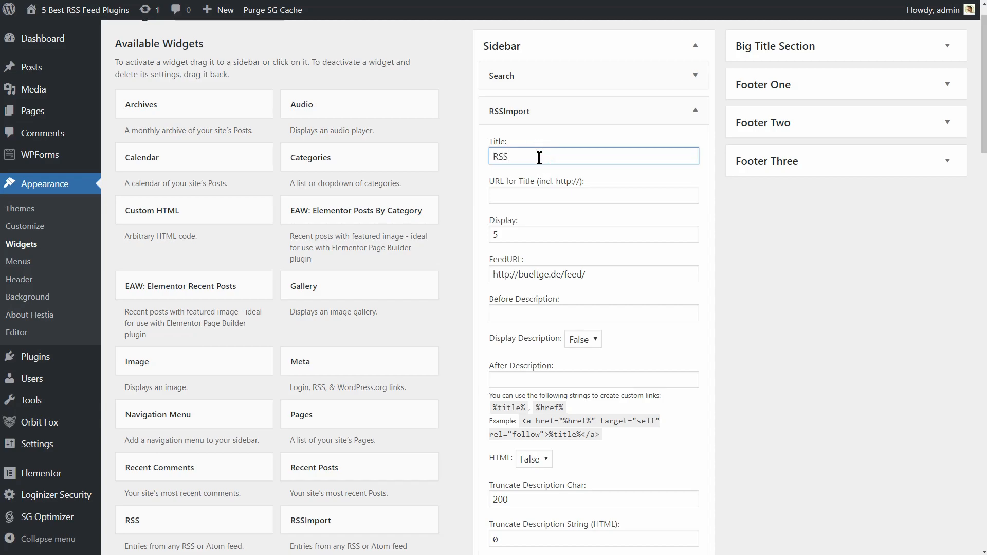
pyautogui.scroll(-3)
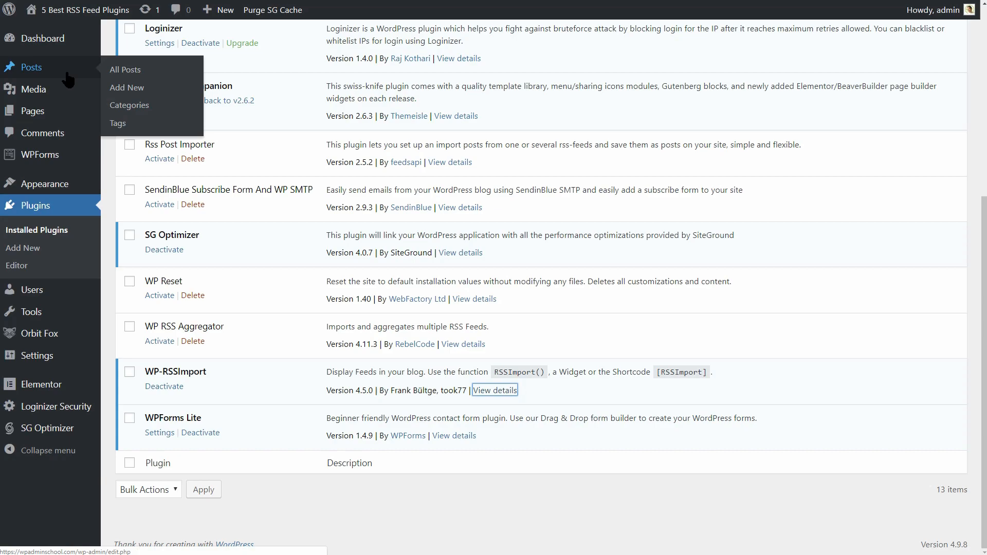
# - View the WP-RSSImport plugin details and select its shortcode example text
pyautogui.click(494, 390)
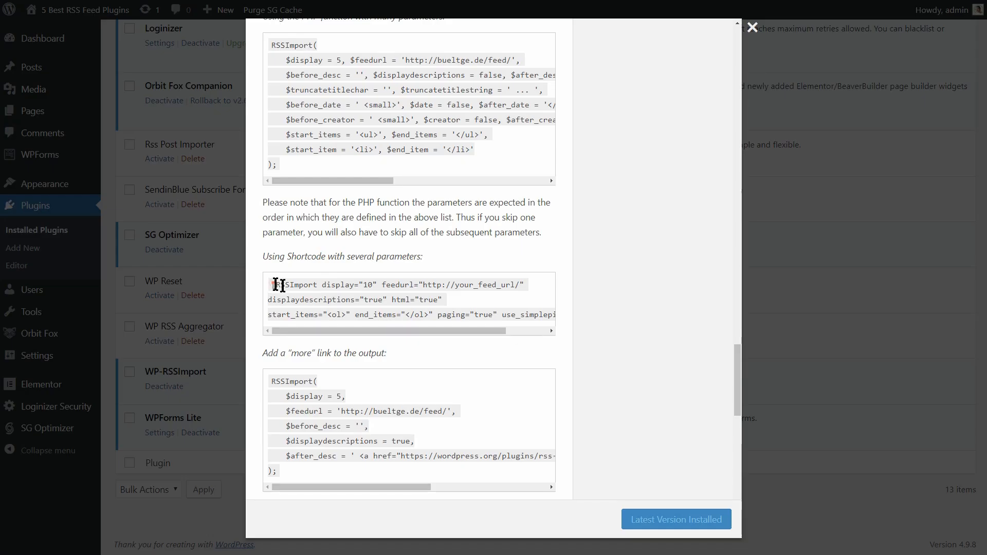
pyautogui.moveTo(280, 284); pyautogui.dragTo(407, 315)
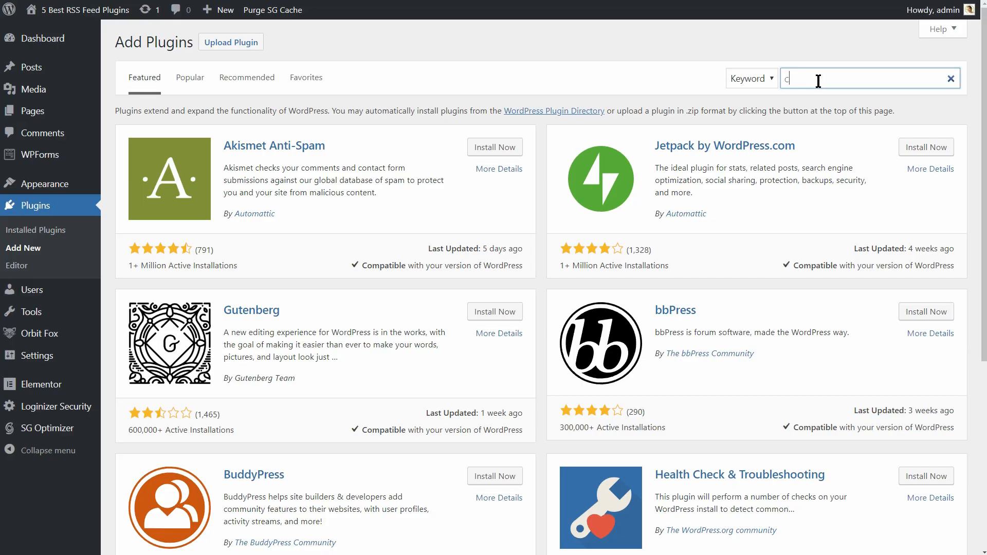
# - Search plugins for 'category specific rss' and open the Category Specific RSS feed Subscription details
pyautogui.write('ategory specific rss')
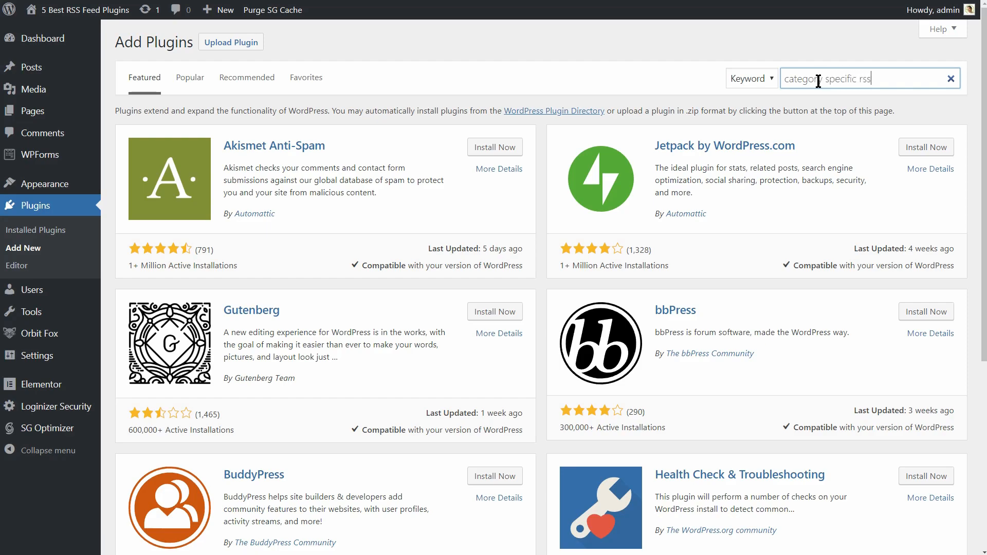
pyautogui.press('Enter')
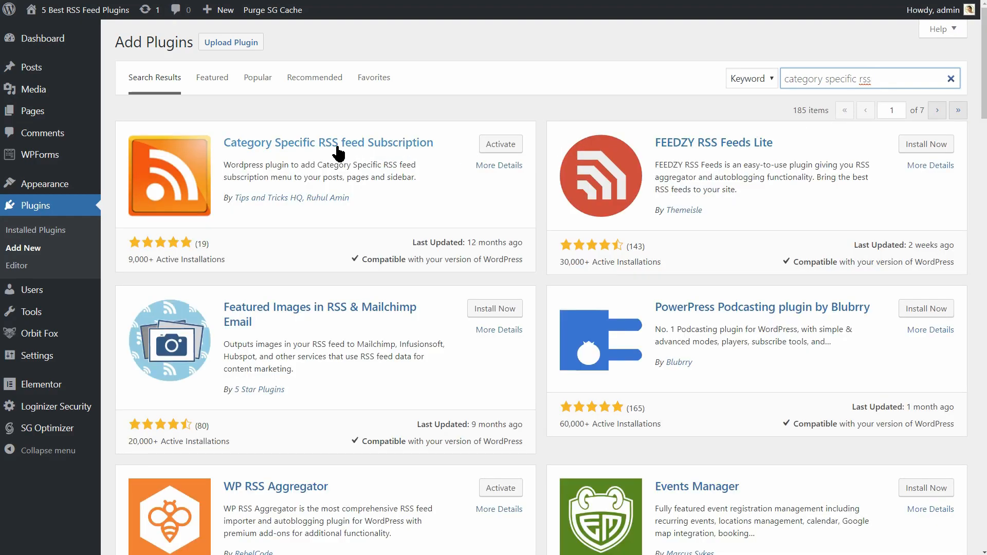
pyautogui.click(500, 165)
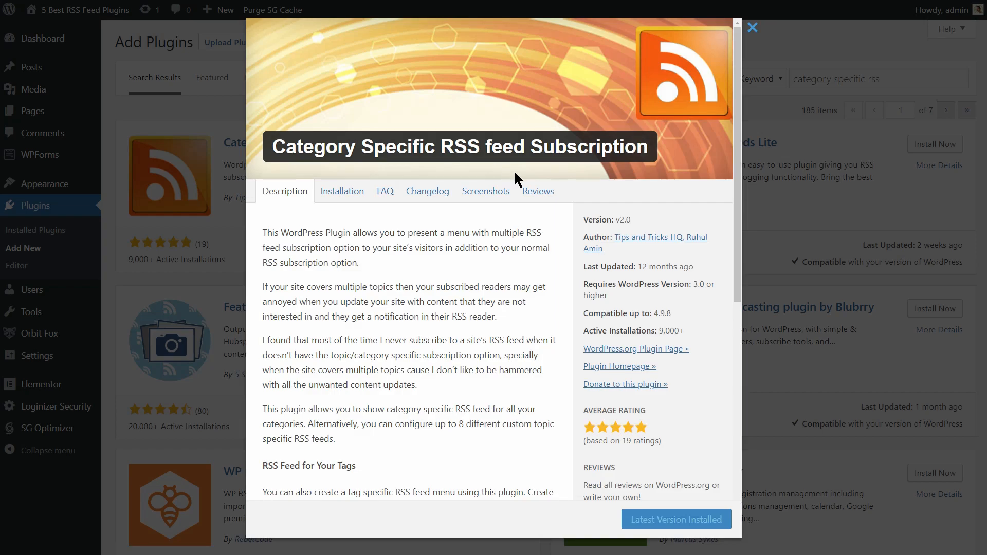
# - Review the plugin's screenshots, then view the WordPress News post on the site
pyautogui.scroll(-3)
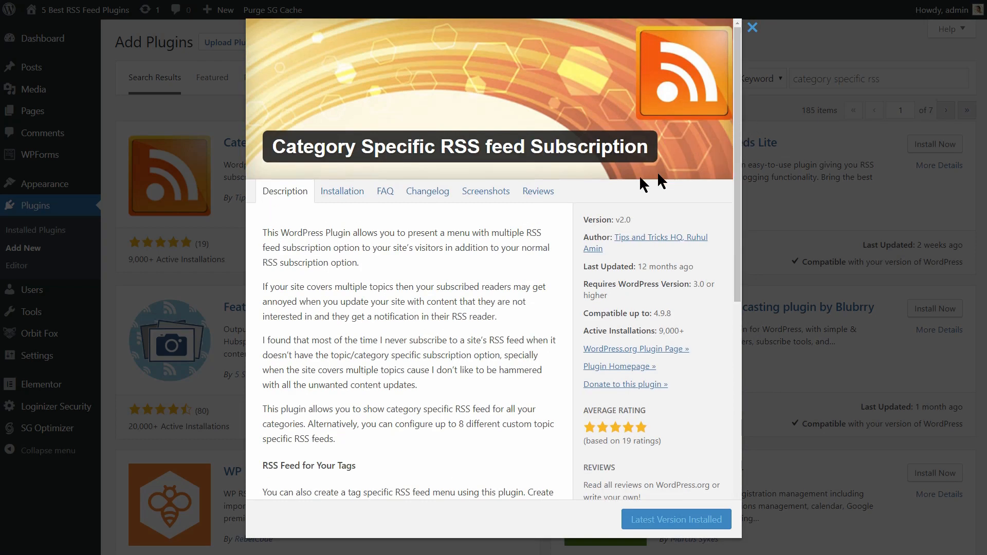
pyautogui.click(486, 191)
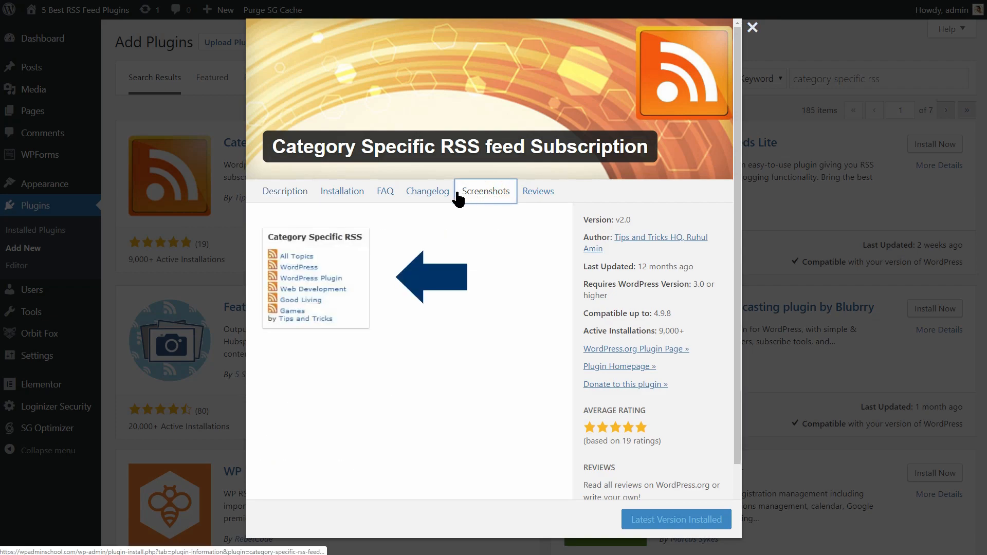
pyautogui.click(284, 191)
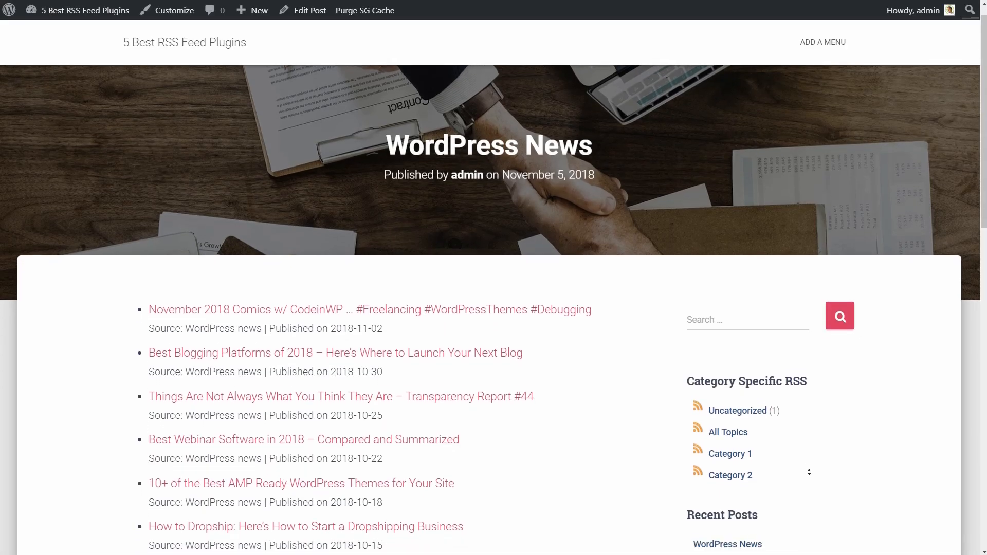
pyautogui.scroll(-3)
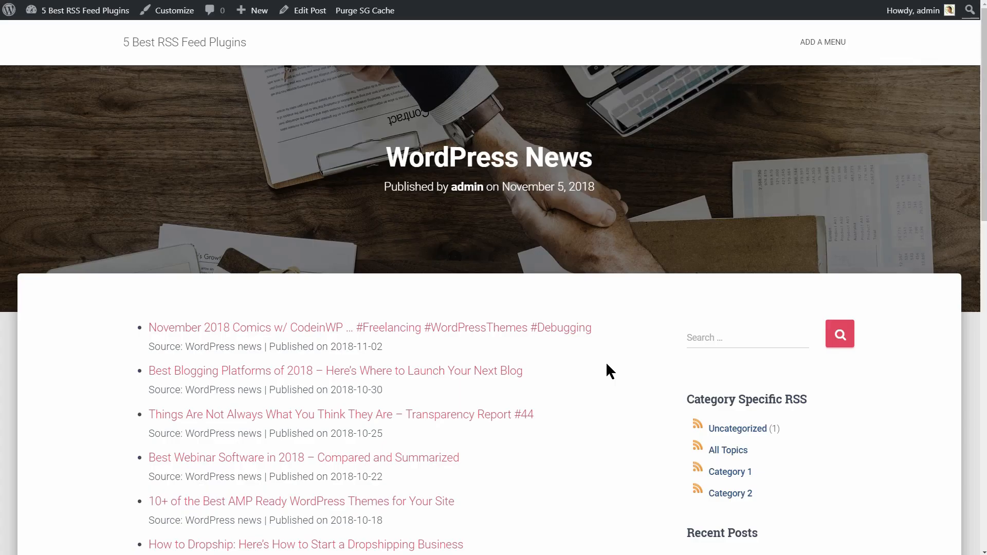
pyautogui.moveTo(268, 29)
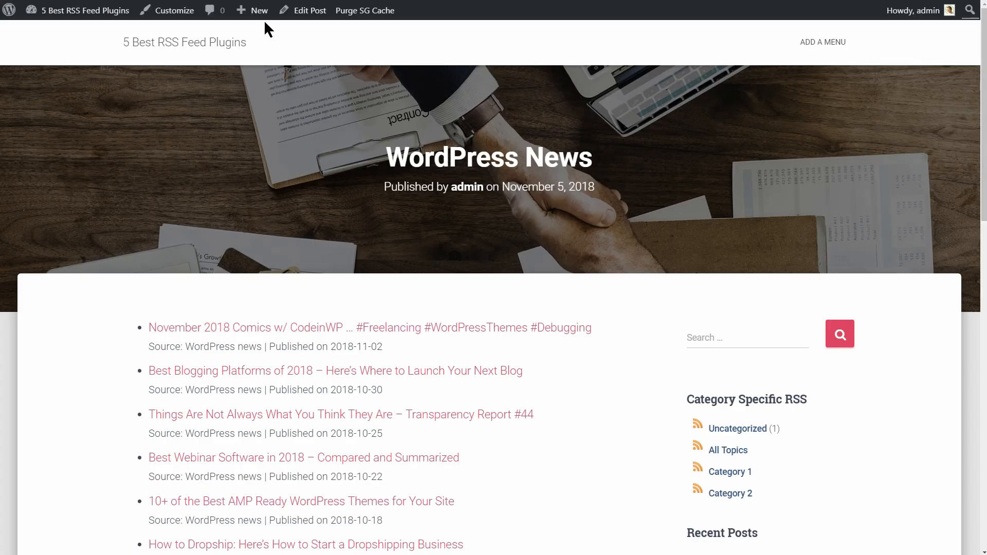
# - Start a new post titled 'Best FOOD RECIPES 2019'
pyautogui.click(257, 10)
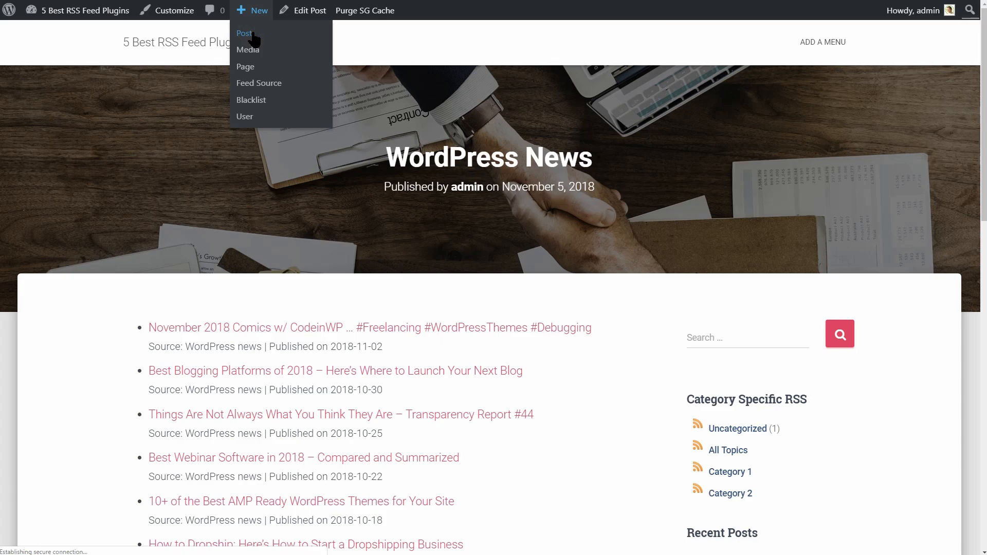
pyautogui.click(243, 33)
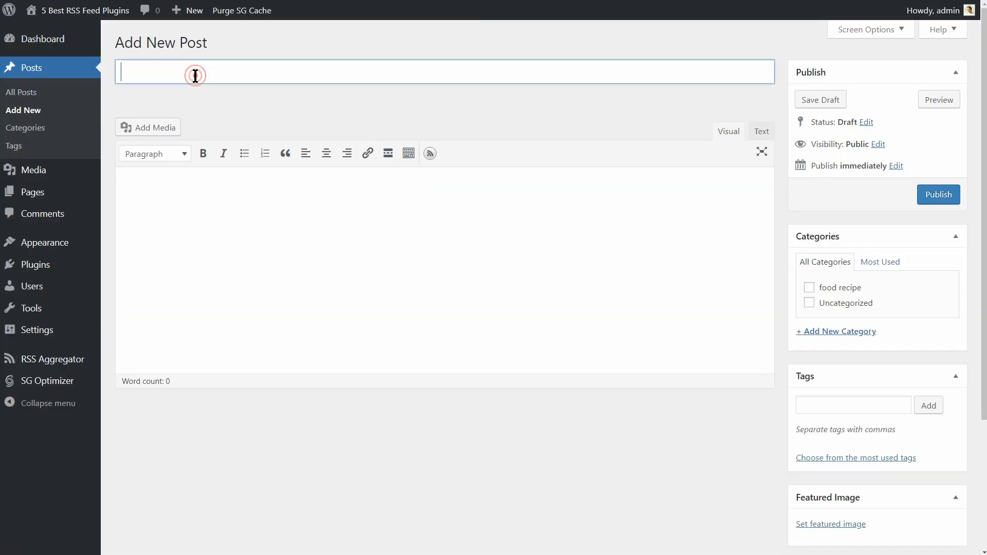
pyautogui.write('Best FOOD')
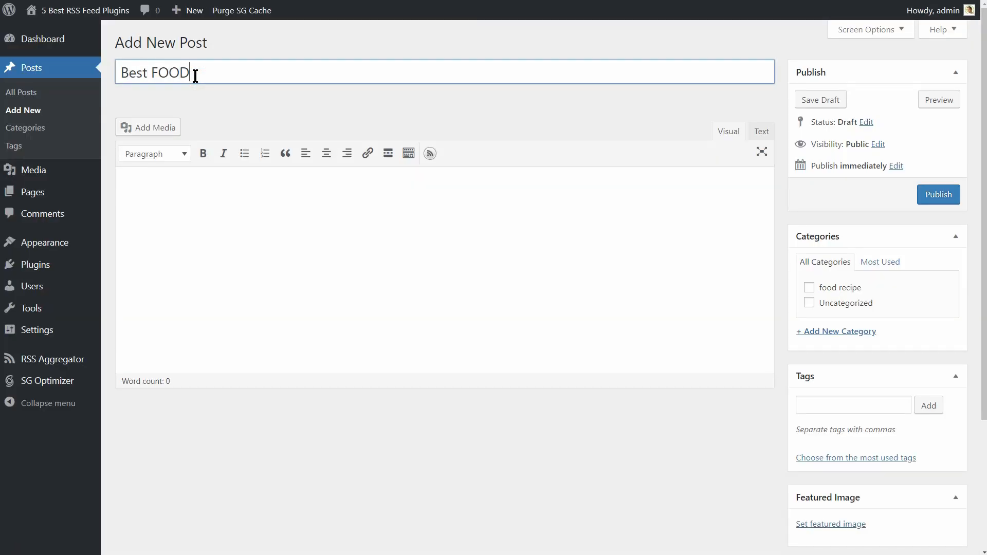
pyautogui.write('RECIPES')
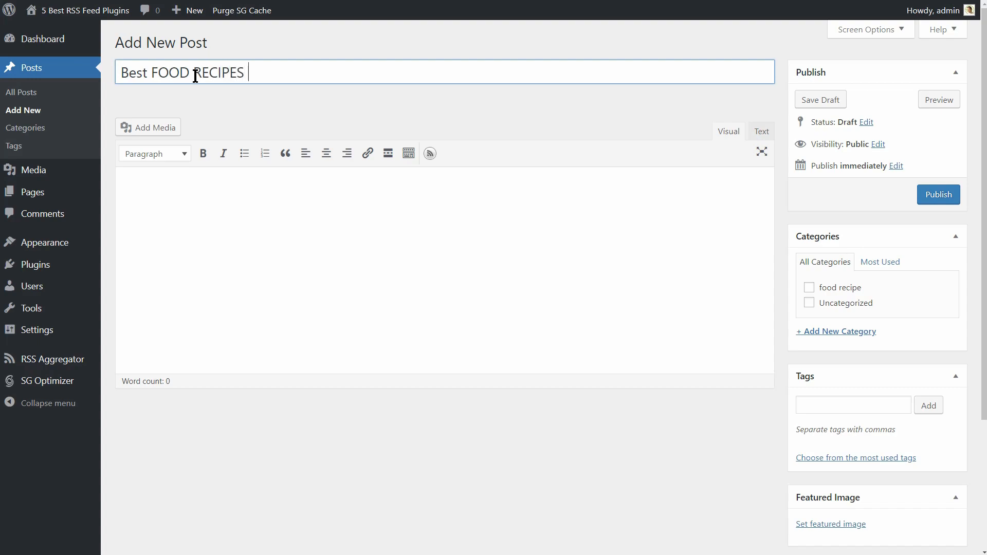
pyautogui.write('2019')
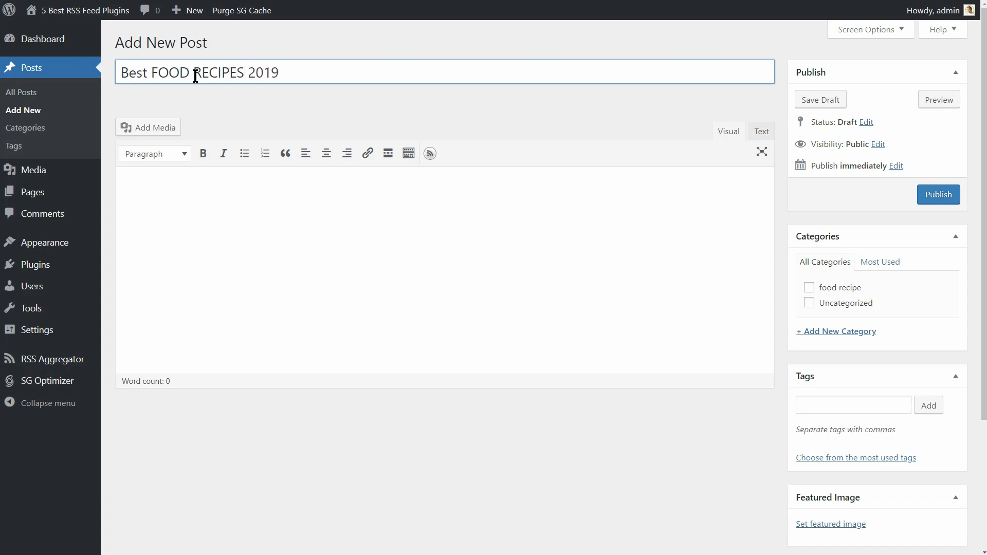
pyautogui.moveTo(639, 284)
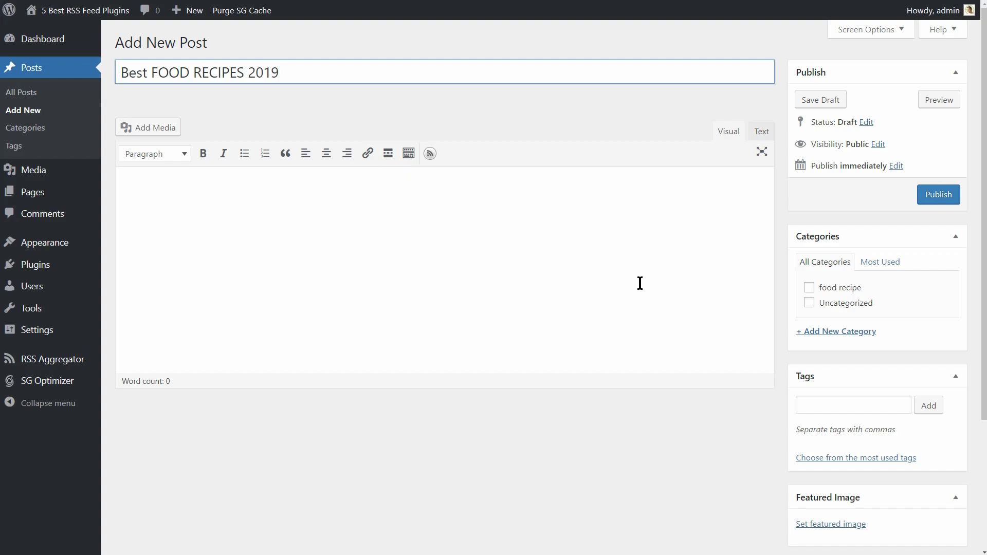
# - Add a new 'food' category to the post, then activate Category Specific RSS feed Subscription
pyautogui.click(836, 332)
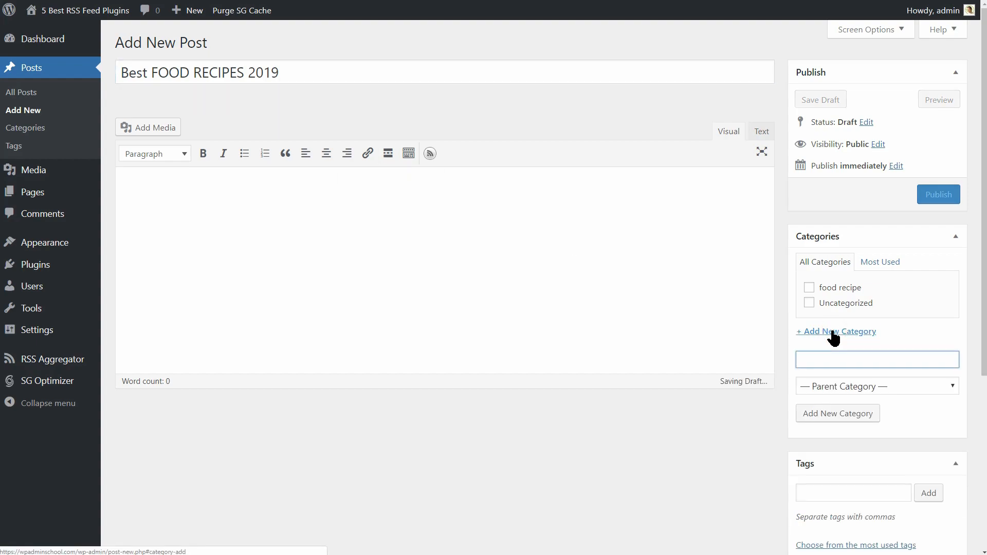
pyautogui.write('food')
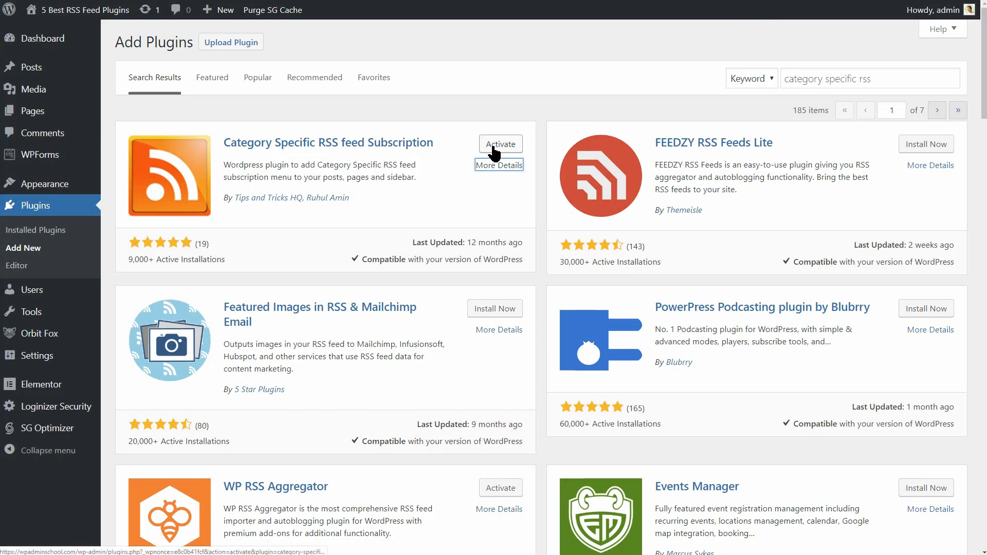
pyautogui.click(500, 144)
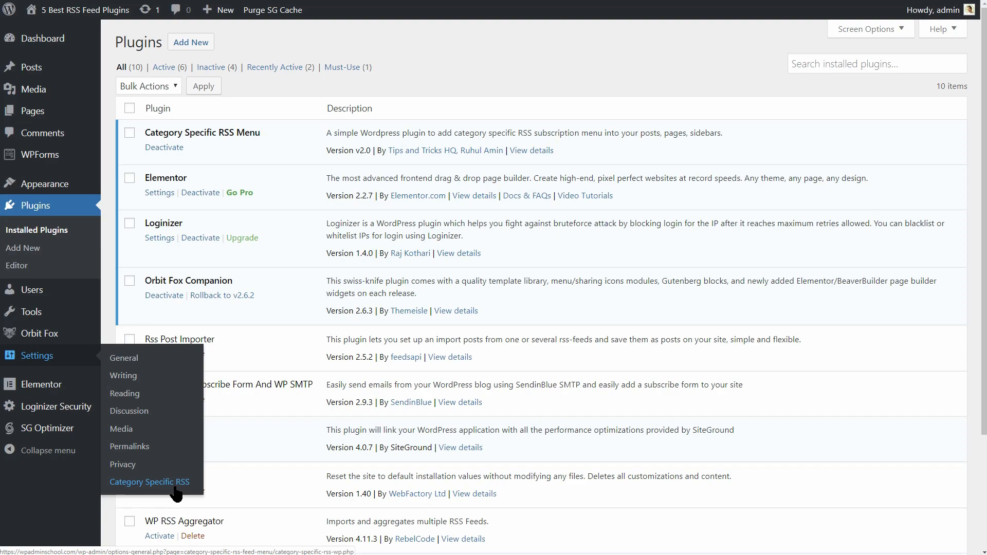
# - In Category Specific RSS settings, name the custom feeds 'category 1' and 'category 2'
pyautogui.click(150, 482)
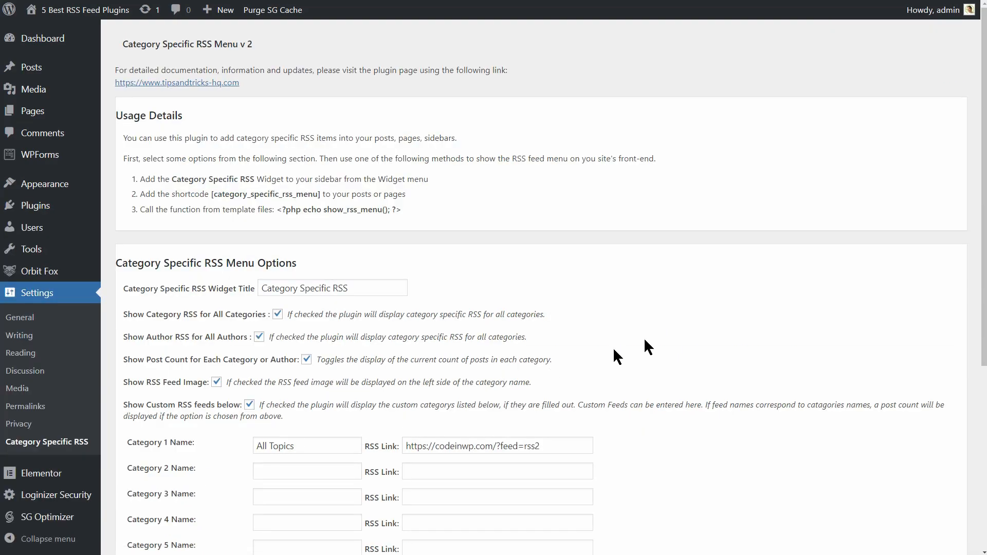
pyautogui.scroll(-3)
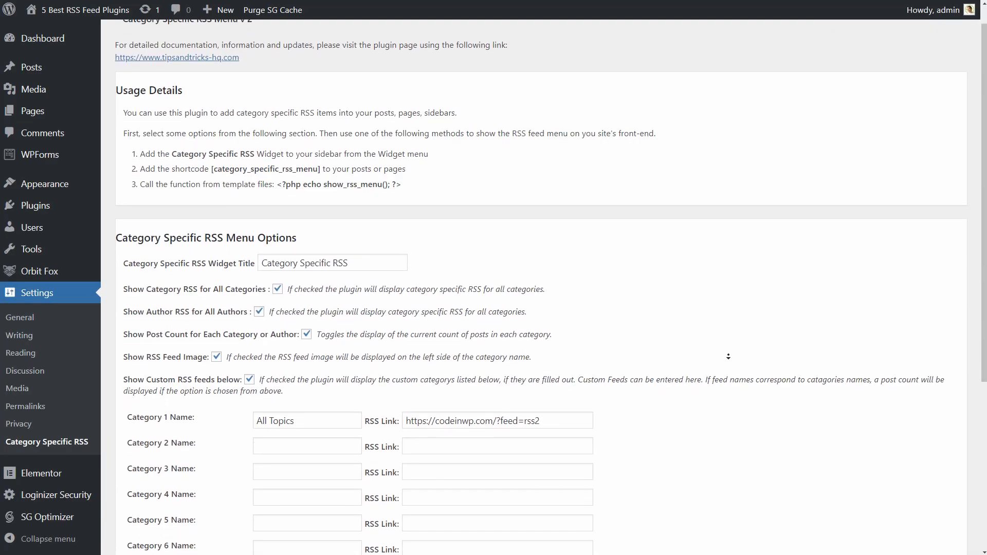
pyautogui.scroll(-3)
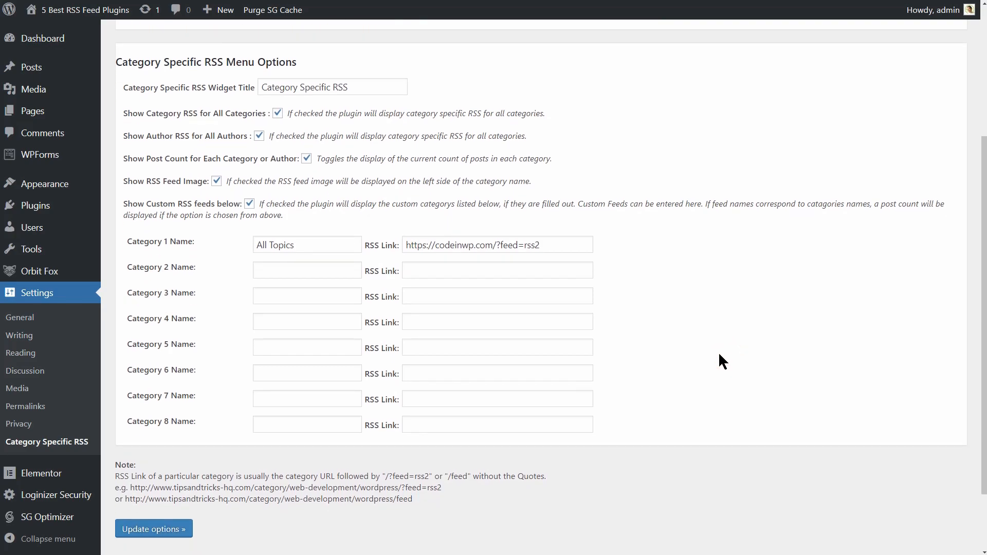
pyautogui.click(308, 270)
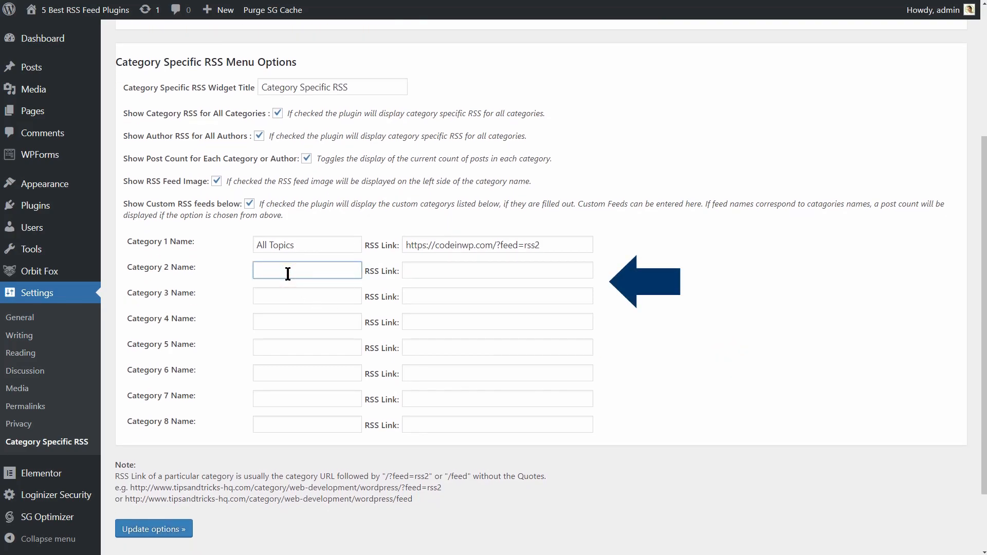
pyautogui.write('category 1')
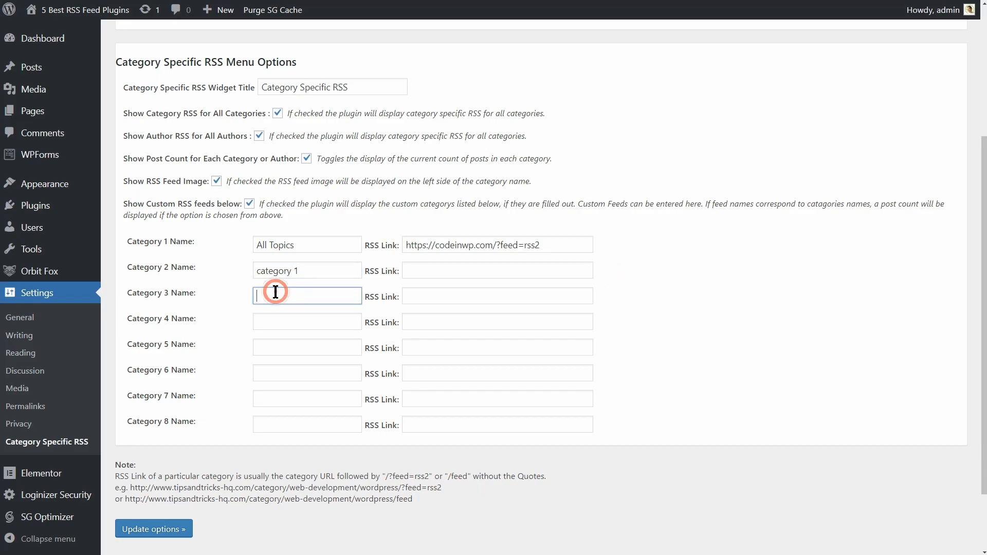
pyautogui.write('category 2')
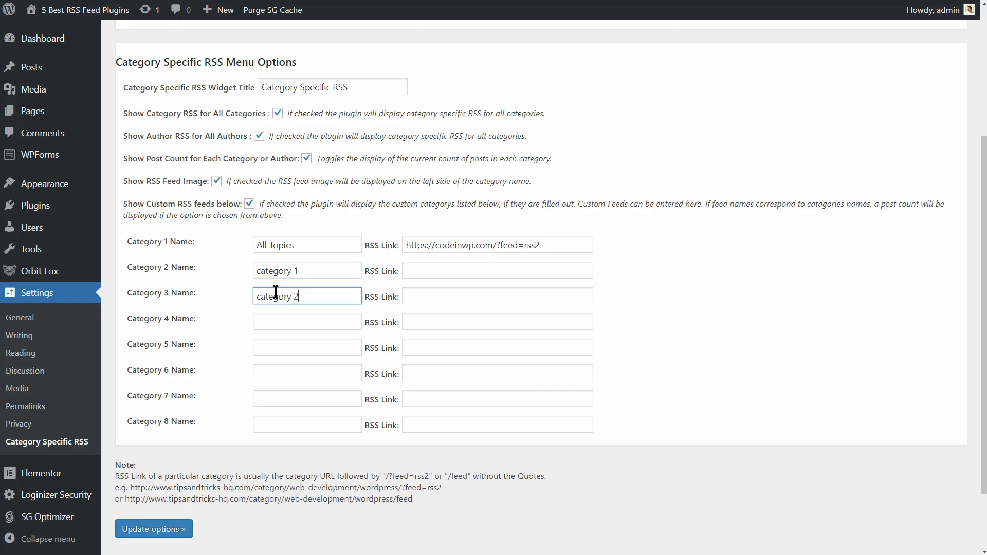
# - Enter the themeisle.com/blog and externallink.xyz/blog feed links and update the options
pyautogui.write('https:/')
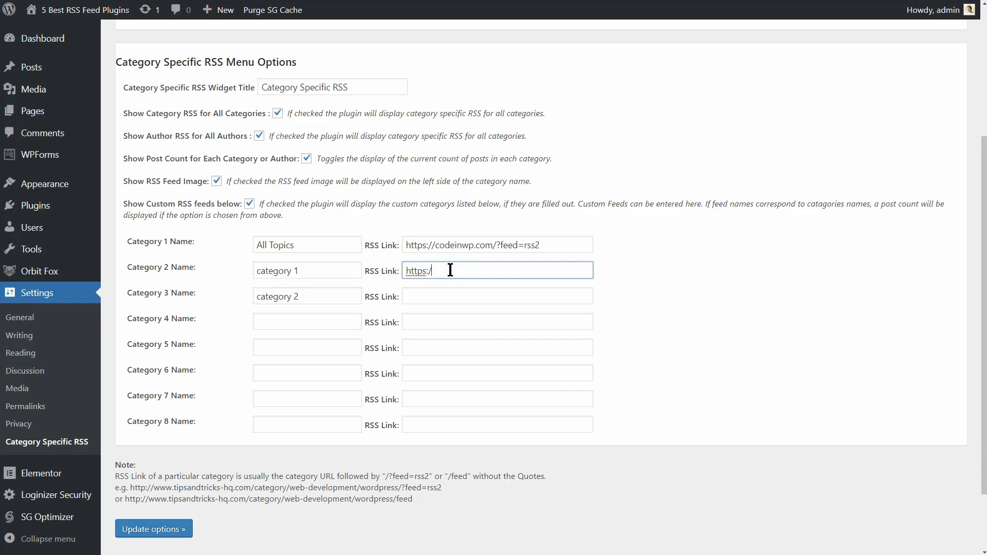
pyautogui.write('the')
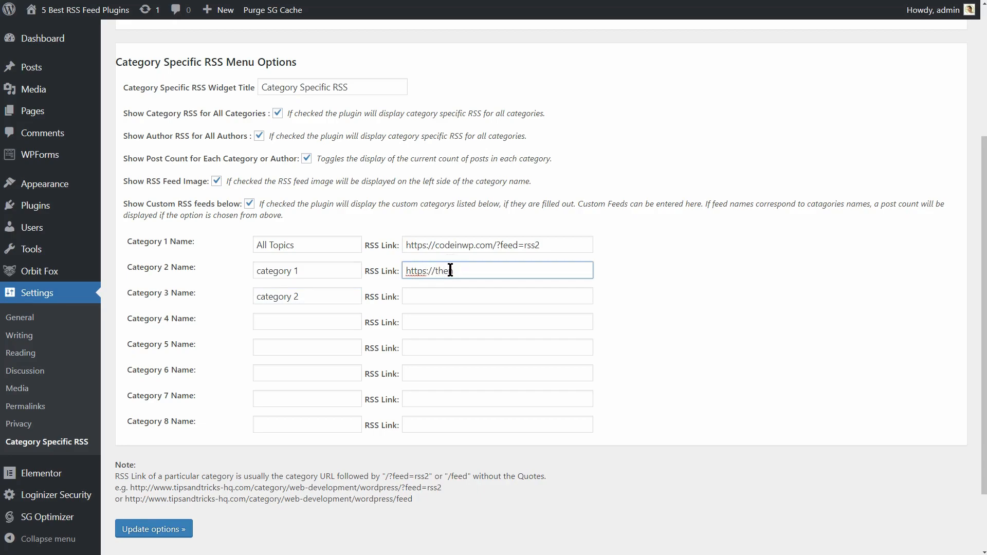
pyautogui.write('me')
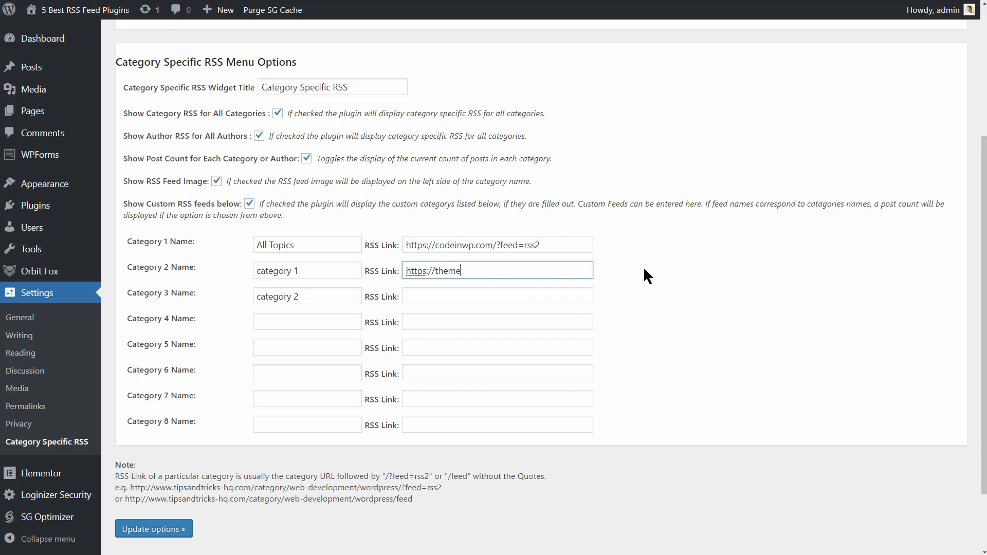
pyautogui.write('isle.com/')
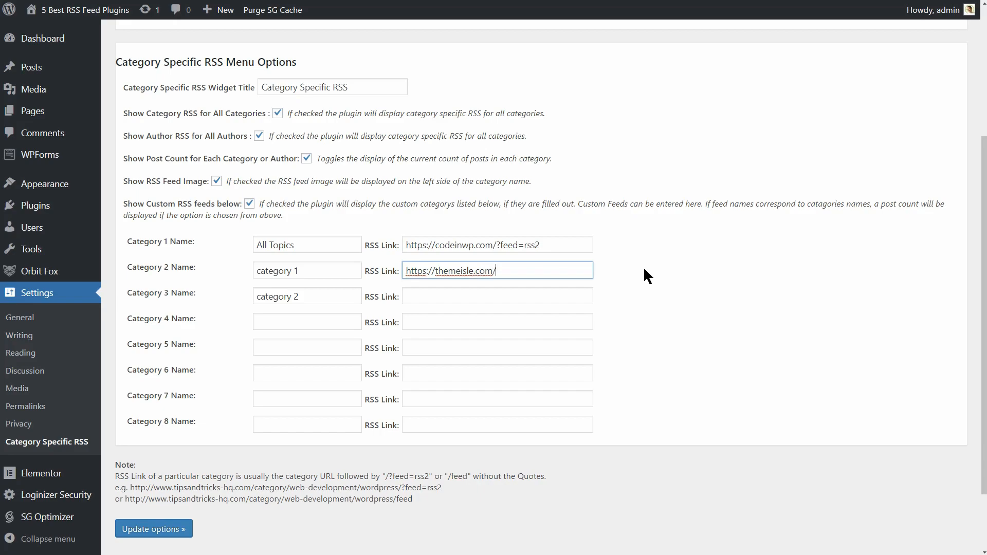
pyautogui.write('blog')
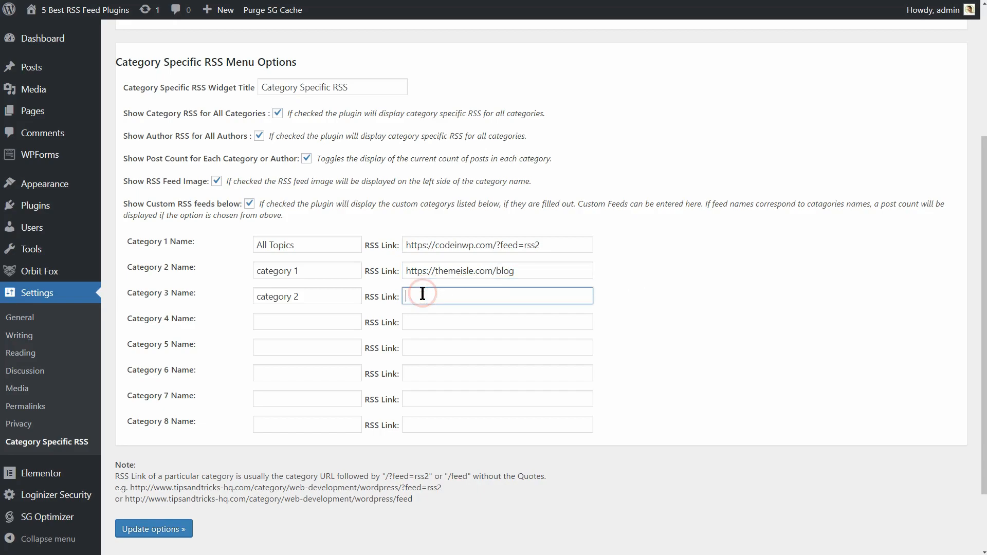
pyautogui.write('https://externallink.xyz/blog')
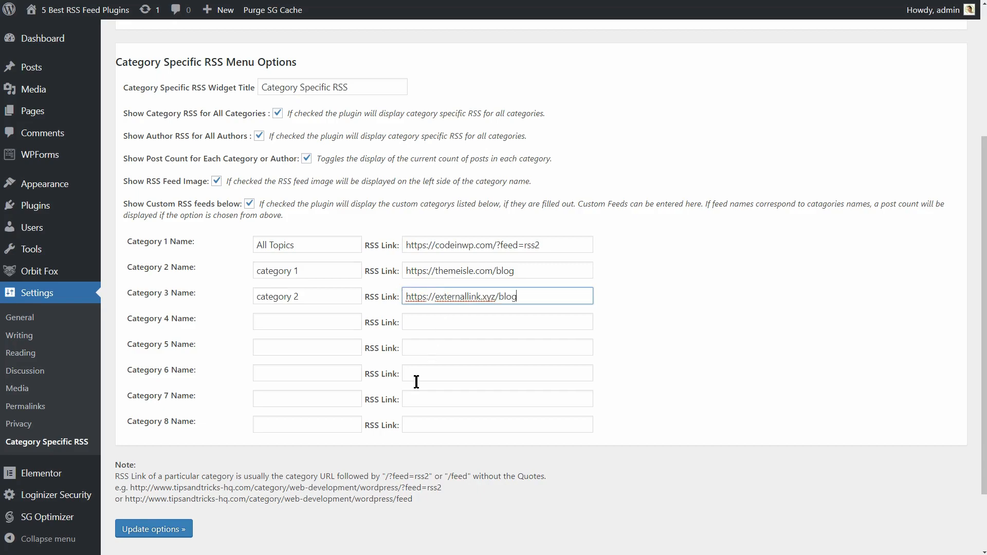
pyautogui.click(155, 528)
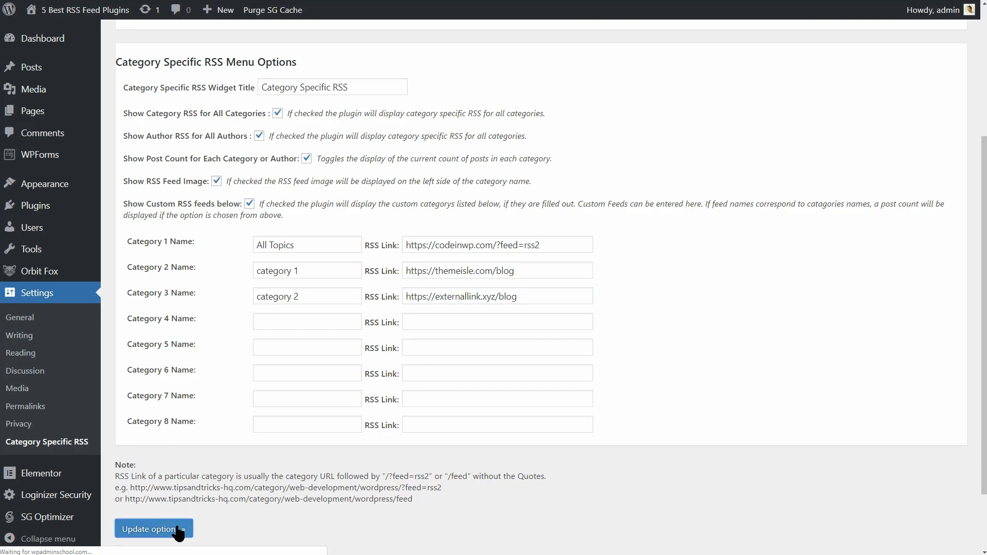
pyautogui.click(153, 528)
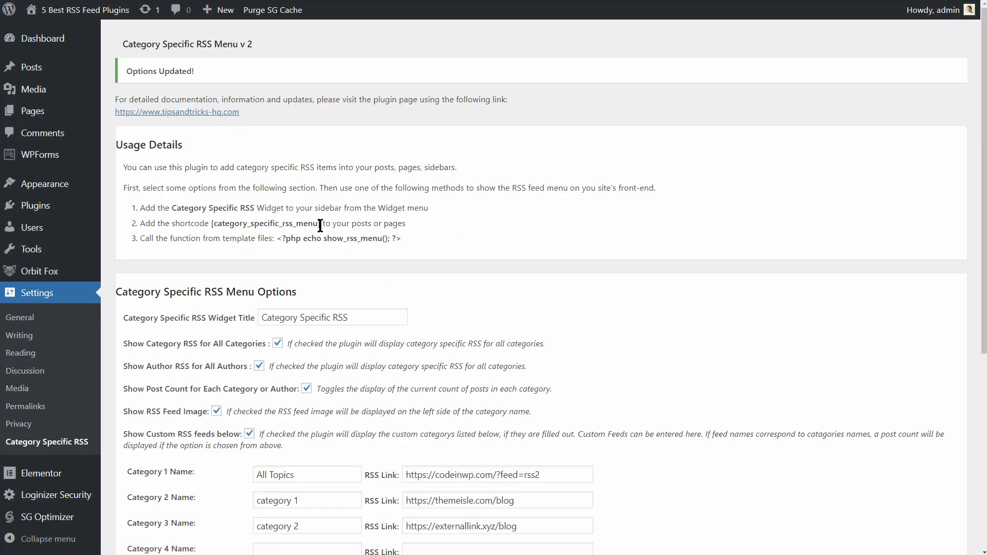
# - Copy the [category_specific_rss_menu] shortcode into the WordPress Tutorials post editor
pyautogui.doubleClick(265, 224)
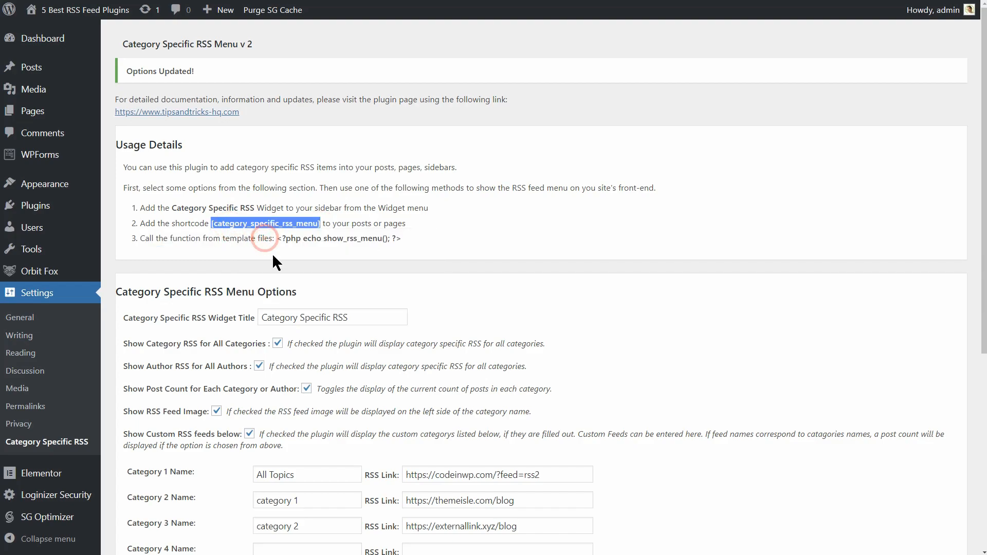
pyautogui.moveTo(32, 68)
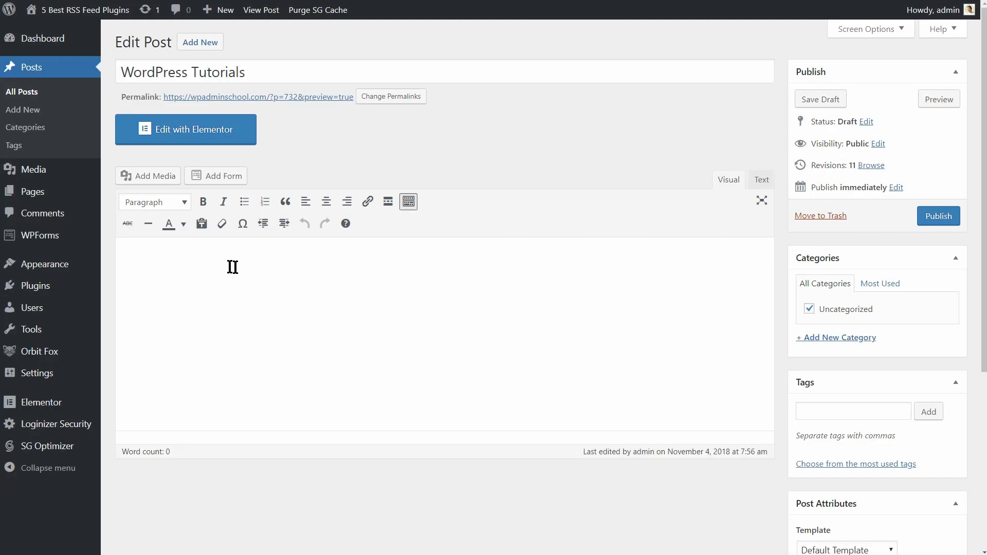
pyautogui.write('[category_specific_rss_menu]')
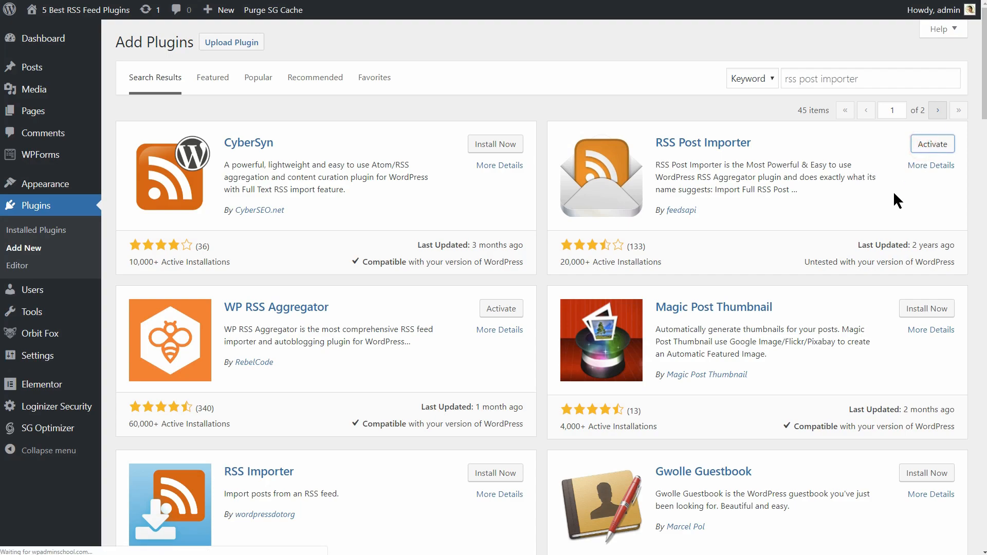
# - Activate RSS Post Importer, add a WordPress Tutorials feed from themeisle.com/blog/feed, then view the Blog page
pyautogui.click(932, 144)
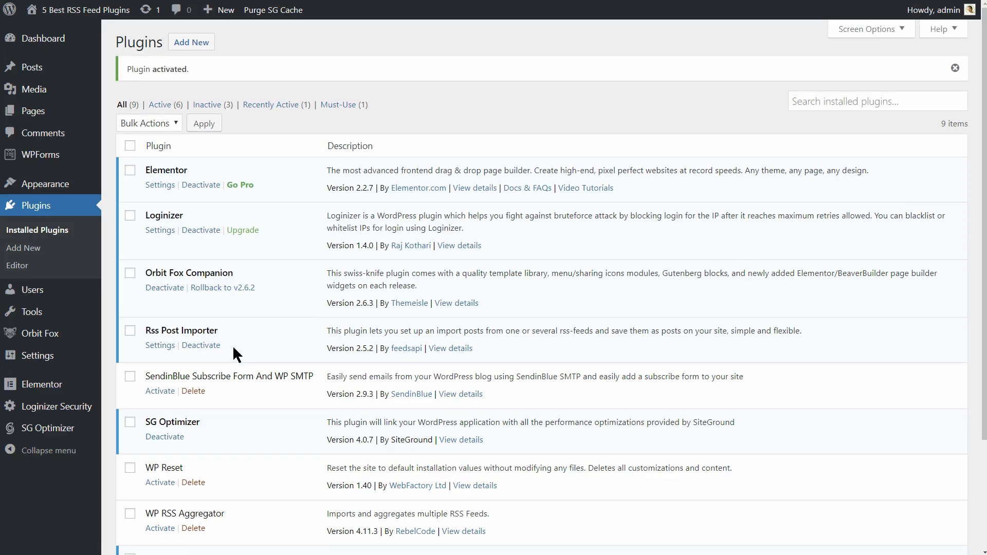
pyautogui.moveTo(37, 354)
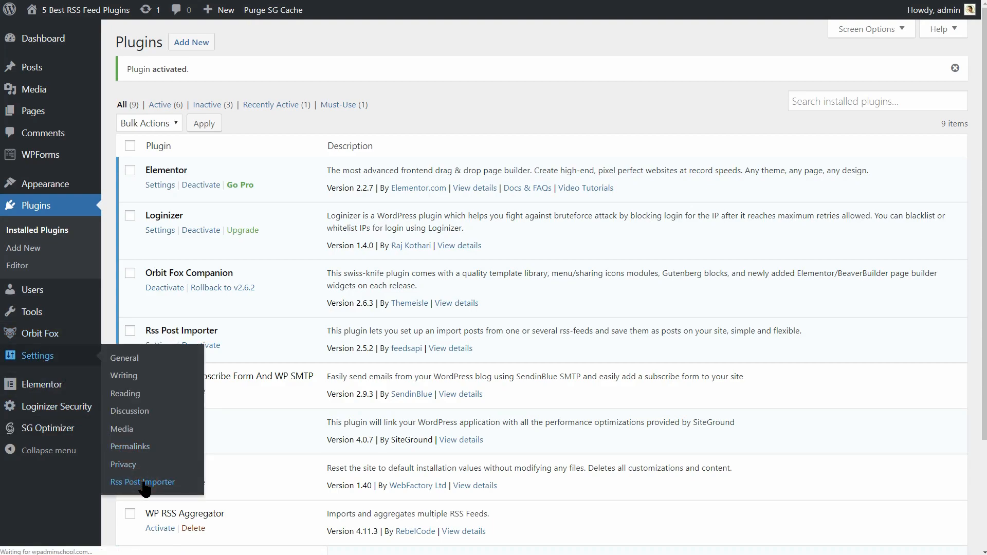
pyautogui.click(142, 481)
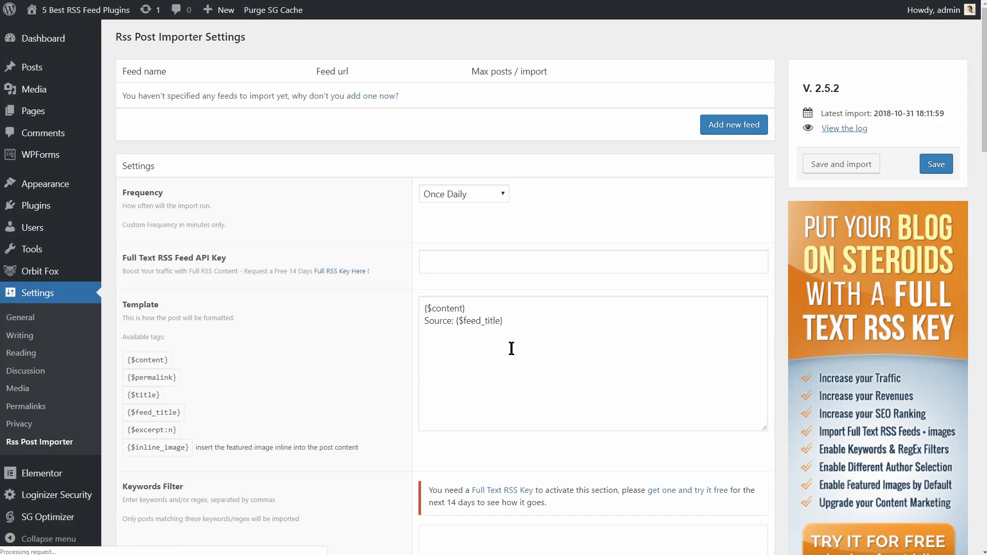
pyautogui.moveTo(710, 133)
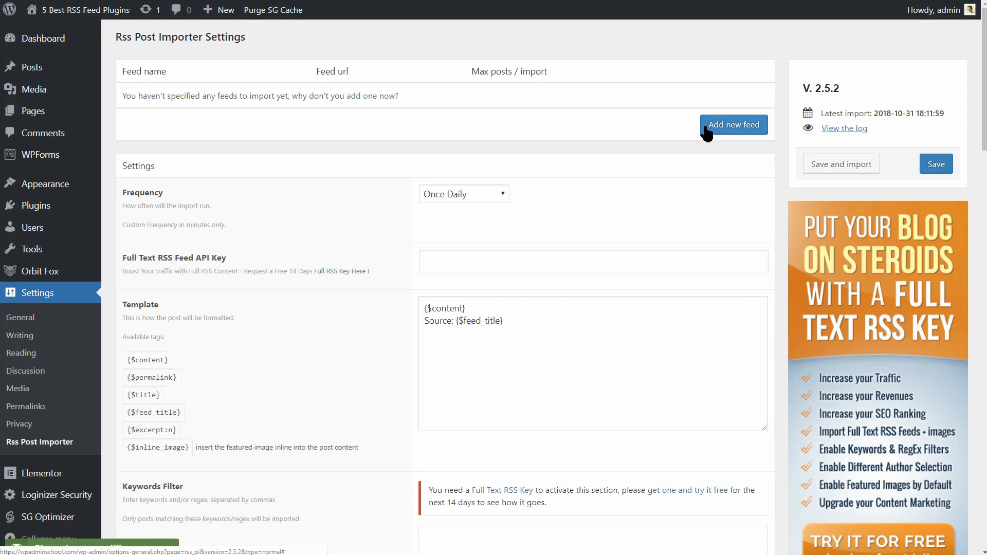
pyautogui.click(734, 125)
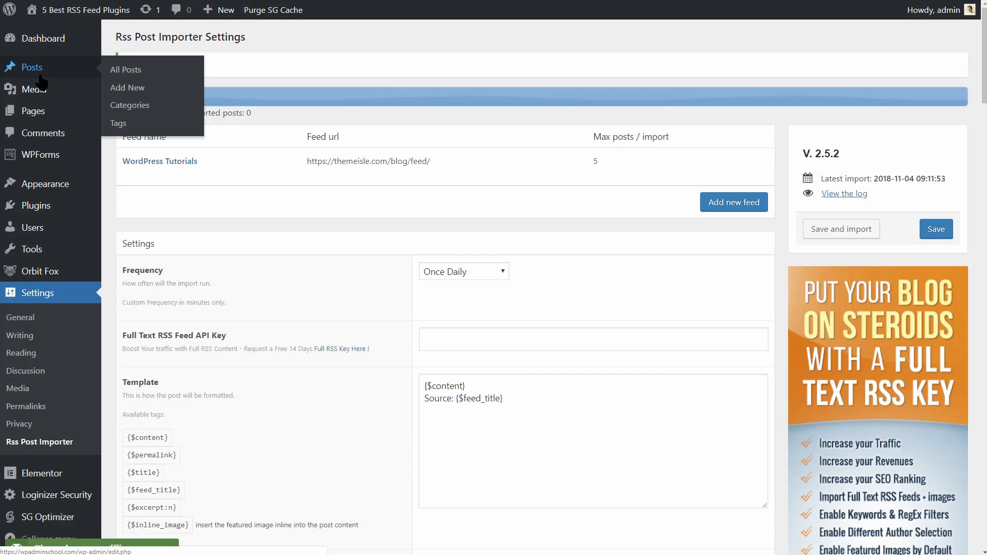
pyautogui.click(125, 70)
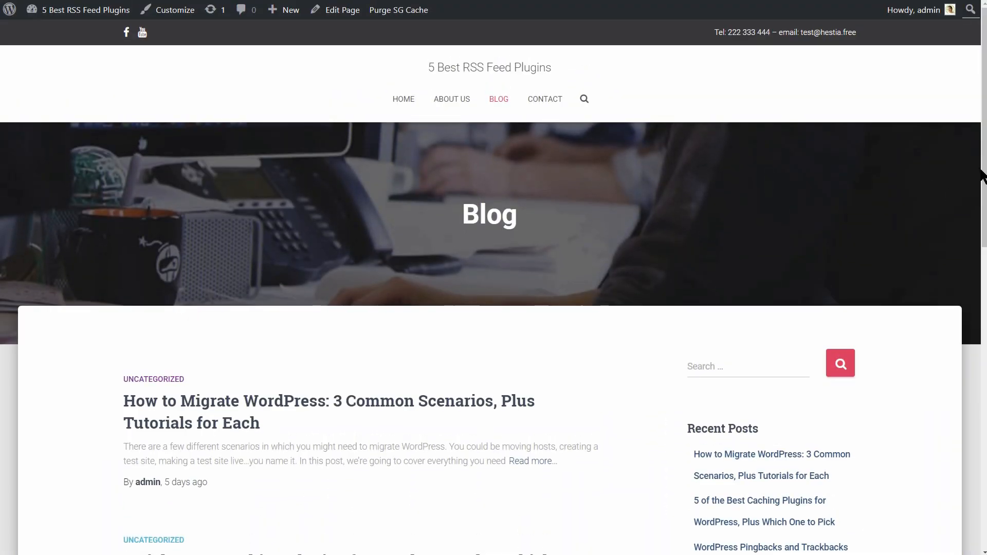
# - Open and scroll the imported caching-plugins post on the live site, then return to the Dashboard
pyautogui.scroll(-3)
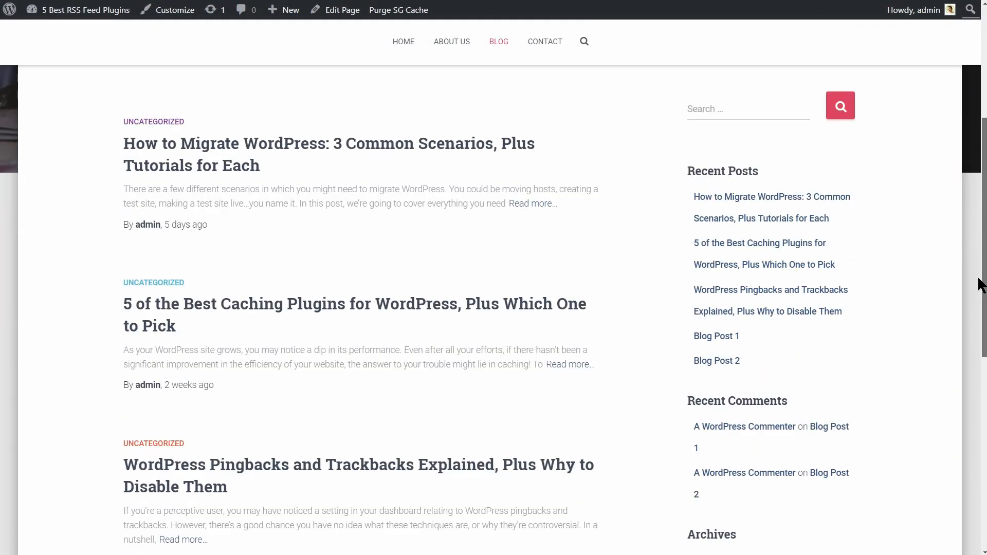
pyautogui.scroll(-3)
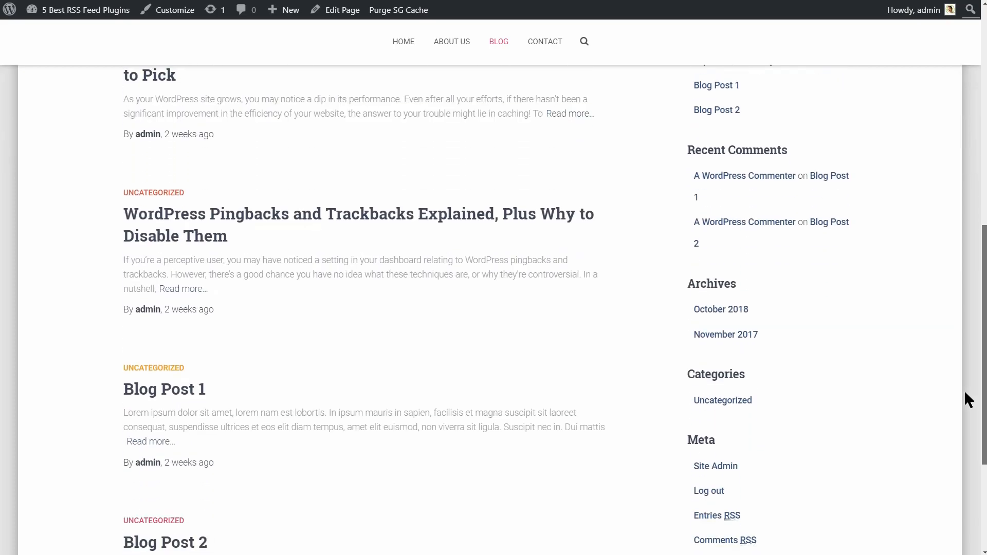
pyautogui.scroll(3)
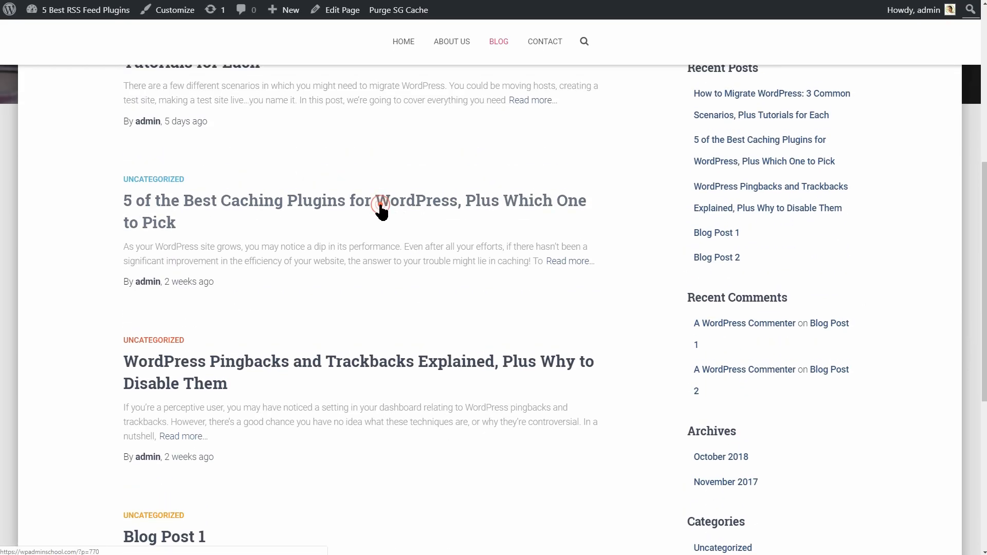
pyautogui.click(381, 208)
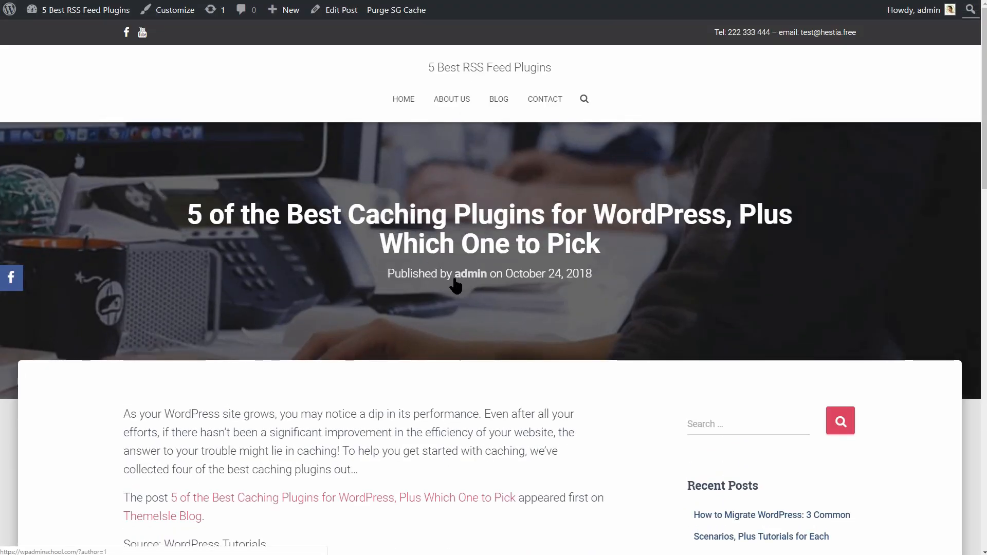
pyautogui.scroll(-3)
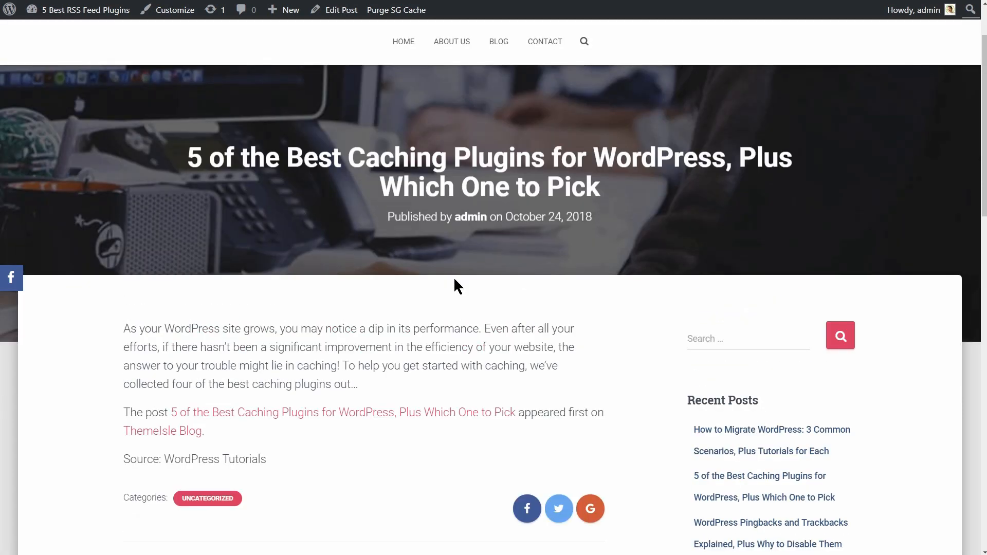
pyautogui.moveTo(628, 253)
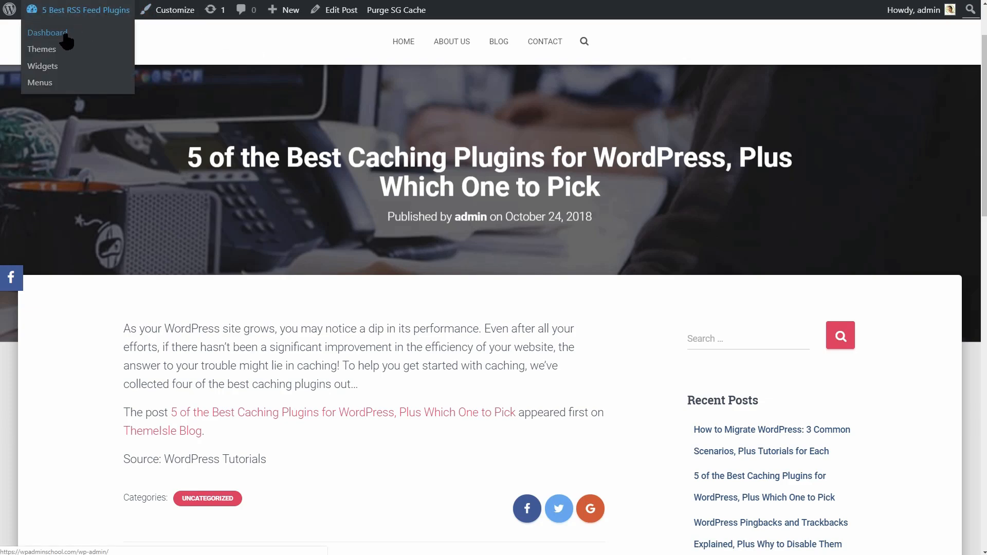
pyautogui.click(45, 32)
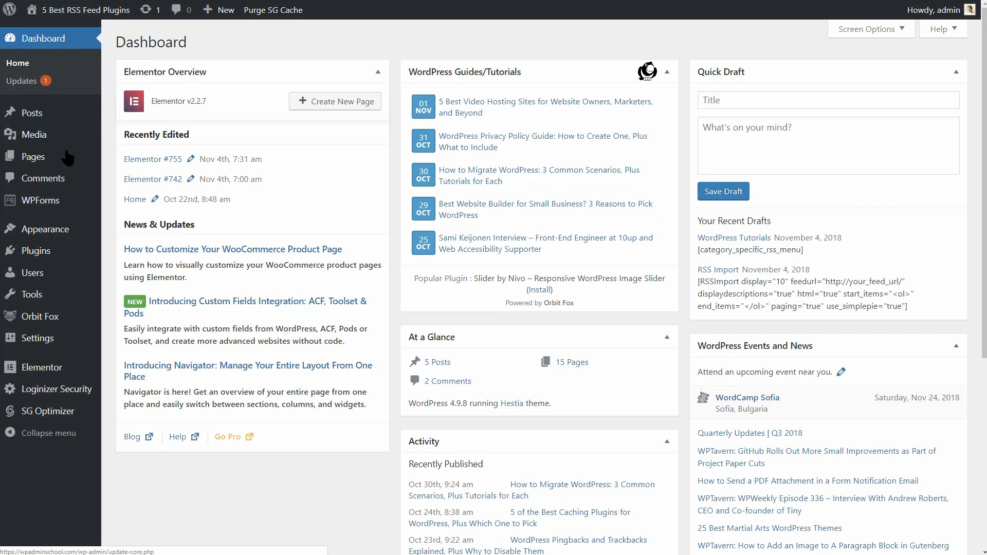
# - In RSS Post Importer settings, add the ThemeIsle feed URL named 'Teting RSS Post Importer', kept Published
pyautogui.click(37, 337)
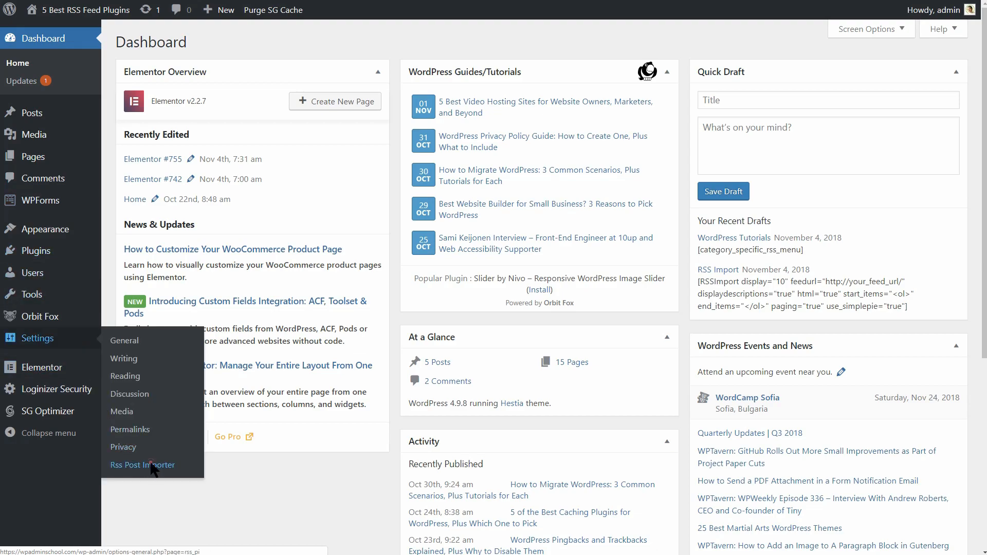
pyautogui.click(142, 465)
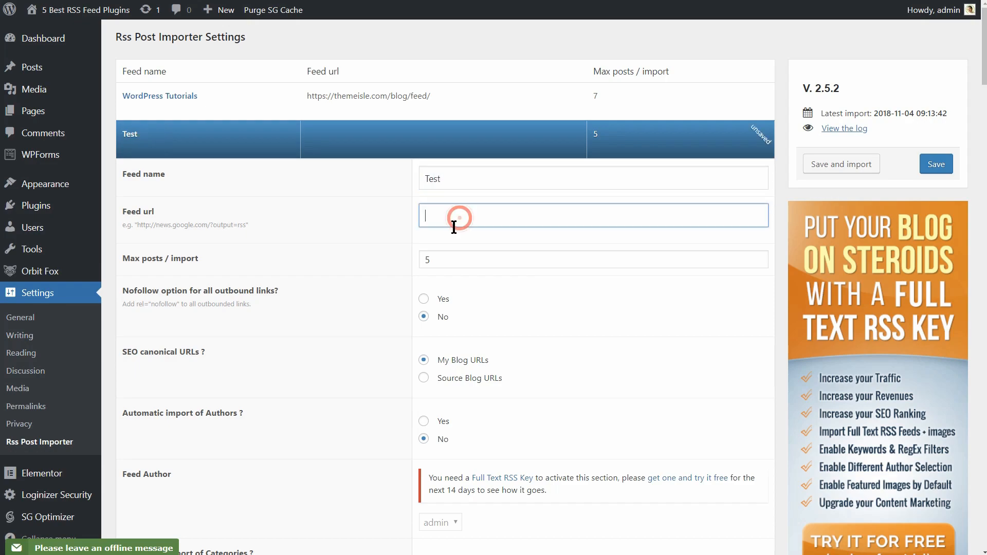
pyautogui.click(472, 331)
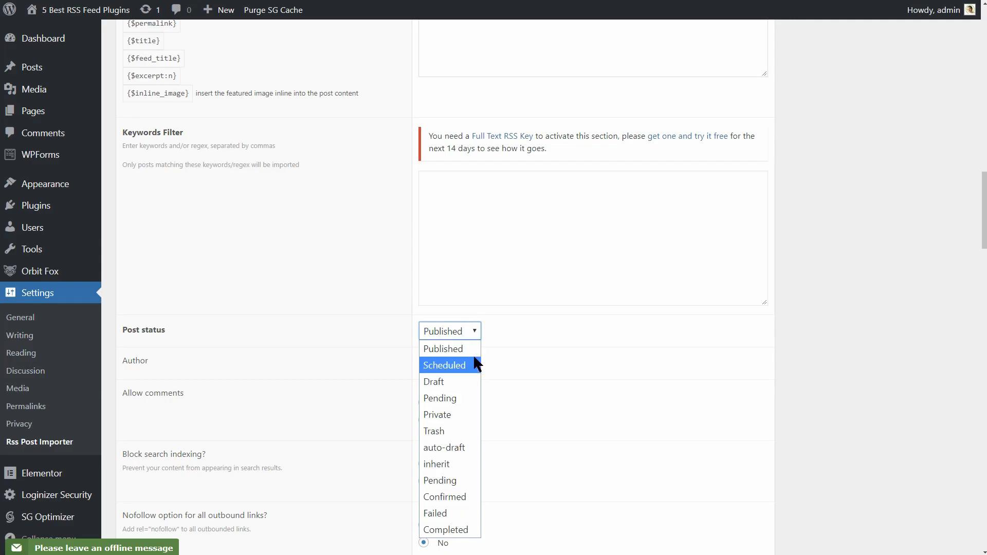
pyautogui.moveTo(474, 353)
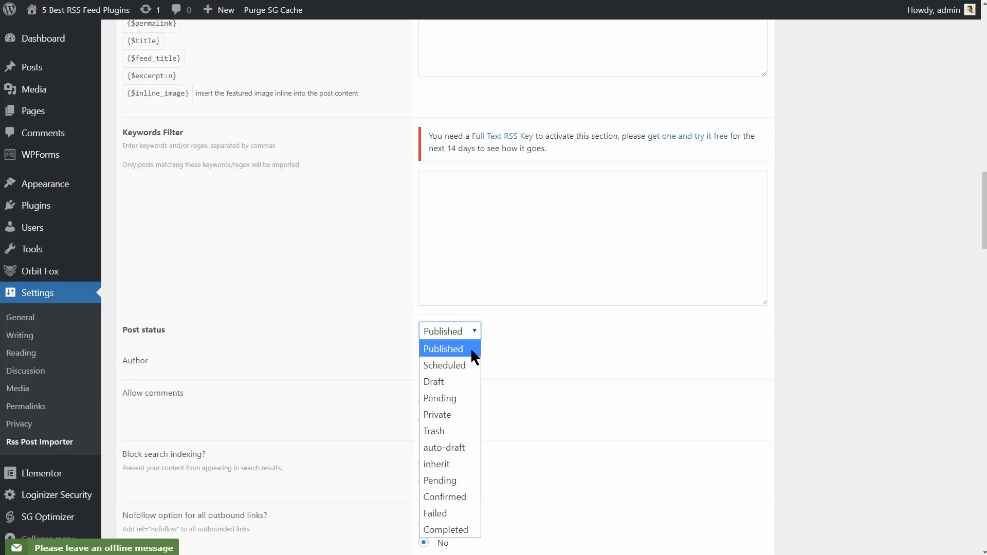
pyautogui.click(442, 349)
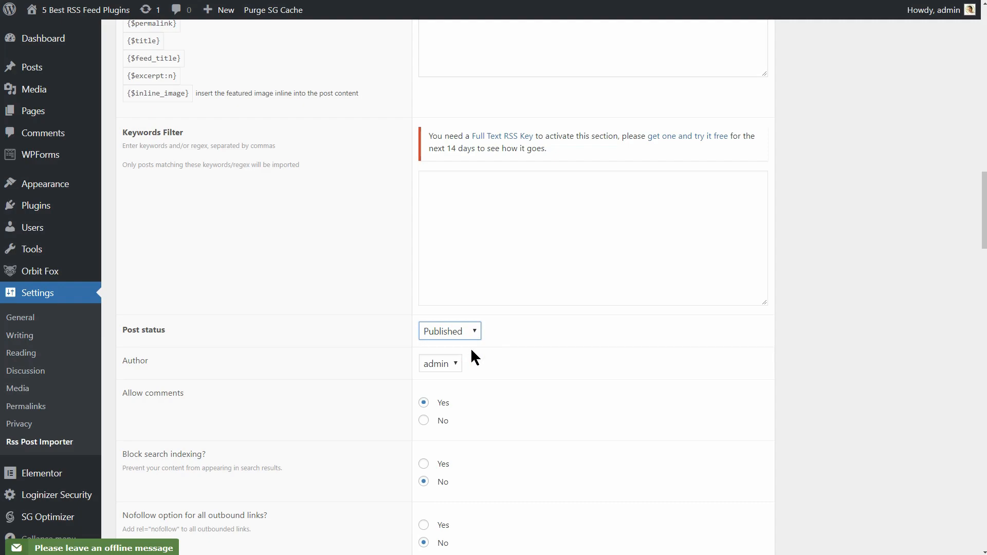
pyautogui.moveTo(521, 370)
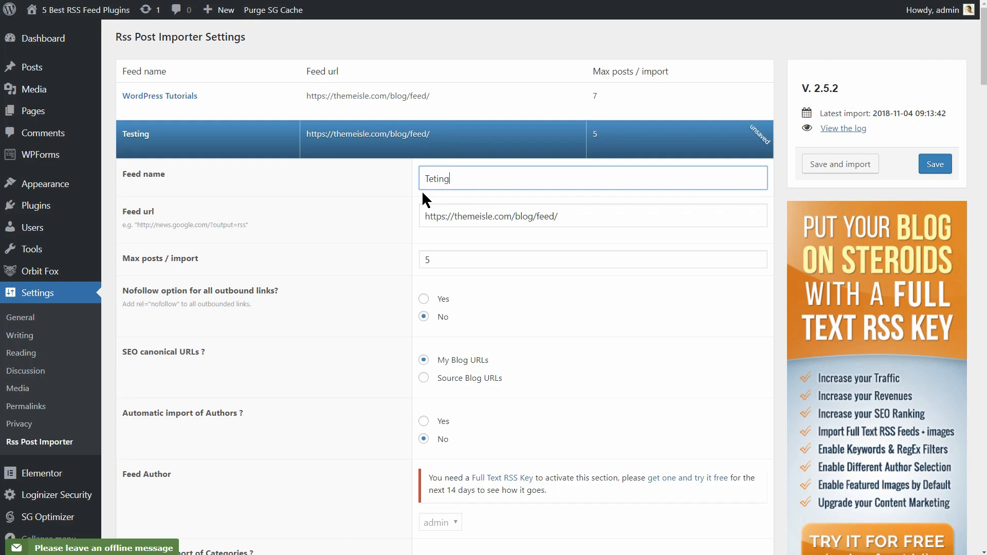
pyautogui.write('RSS Post Impor')
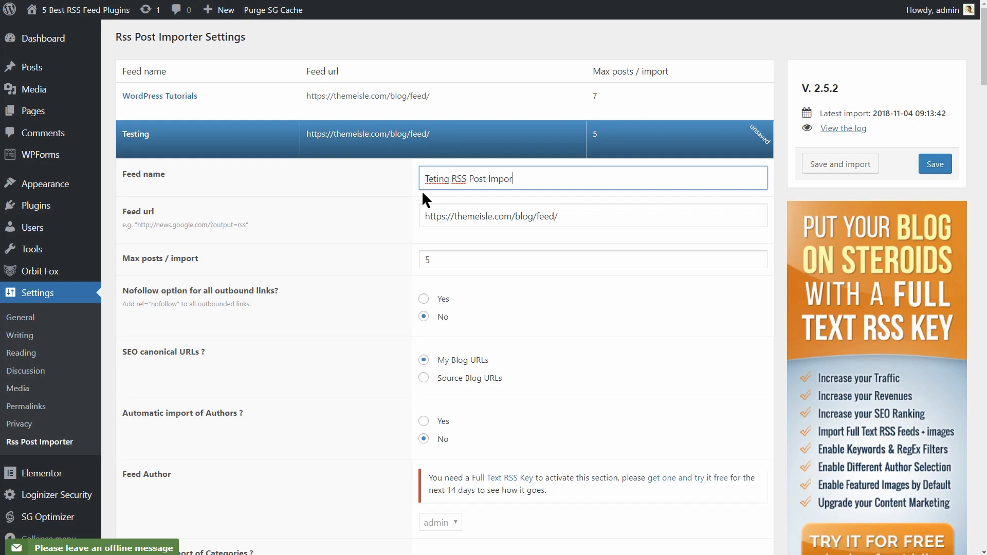
pyautogui.write('ter')
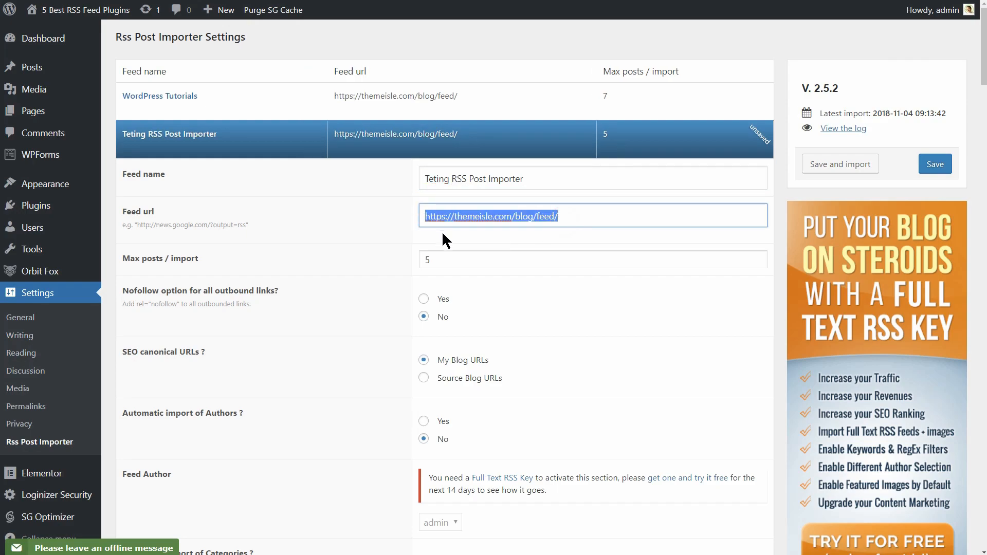
# - Keep posts per import at 5, then save the feed and run the import
pyautogui.click(592, 259)
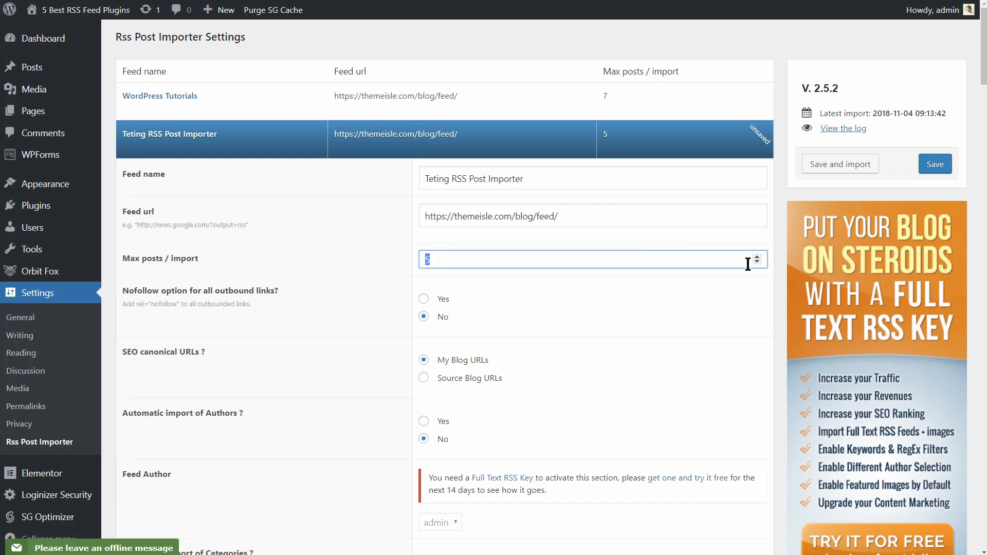
pyautogui.click(757, 263)
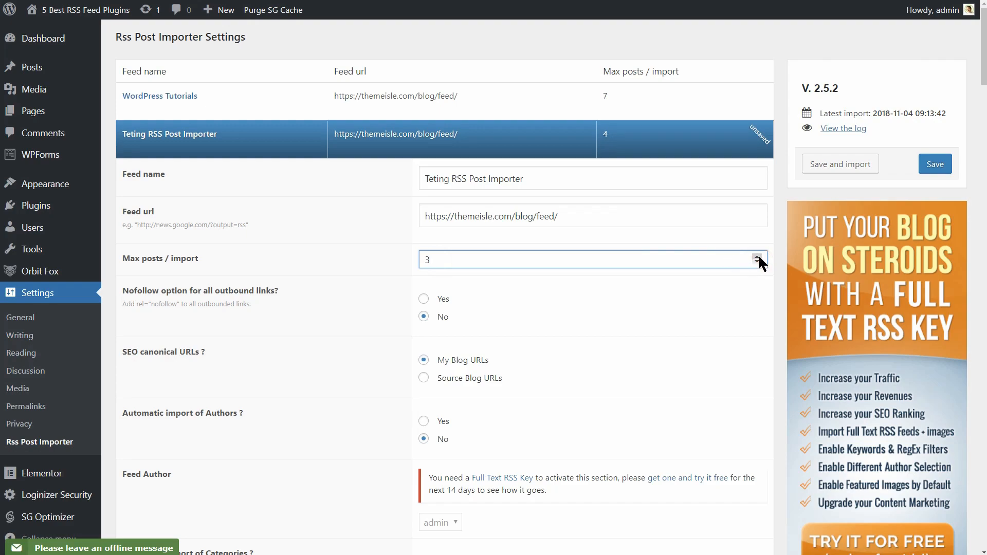
pyautogui.click(757, 257)
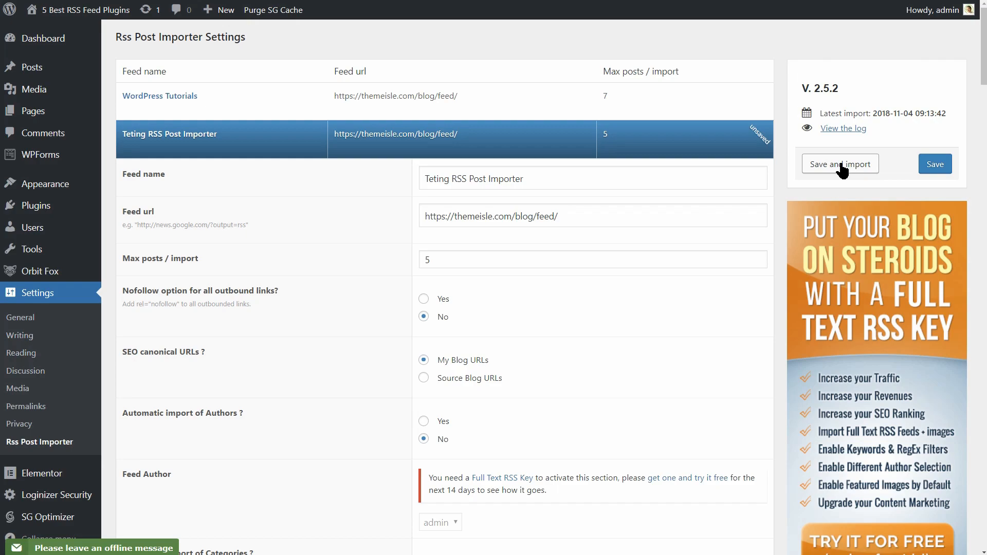
pyautogui.click(841, 163)
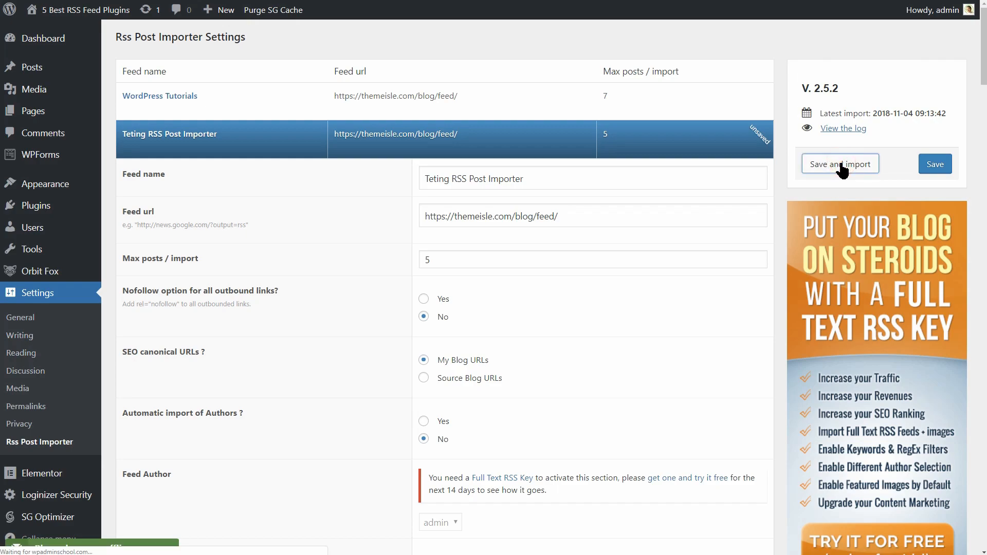
pyautogui.click(840, 164)
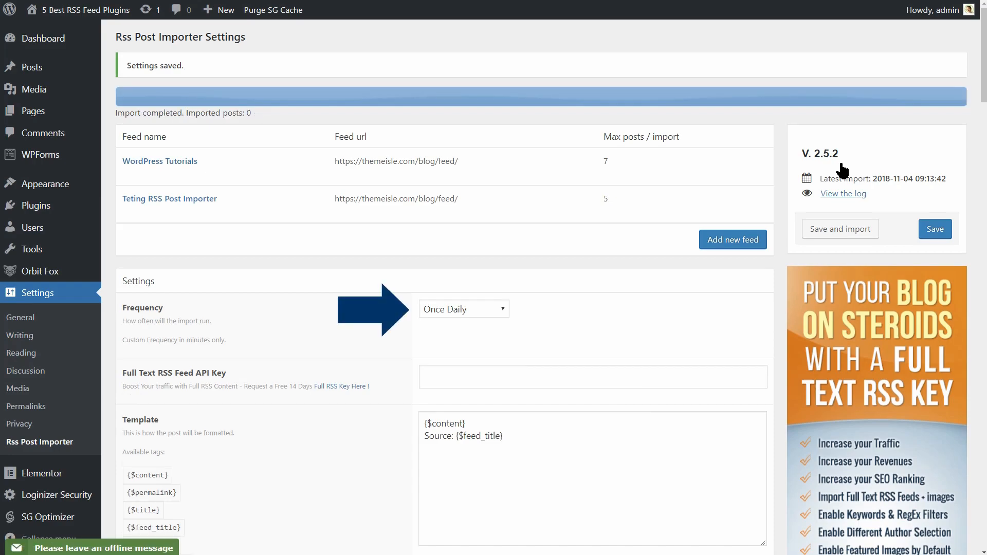
pyautogui.moveTo(533, 306)
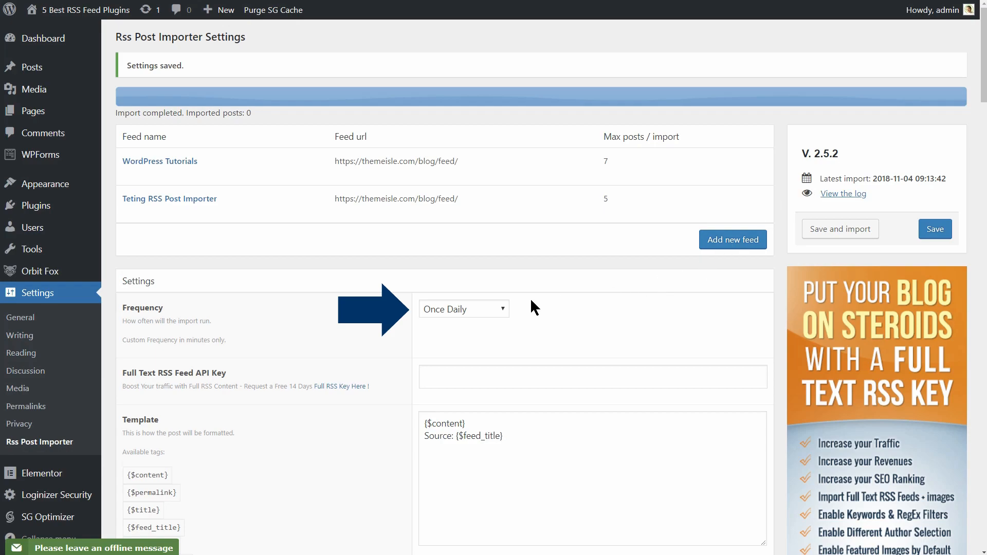
# - Keep the import frequency at Once Daily and go to the Posts list
pyautogui.click(463, 308)
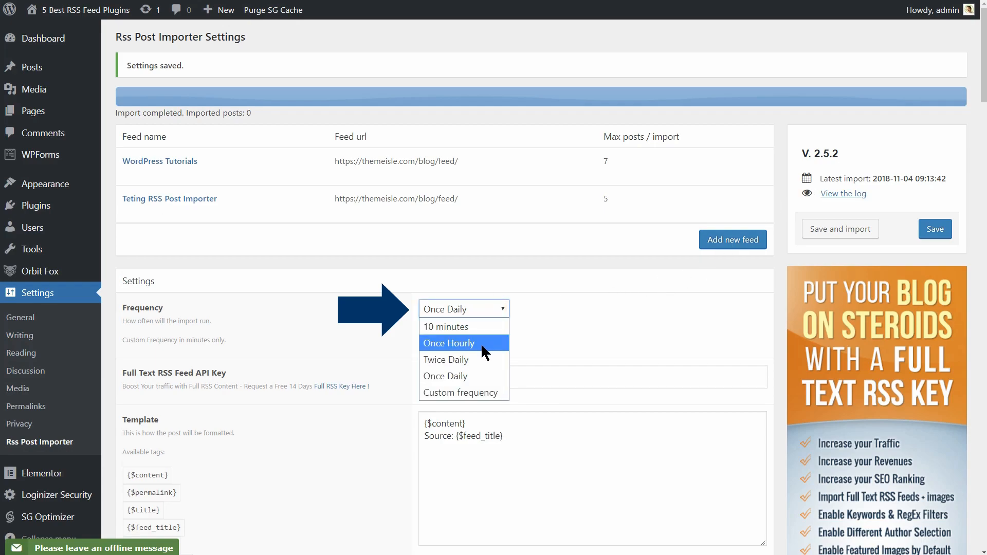
pyautogui.click(536, 321)
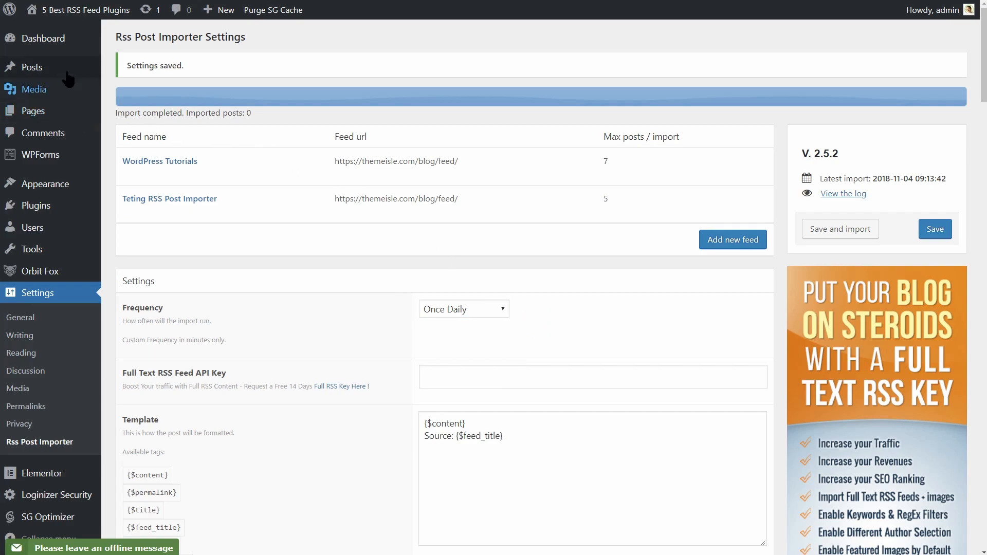
pyautogui.click(32, 67)
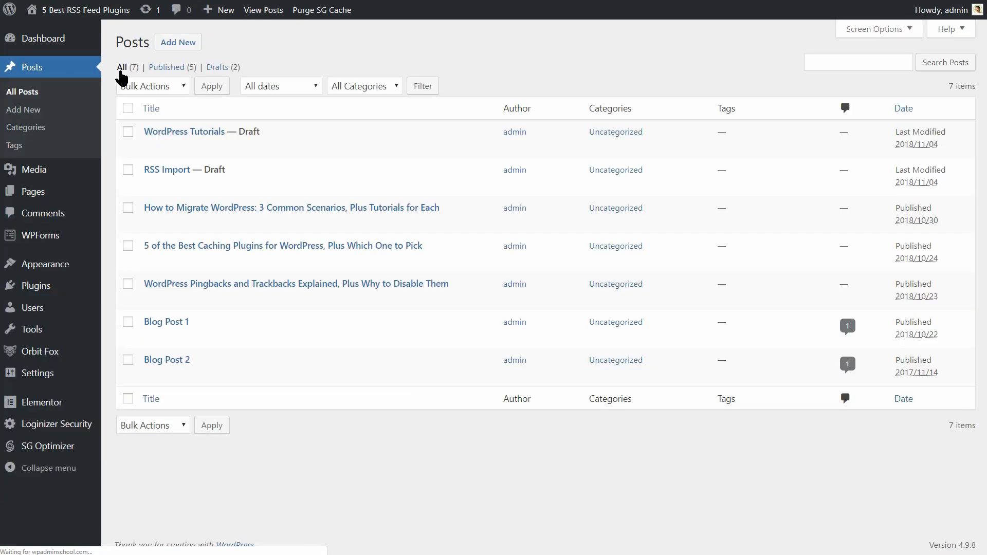
pyautogui.moveTo(238, 249)
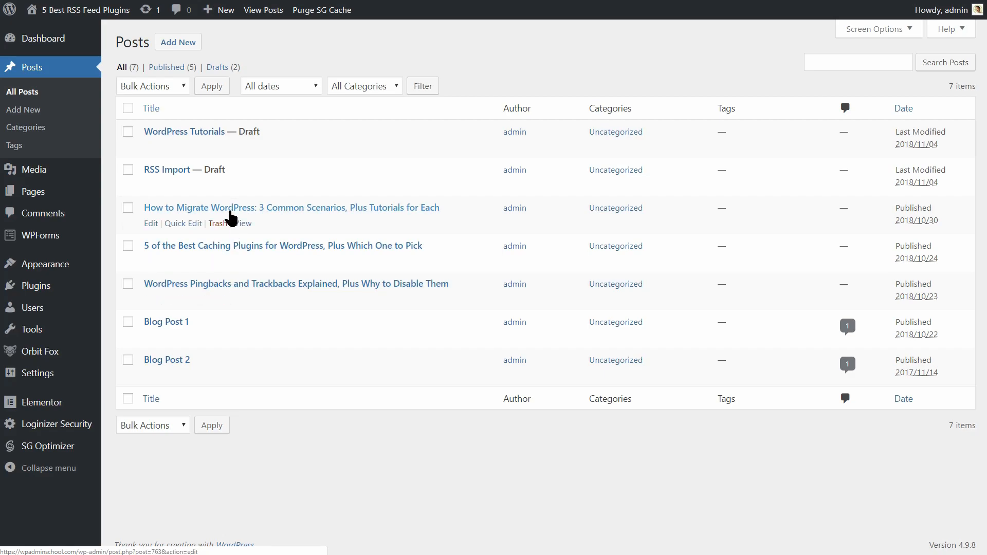
pyautogui.moveTo(263, 281)
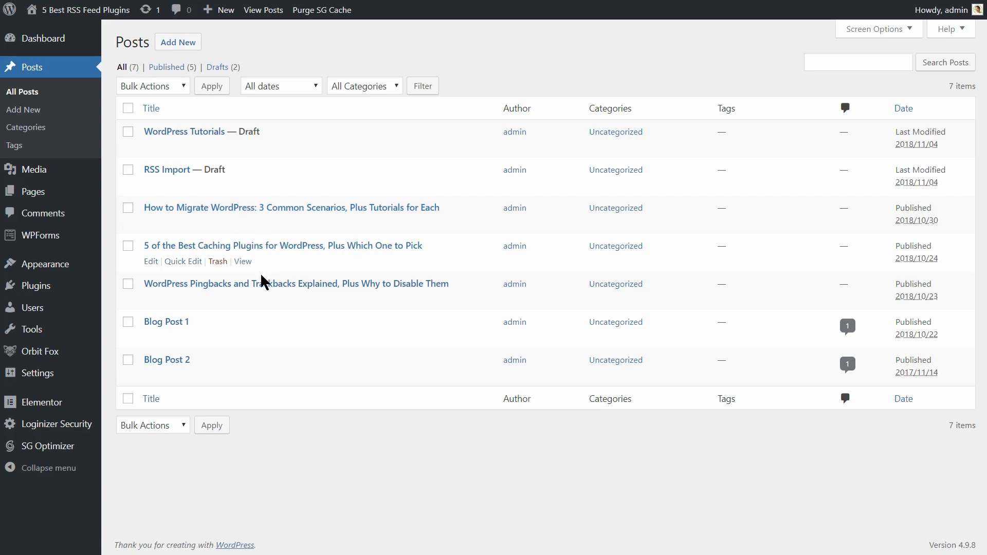
pyautogui.click(152, 299)
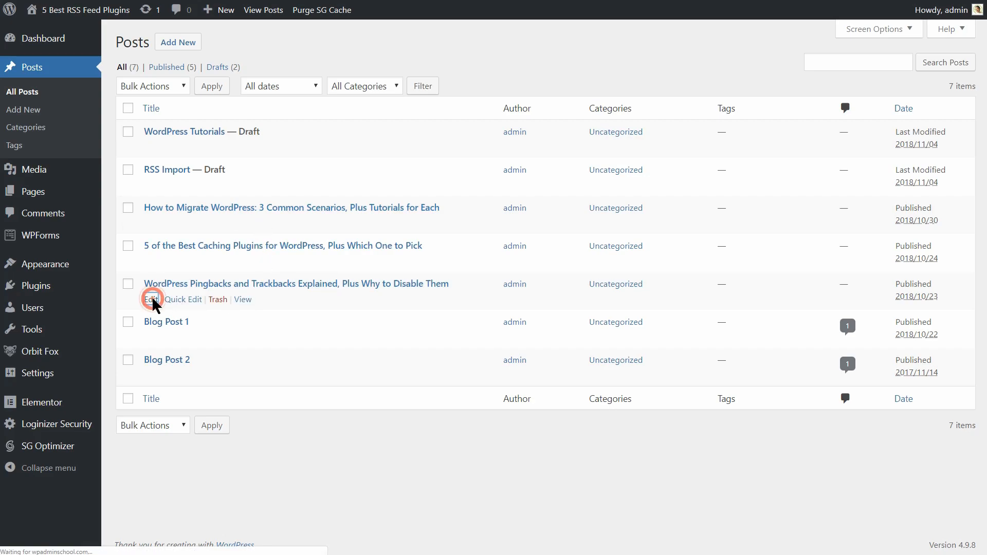
pyautogui.click(152, 299)
pyautogui.write('wp rss aggregator')
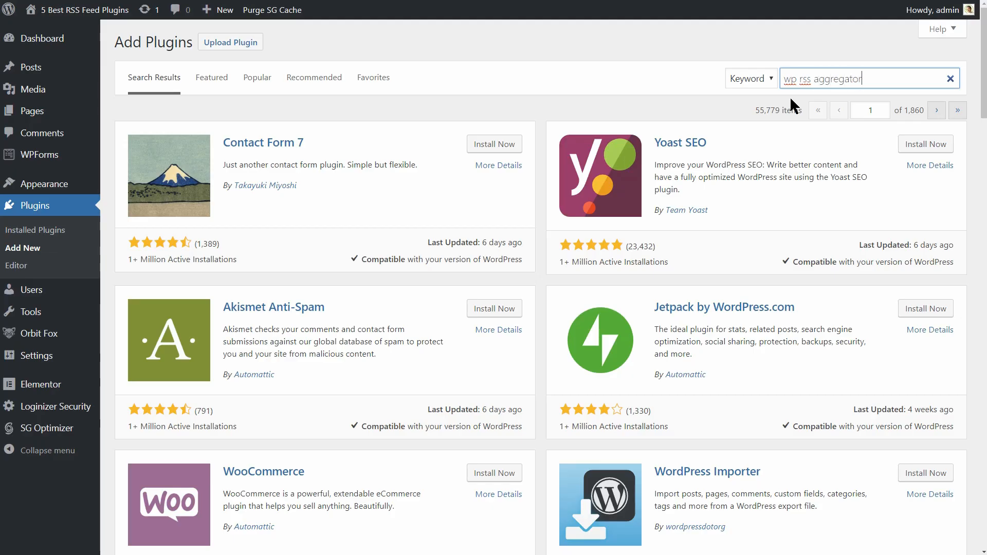
# - Search for WP RSS Aggregator and review its plugin details and screenshots
pyautogui.press('Enter')
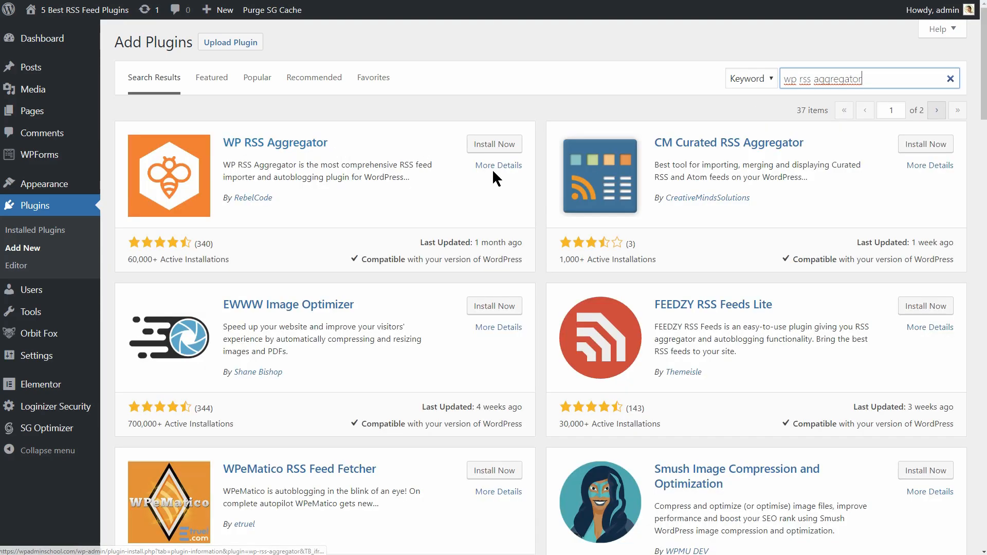
pyautogui.click(499, 164)
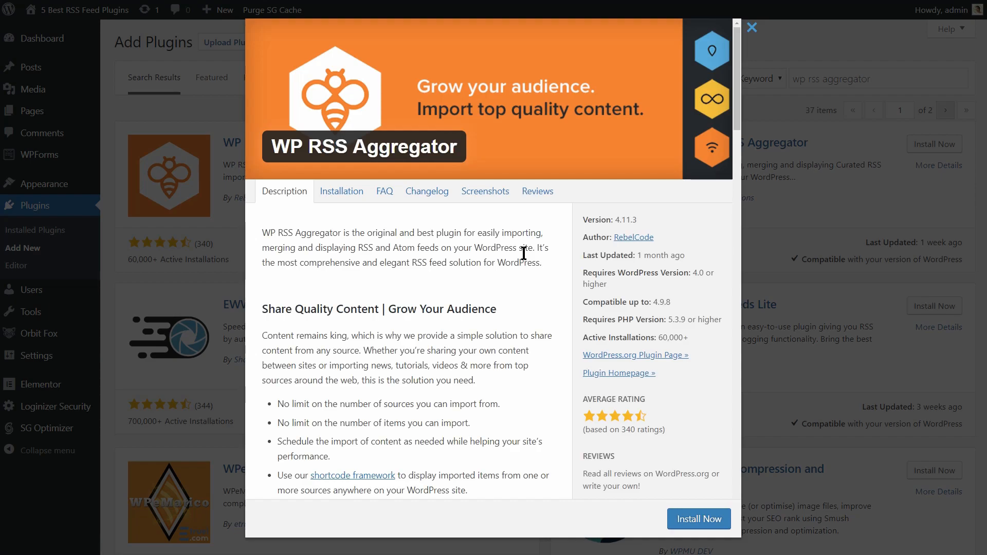
pyautogui.moveTo(529, 287)
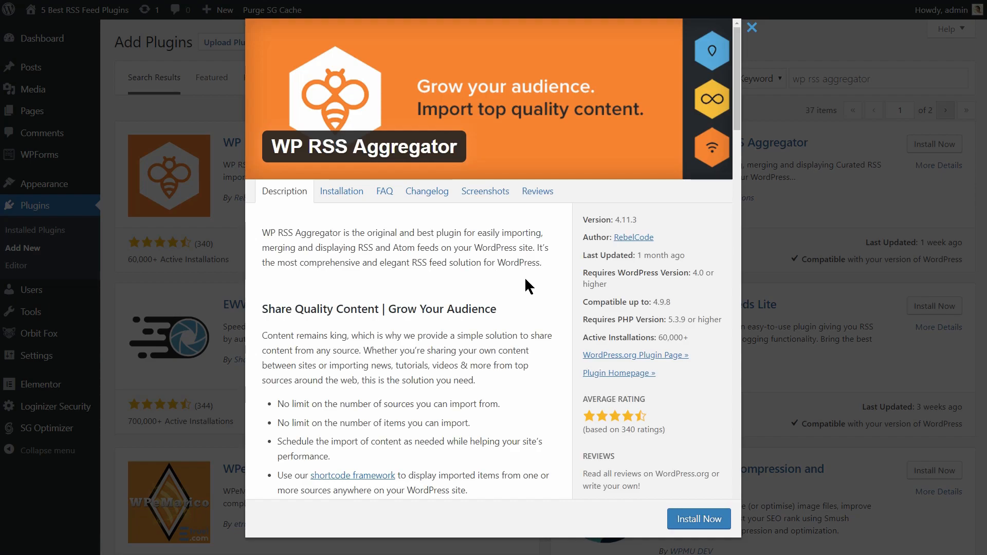
pyautogui.moveTo(657, 488)
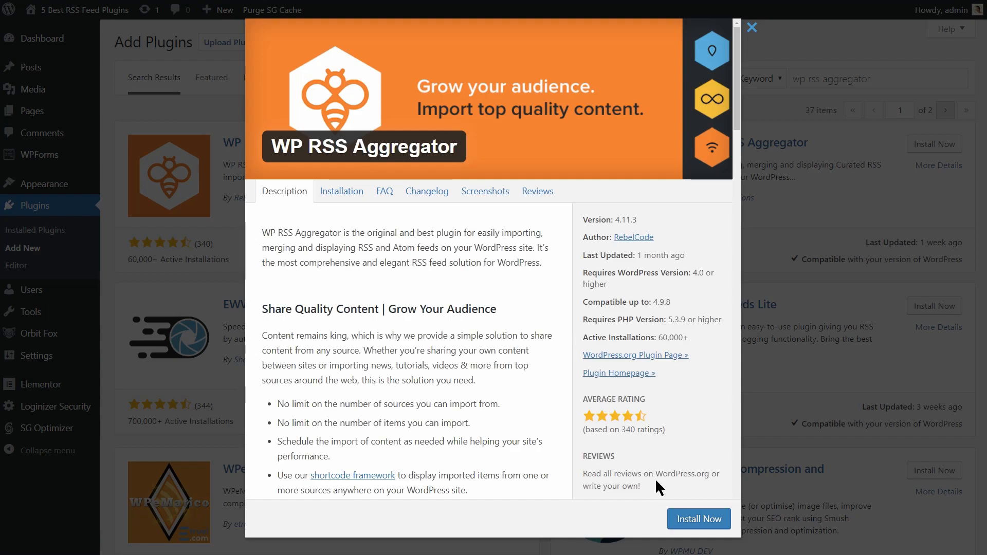
pyautogui.click(486, 191)
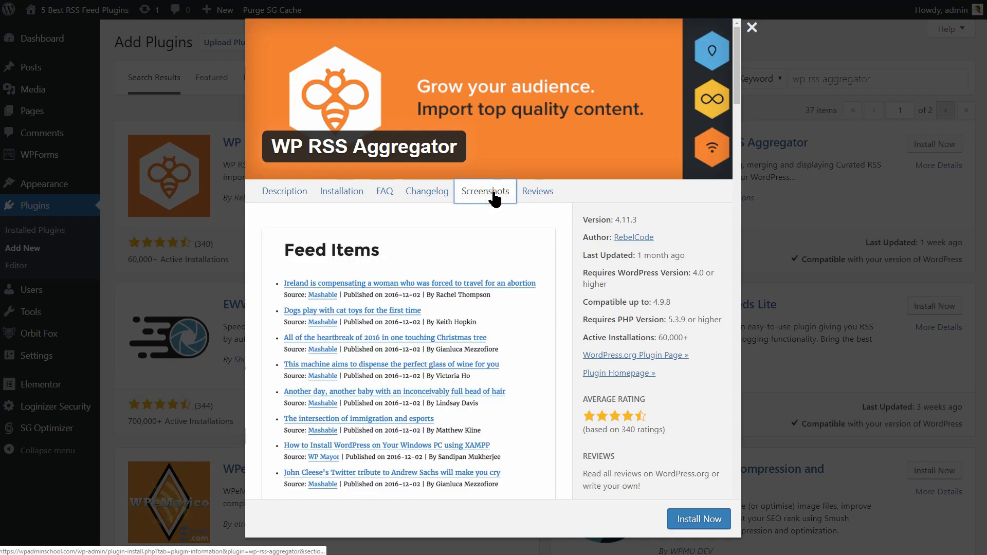
pyautogui.scroll(-3)
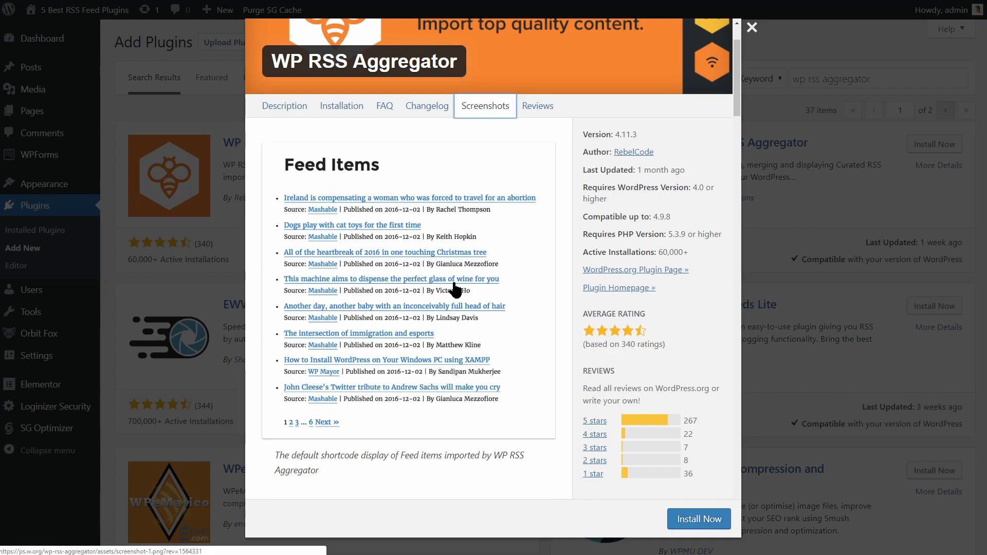
# - Install and activate WP RSS Aggregator, landing on its welcome page
pyautogui.click(699, 518)
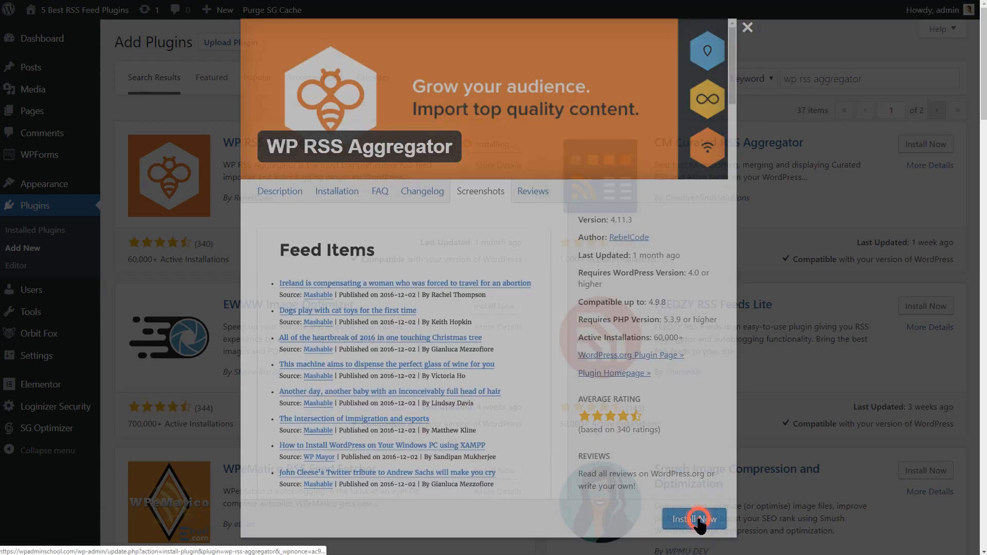
pyautogui.click(694, 519)
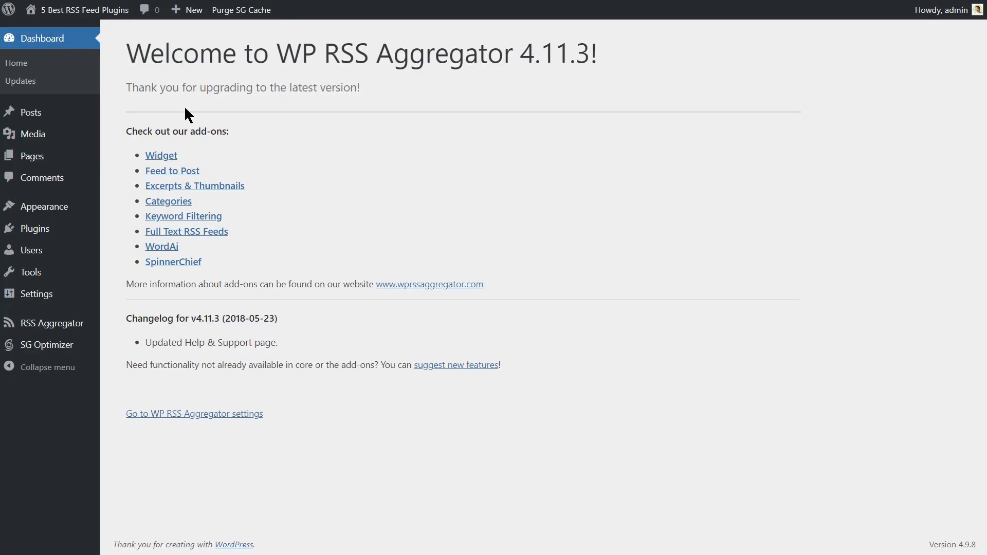
pyautogui.moveTo(317, 95)
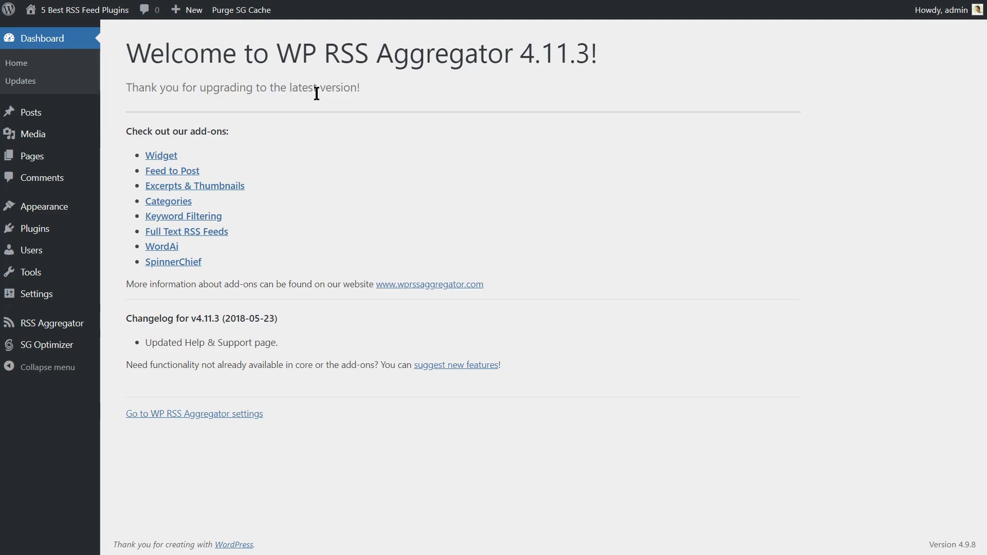
# - Go through WP RSS Aggregator settings to Feed Sources and start a new feed source
pyautogui.click(194, 414)
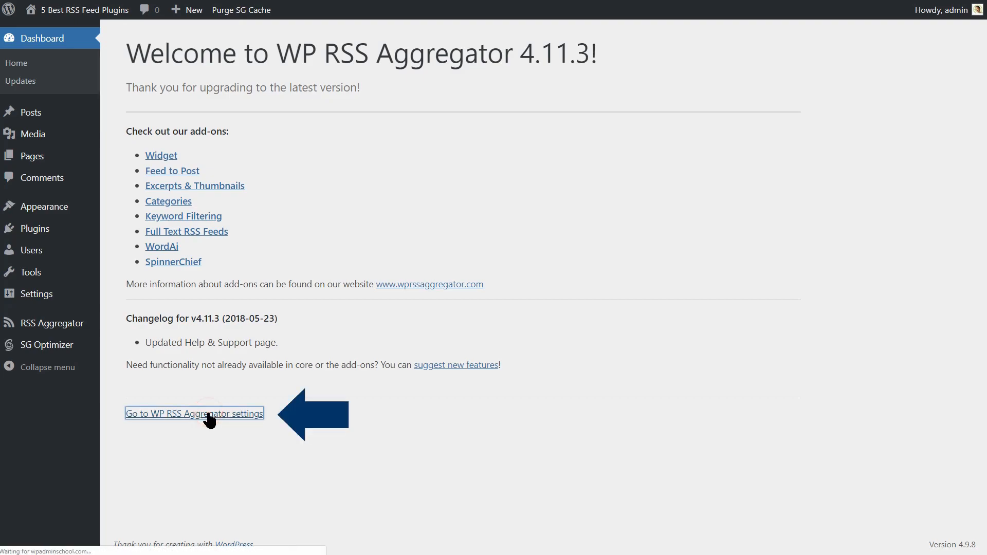
pyautogui.click(195, 414)
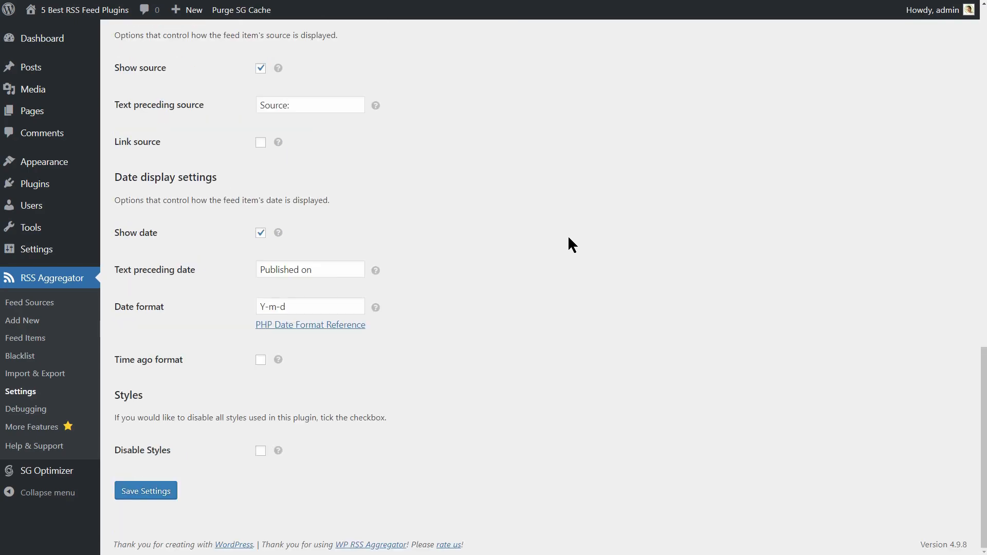
pyautogui.click(29, 302)
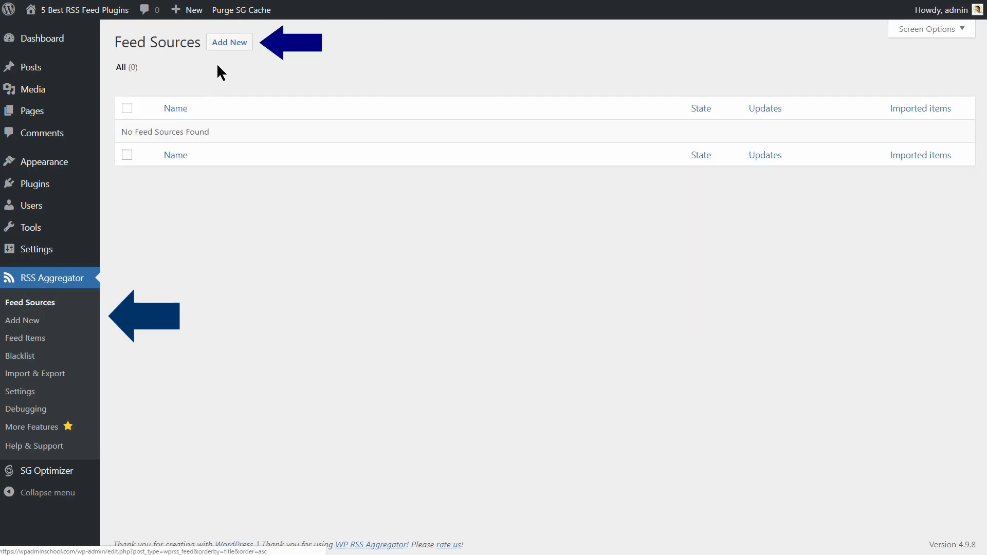
pyautogui.click(229, 42)
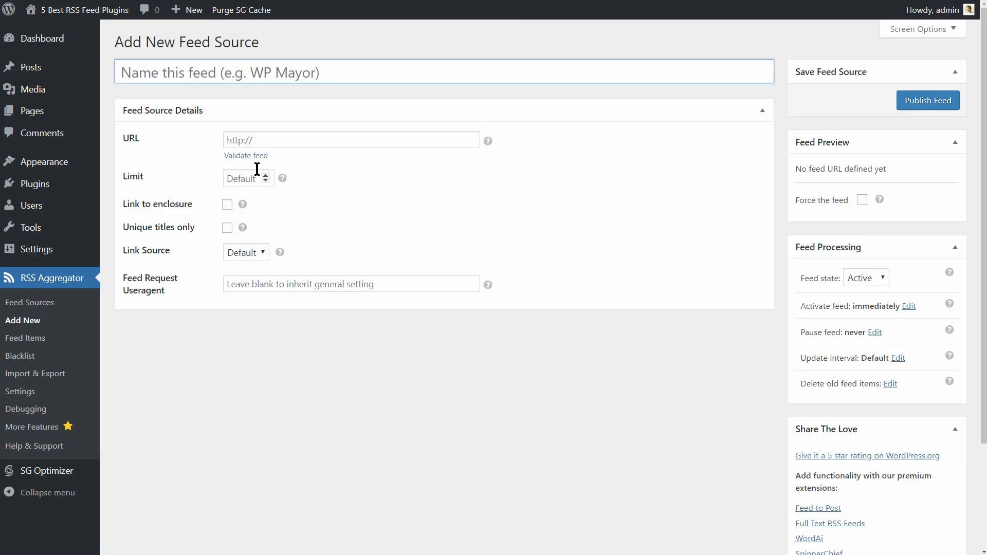
# - Enter the codeinwp.com feed URL, name the source 'WordPress news' and set Link Source to On
pyautogui.click(351, 140)
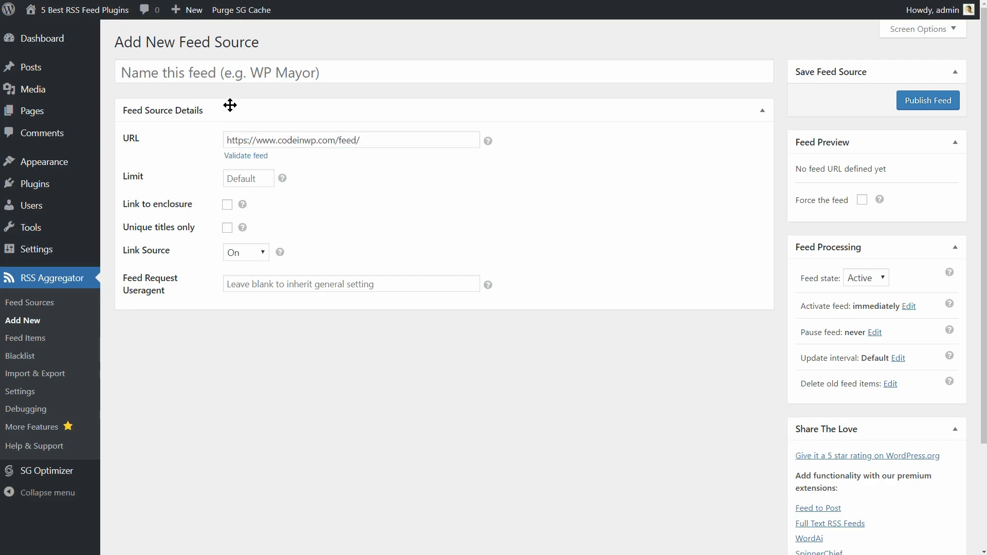
pyautogui.write('WordPress')
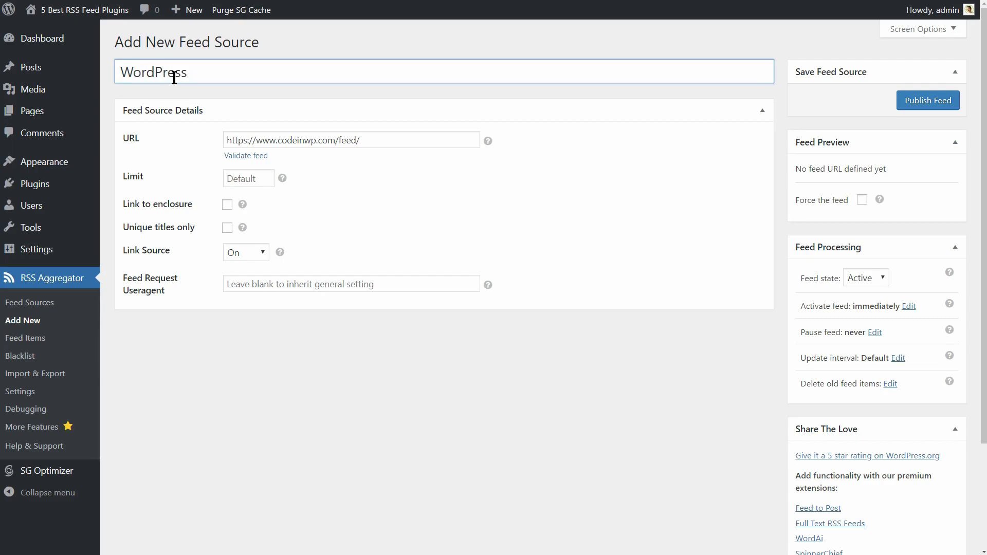
pyautogui.write('news')
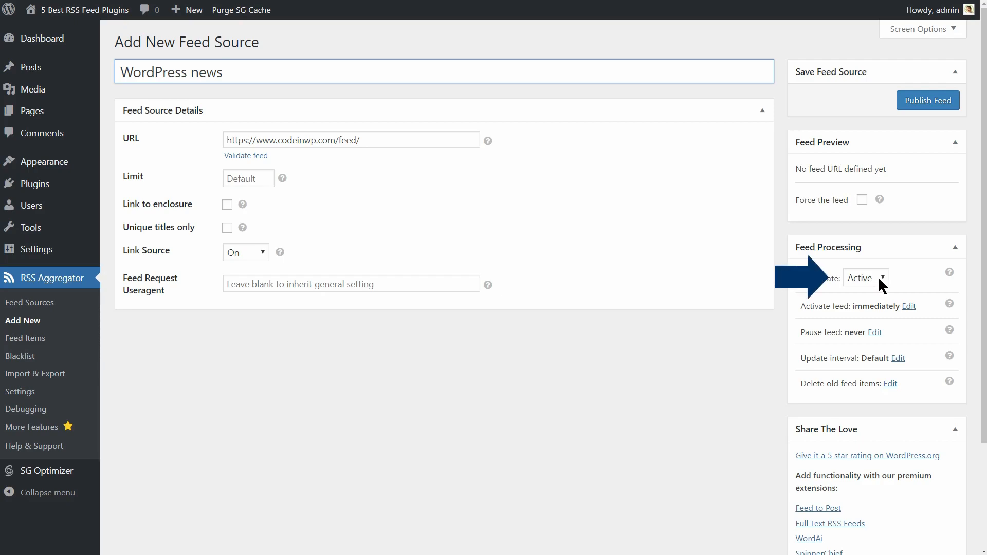
pyautogui.click(866, 277)
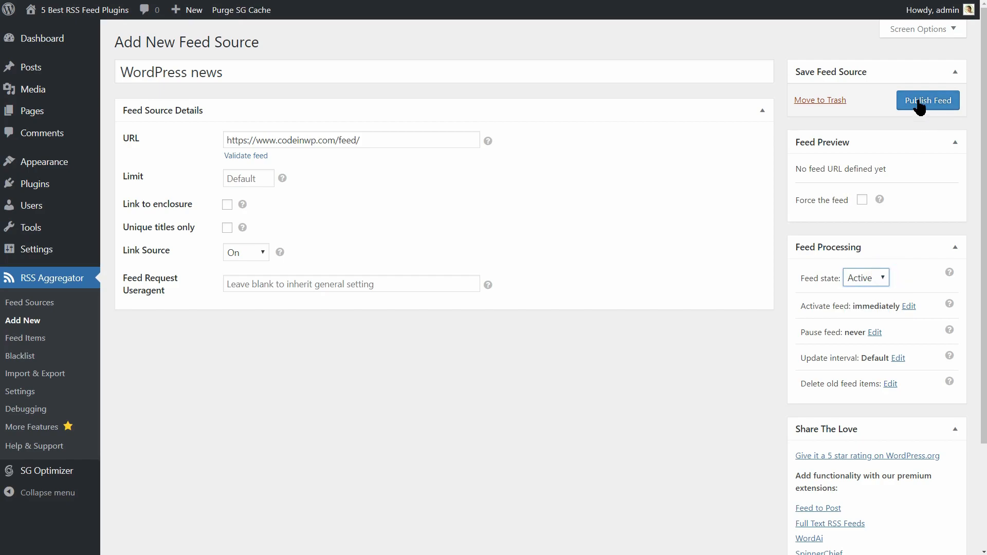
# - Publish the new feed source and return to the Feed Sources list showing 8 imported items
pyautogui.click(928, 100)
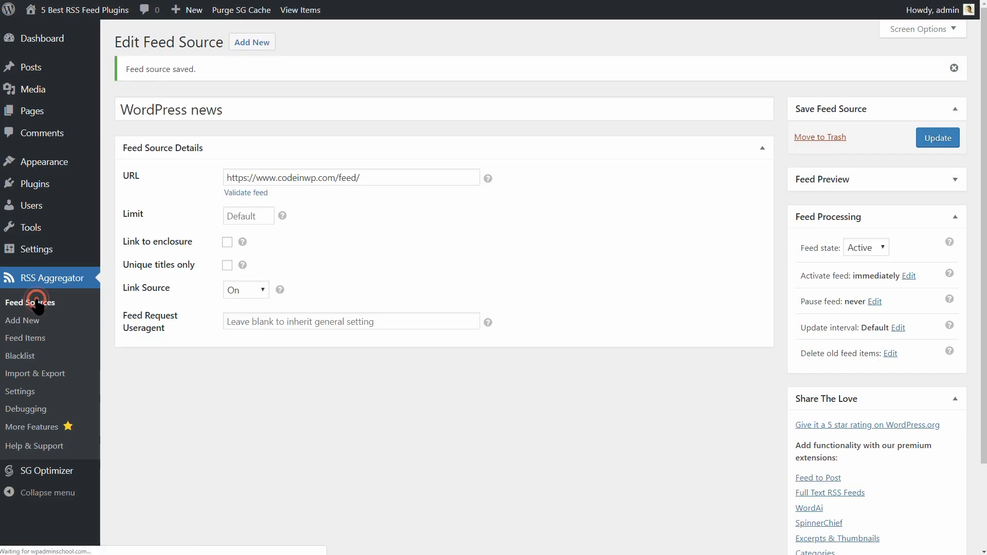
pyautogui.click(30, 302)
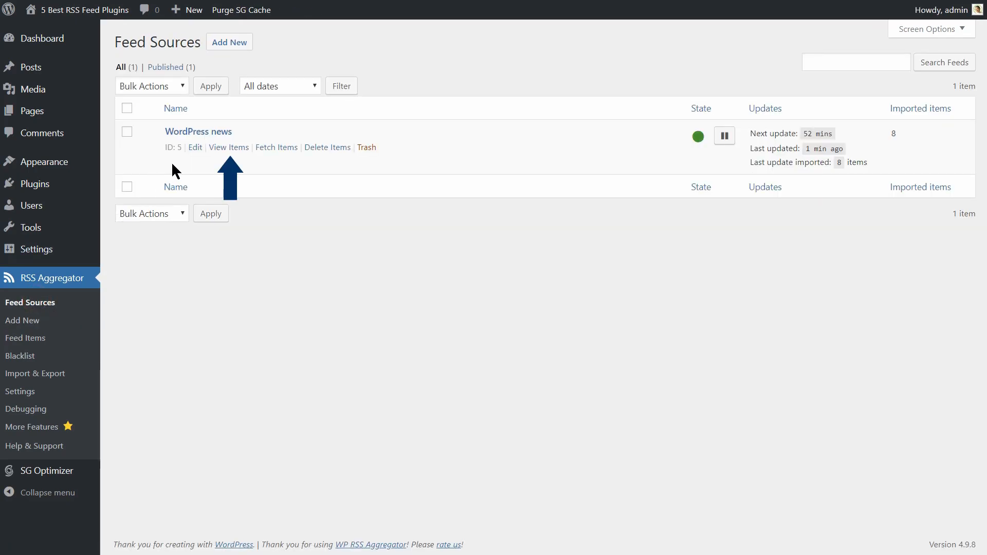
# - Review the eight imported items and the empty blacklist, then go to All Posts
pyautogui.click(228, 148)
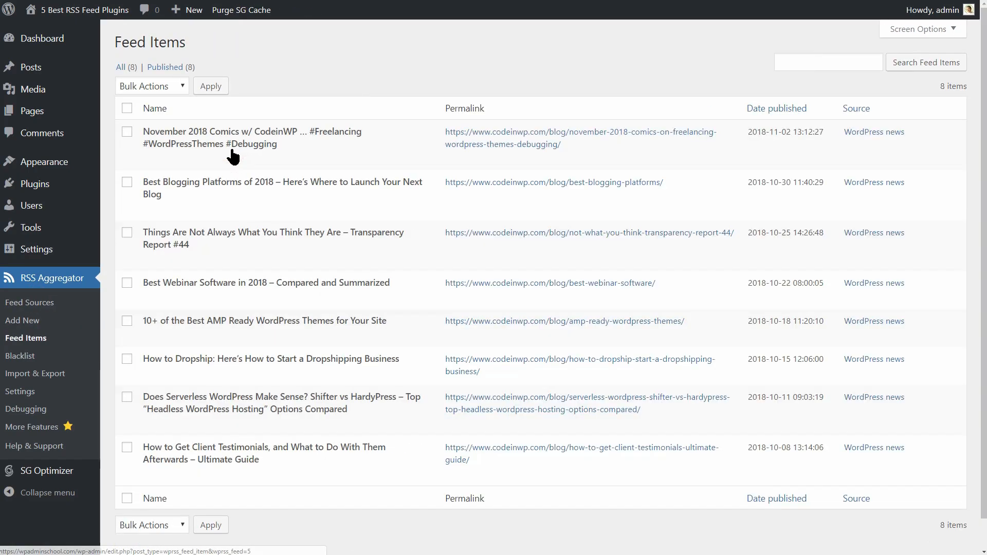
pyautogui.moveTo(244, 451)
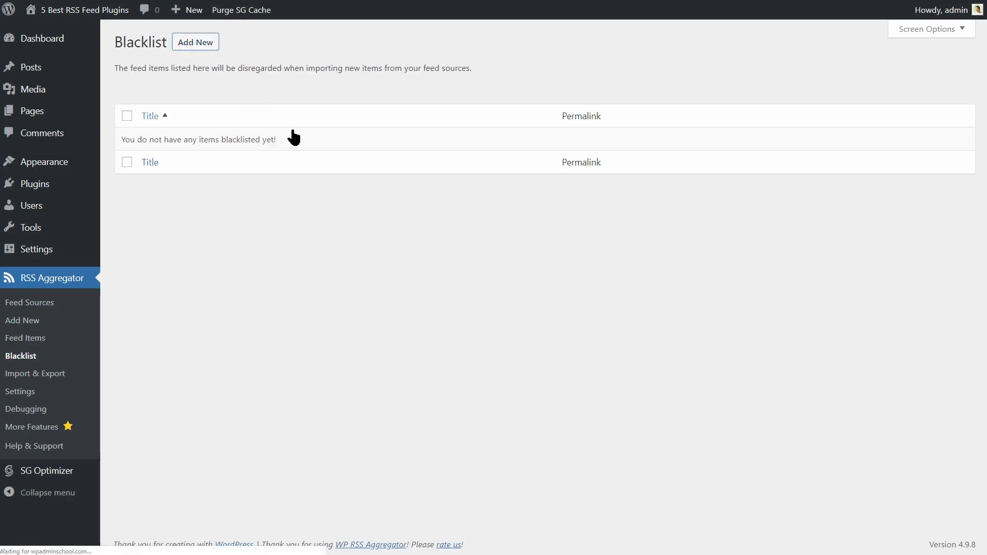
pyautogui.click(196, 42)
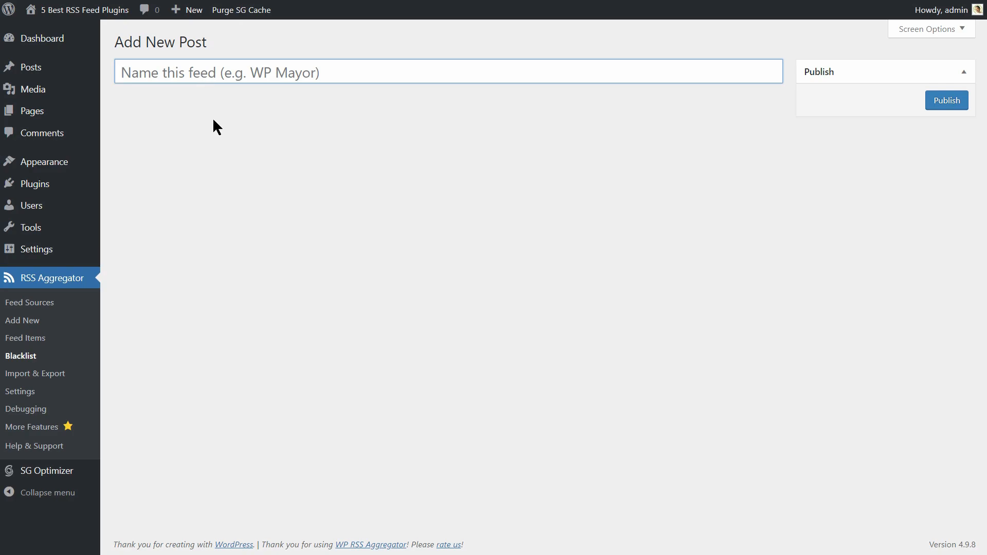
pyautogui.click(449, 71)
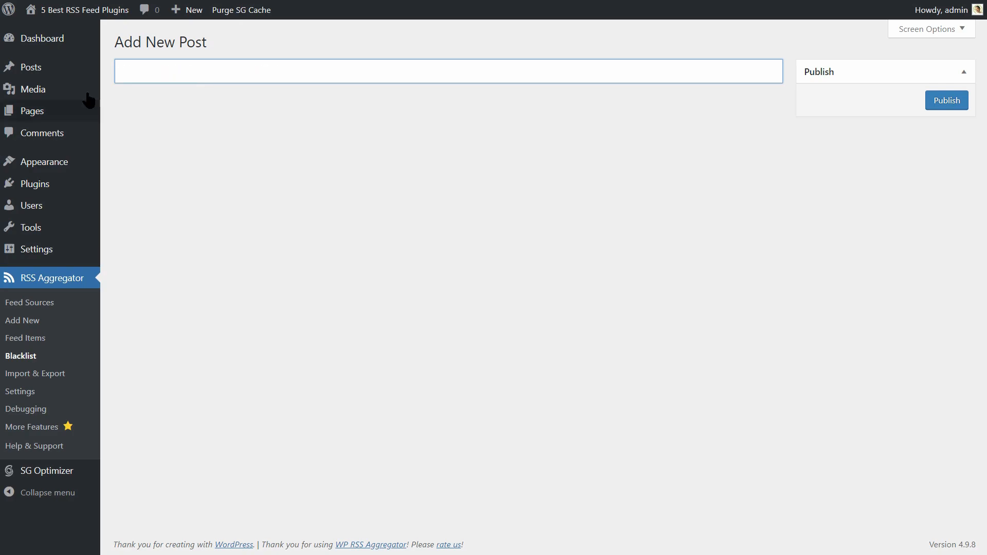
pyautogui.click(31, 68)
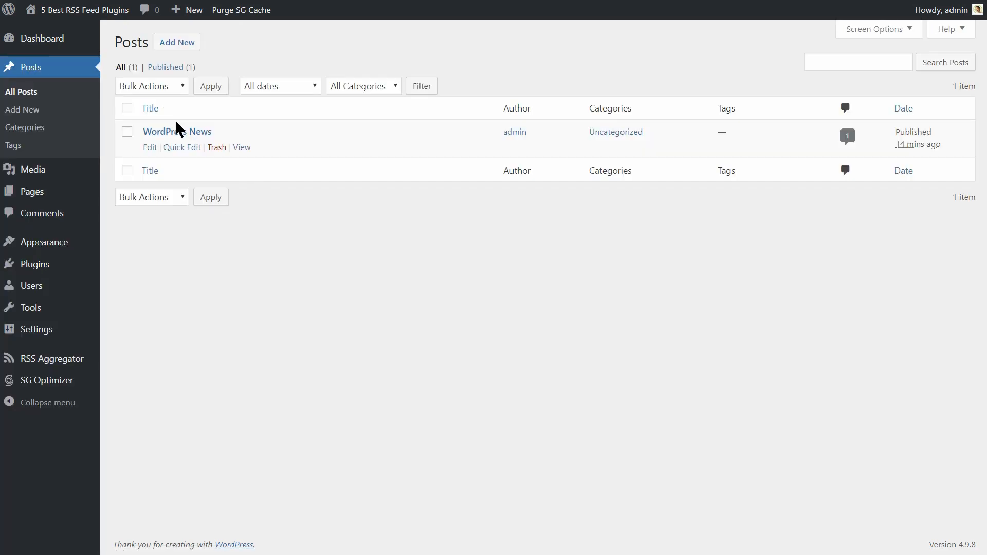
# - Insert a WP RSS Aggregator shortcode limited to the WordPress news source into the WordPress News post
pyautogui.click(148, 148)
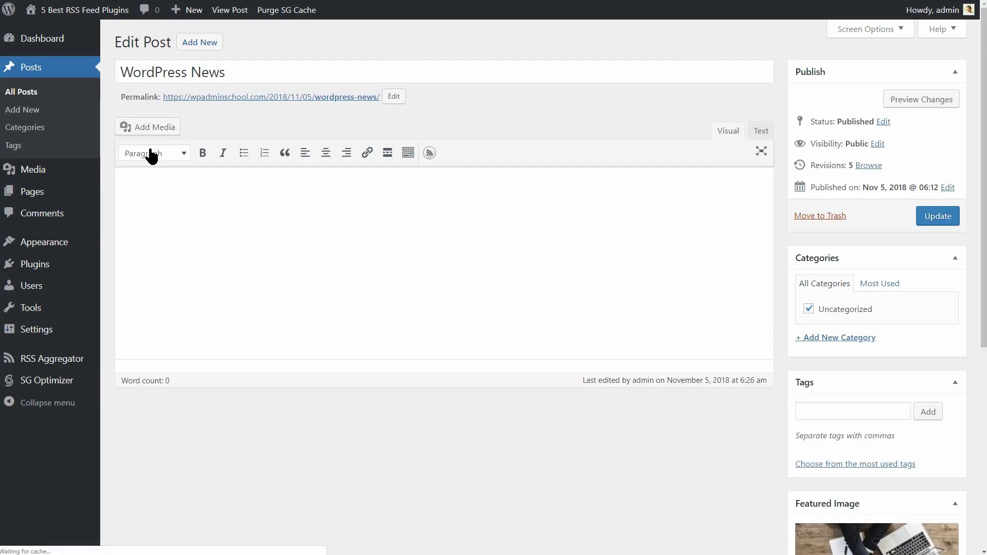
pyautogui.moveTo(432, 194)
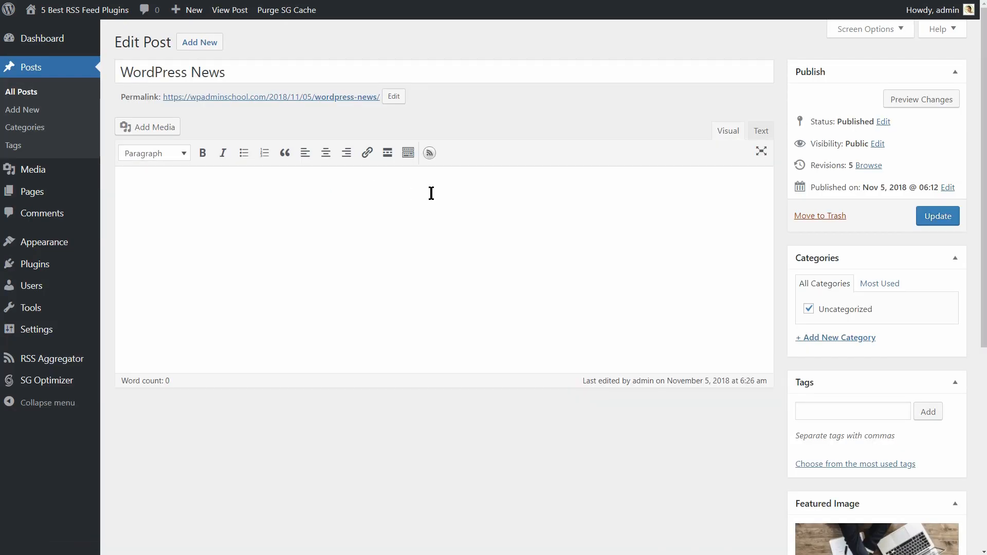
pyautogui.moveTo(430, 152)
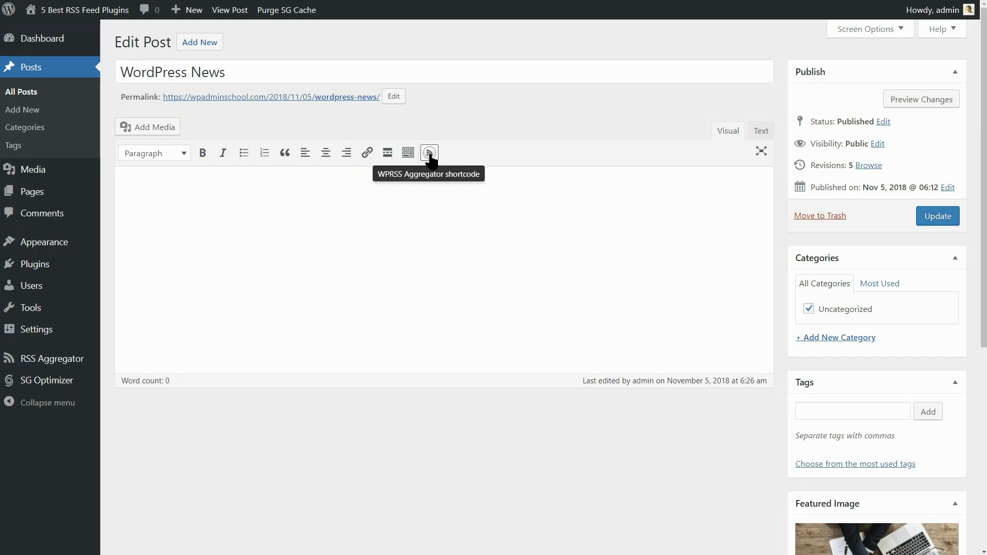
pyautogui.click(429, 152)
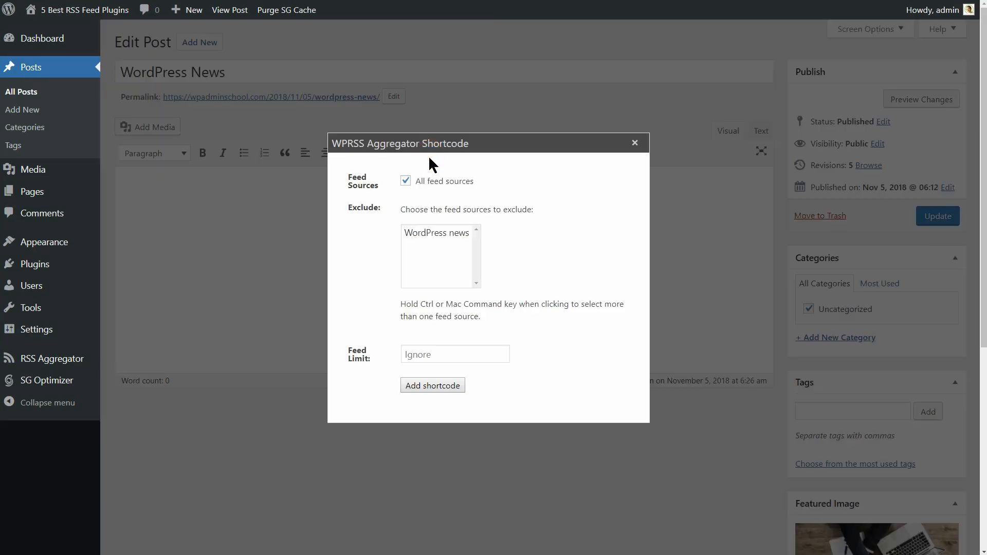
pyautogui.click(405, 180)
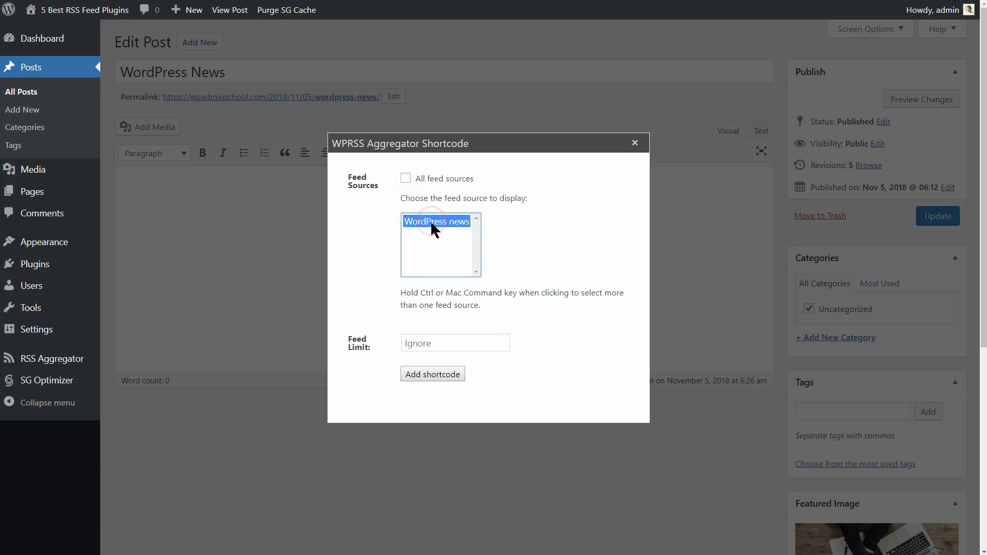
pyautogui.click(431, 374)
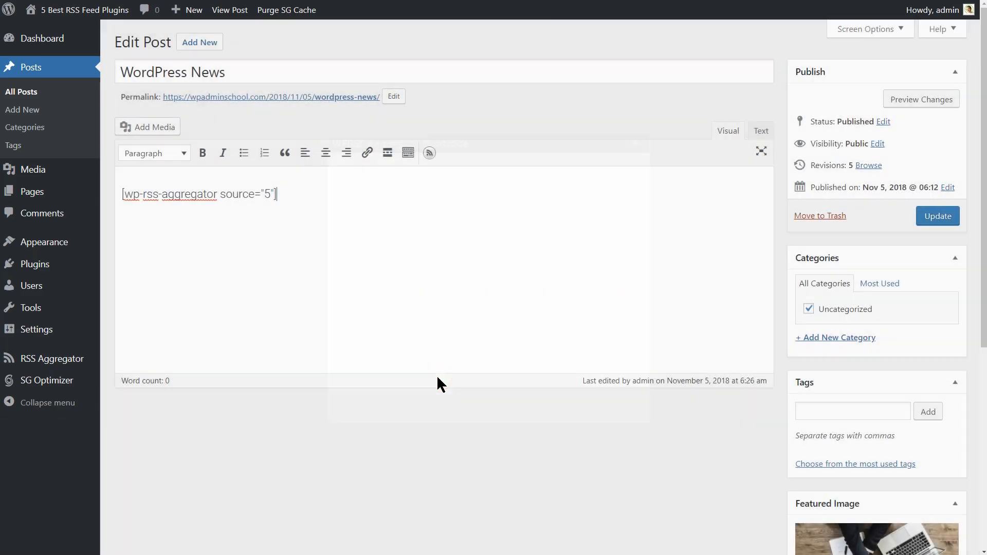
# - Update the post and view it on the live site
pyautogui.click(938, 216)
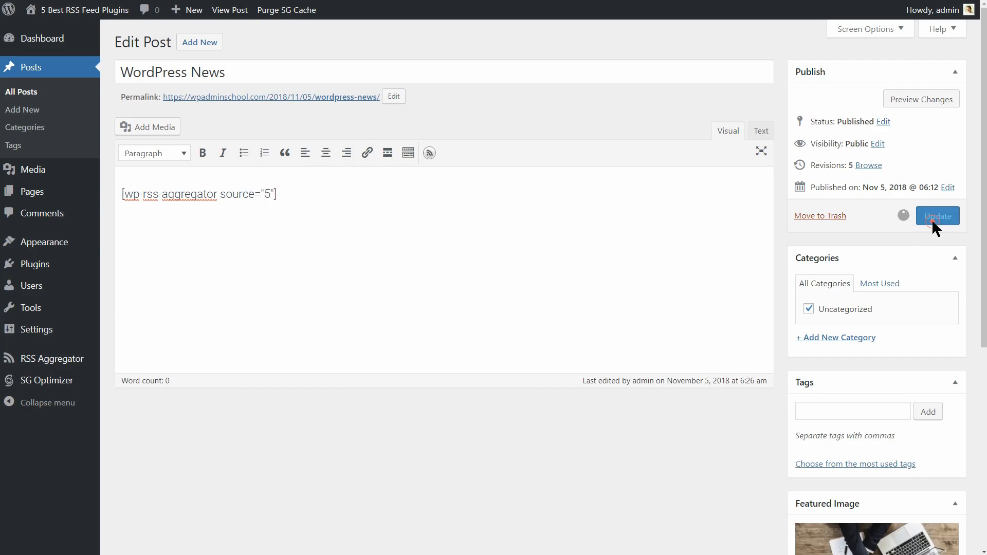
pyautogui.click(938, 216)
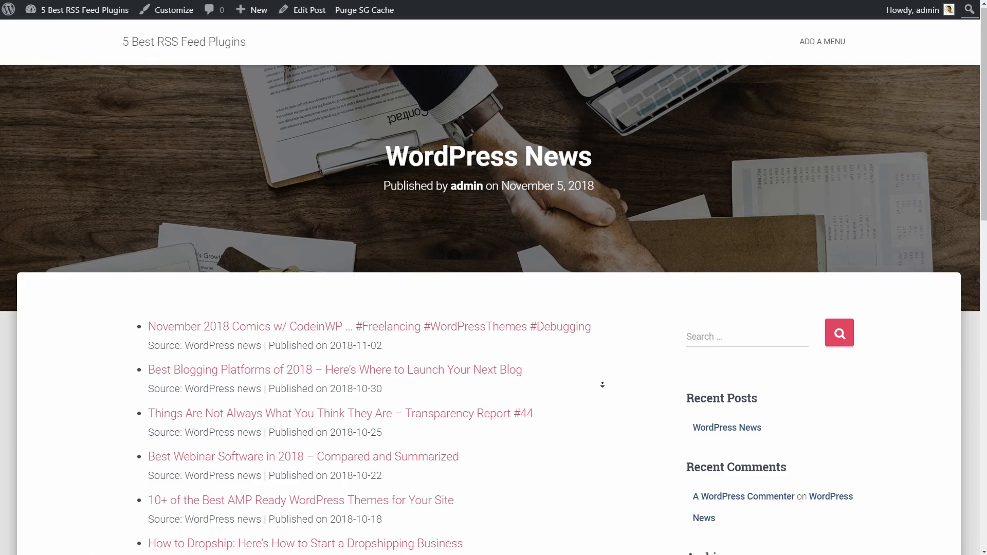
# - Scroll through the live News post listing the eight CodeinWP feed items
pyautogui.scroll(-3)
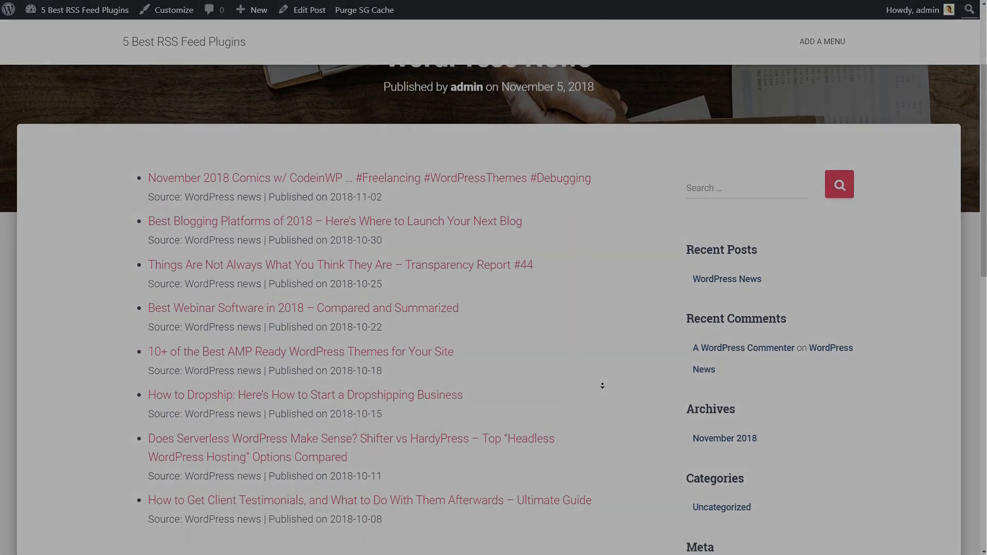
pyautogui.scroll(-3)
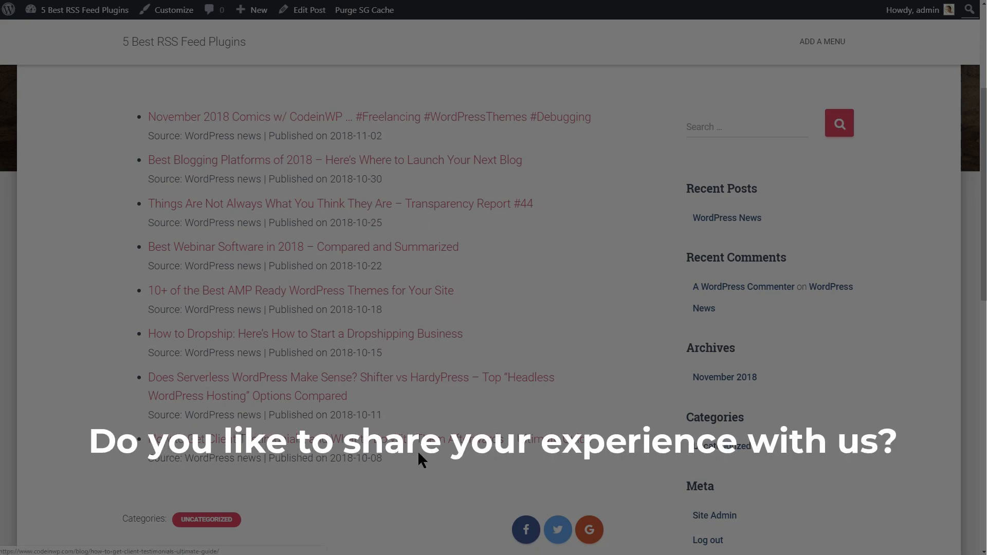
pyautogui.moveTo(640, 313)
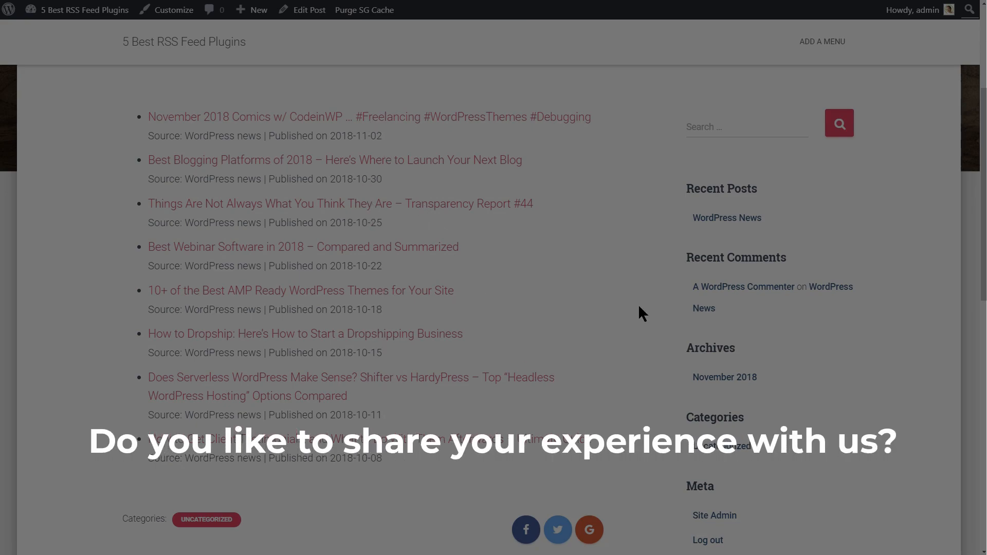